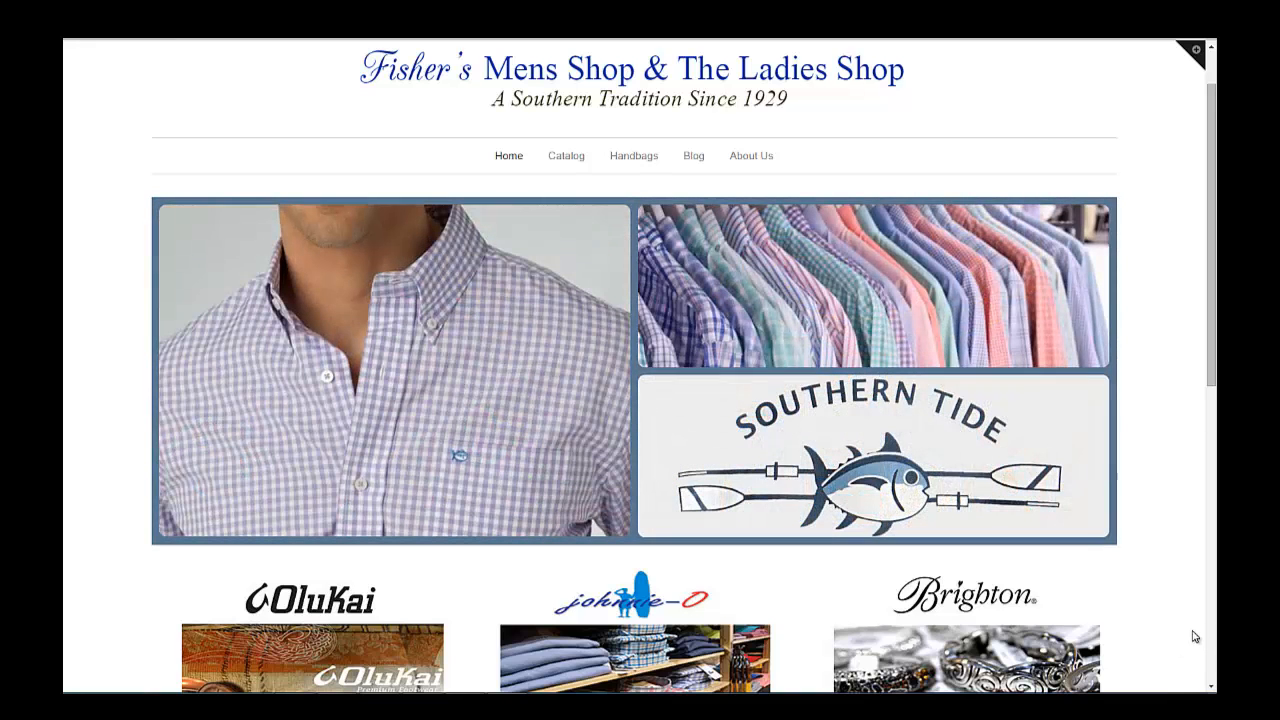
pyautogui.moveTo(224, 218)
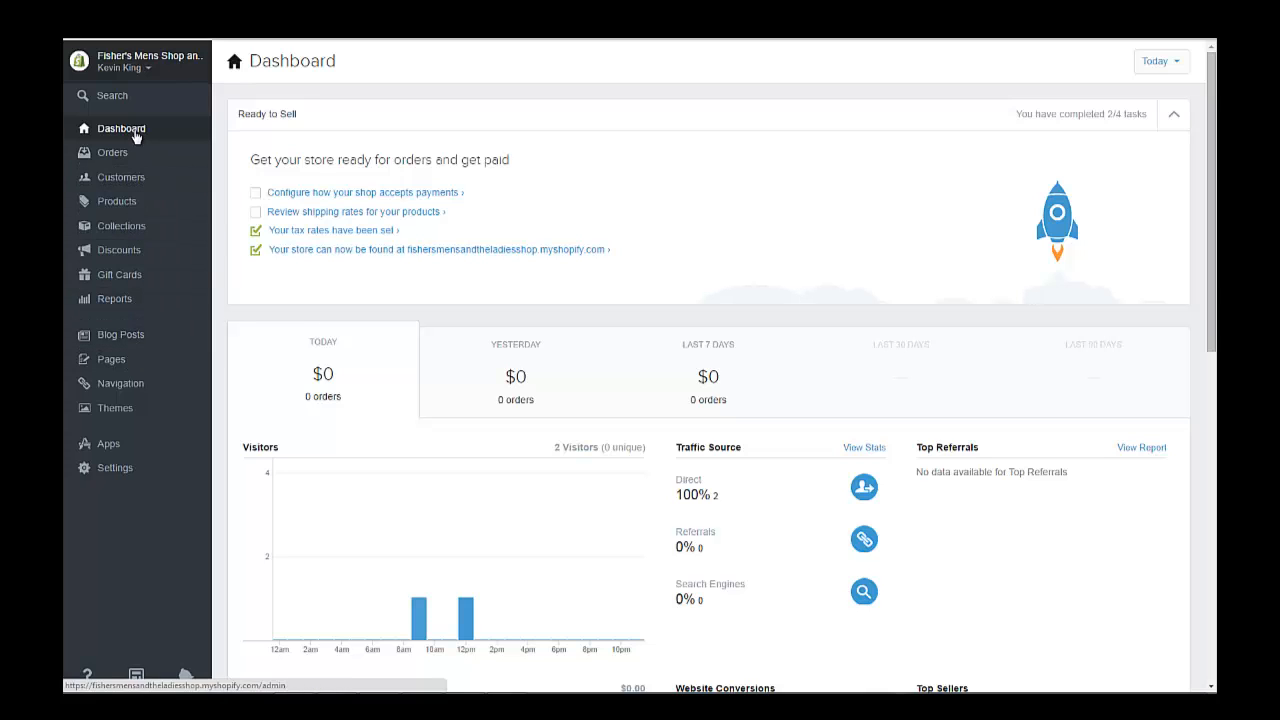
# Start a new product and copy the title 'ALTERNATING STRIPES 4-BUTTON' from the Word notes.
pyautogui.click(116, 200)
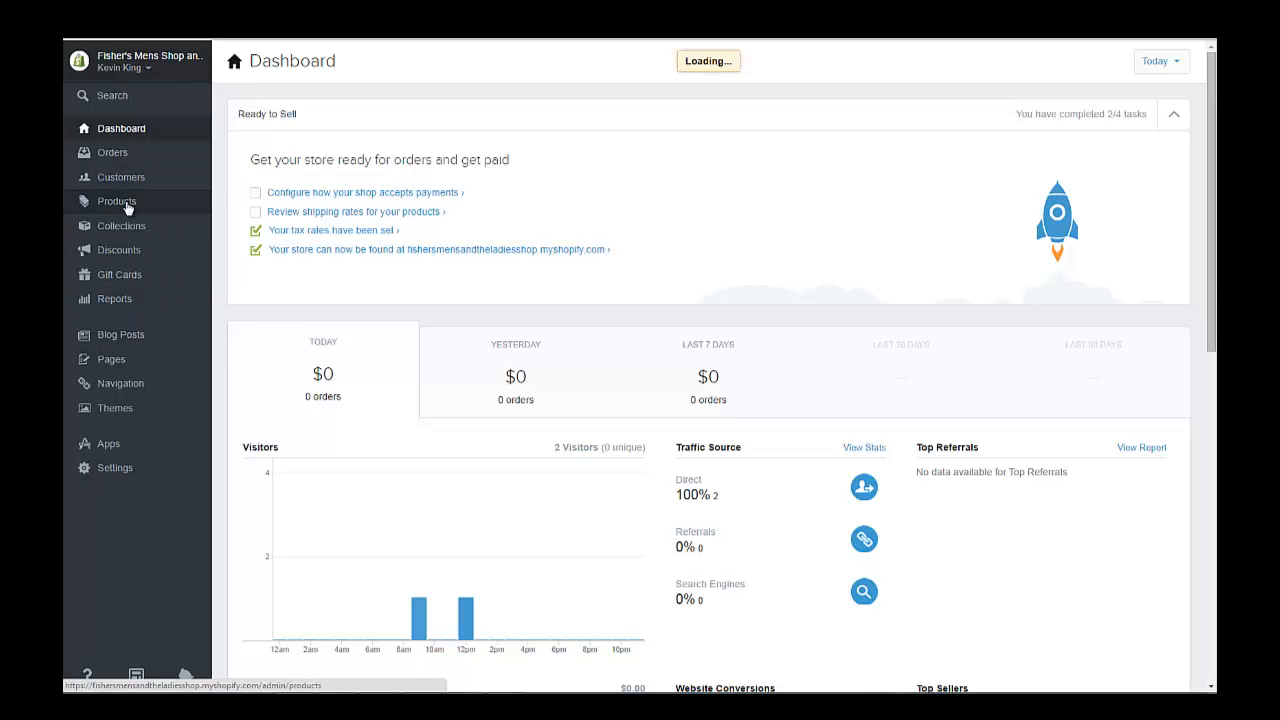
pyautogui.click(116, 200)
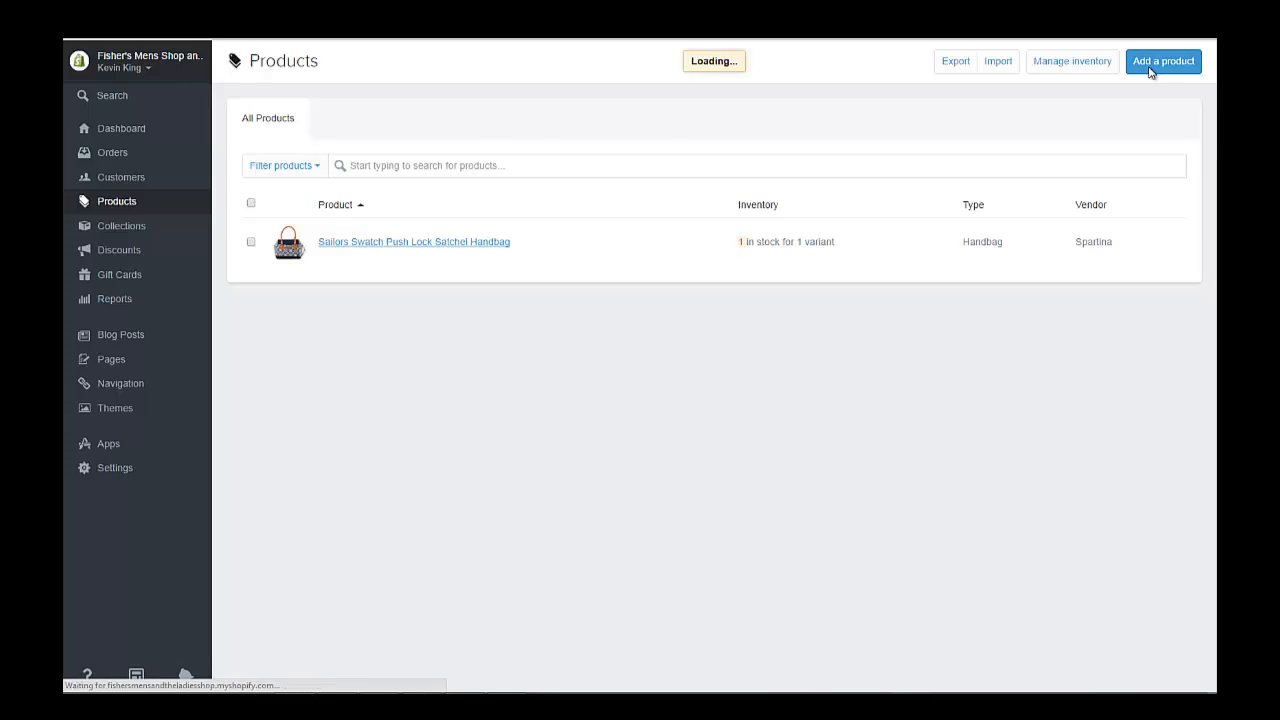
pyautogui.click(1164, 60)
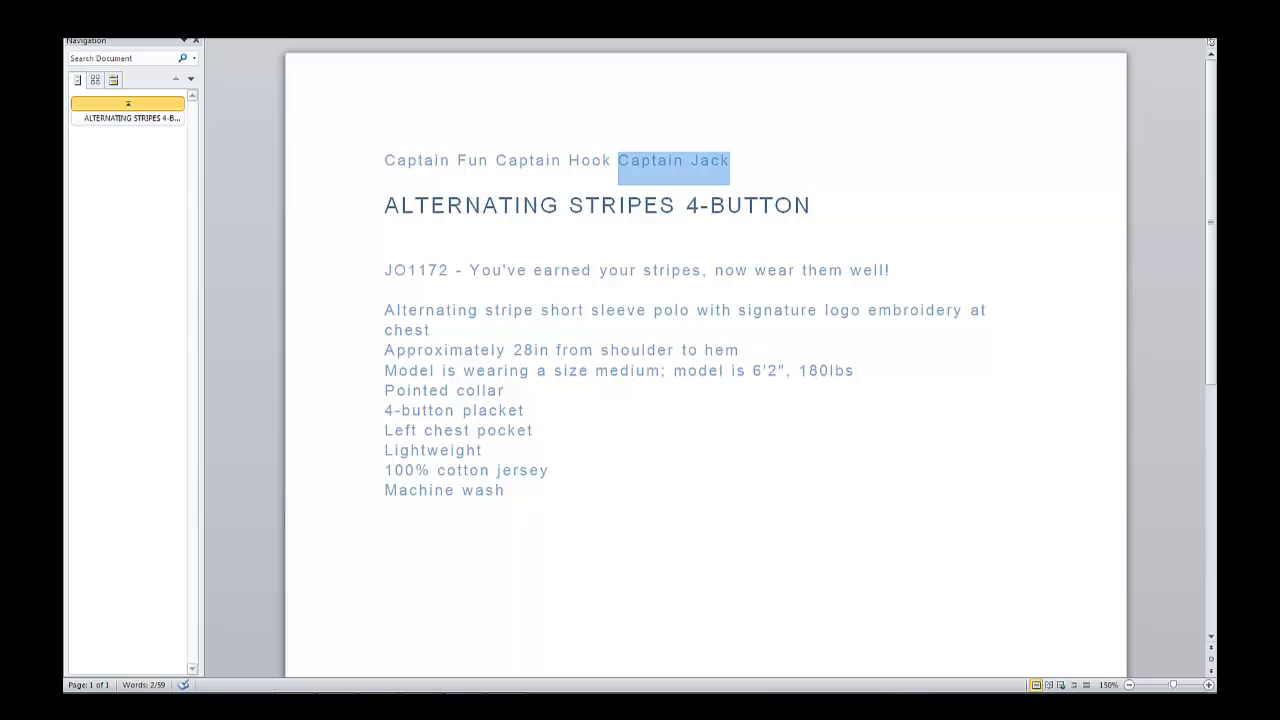
pyautogui.click(384, 204)
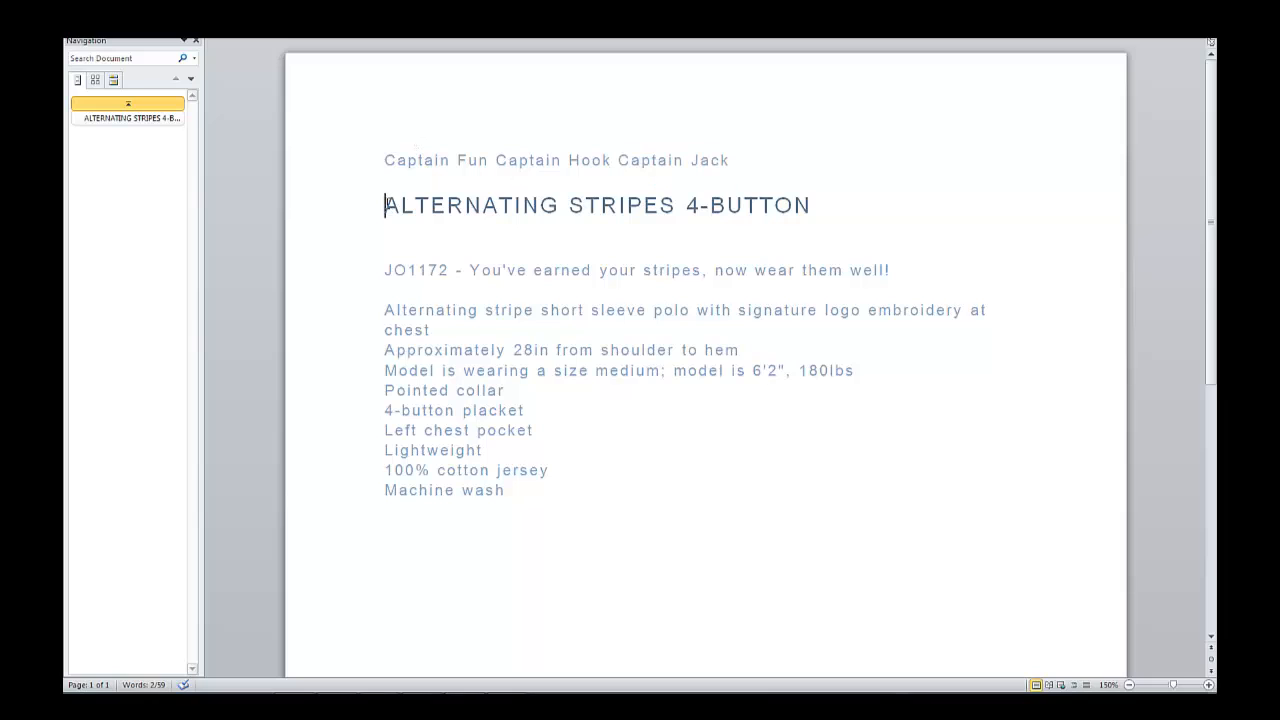
pyautogui.rightClick(748, 206)
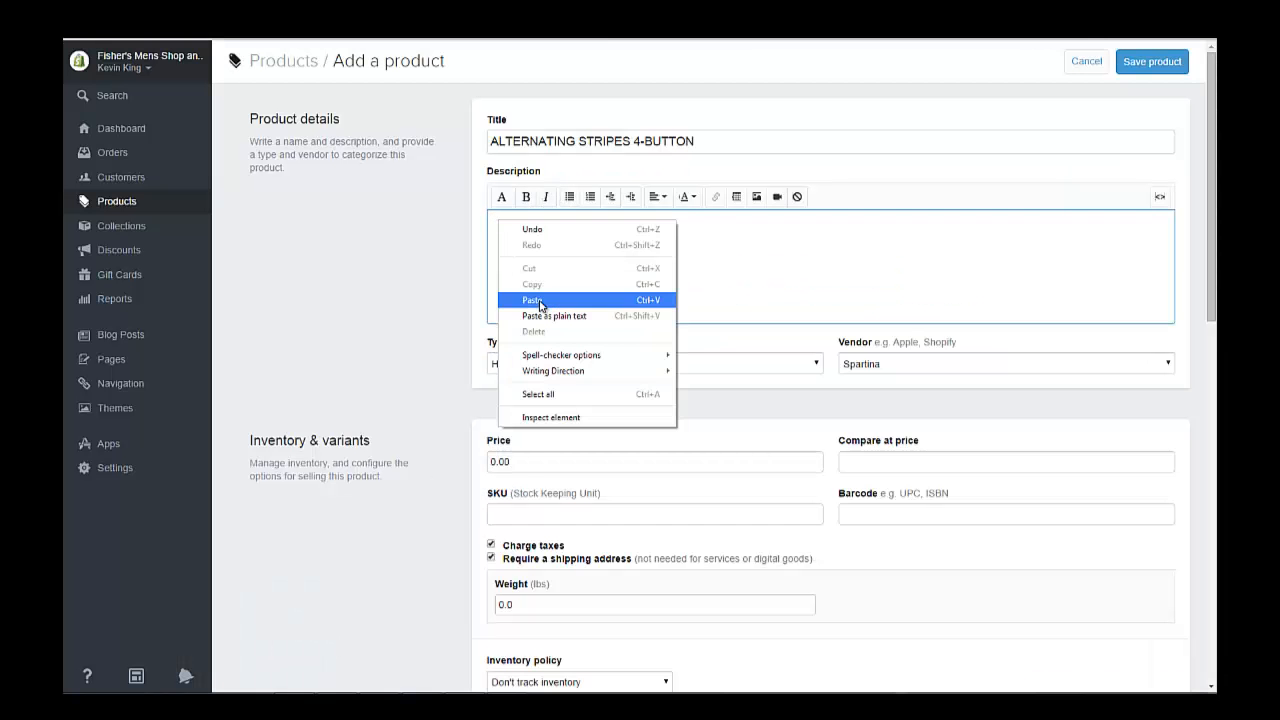
# Paste the description and create a new product type Shirt.
pyautogui.click(530, 300)
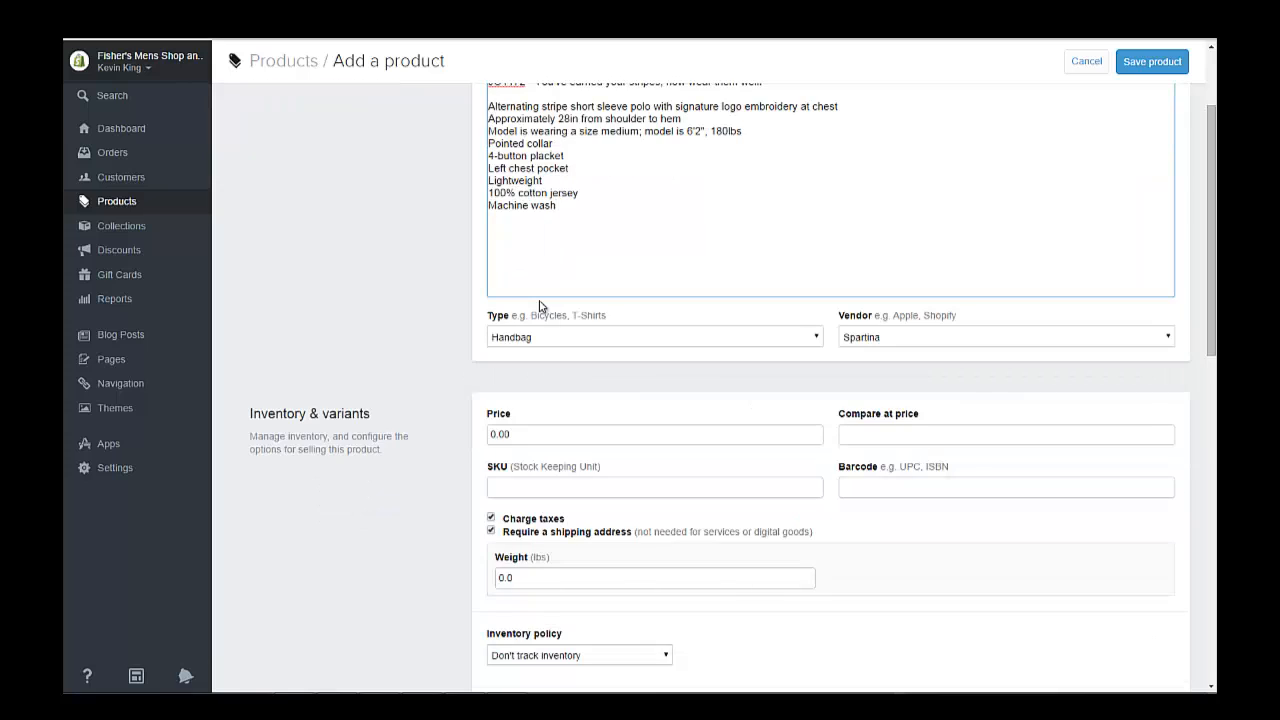
pyautogui.click(652, 336)
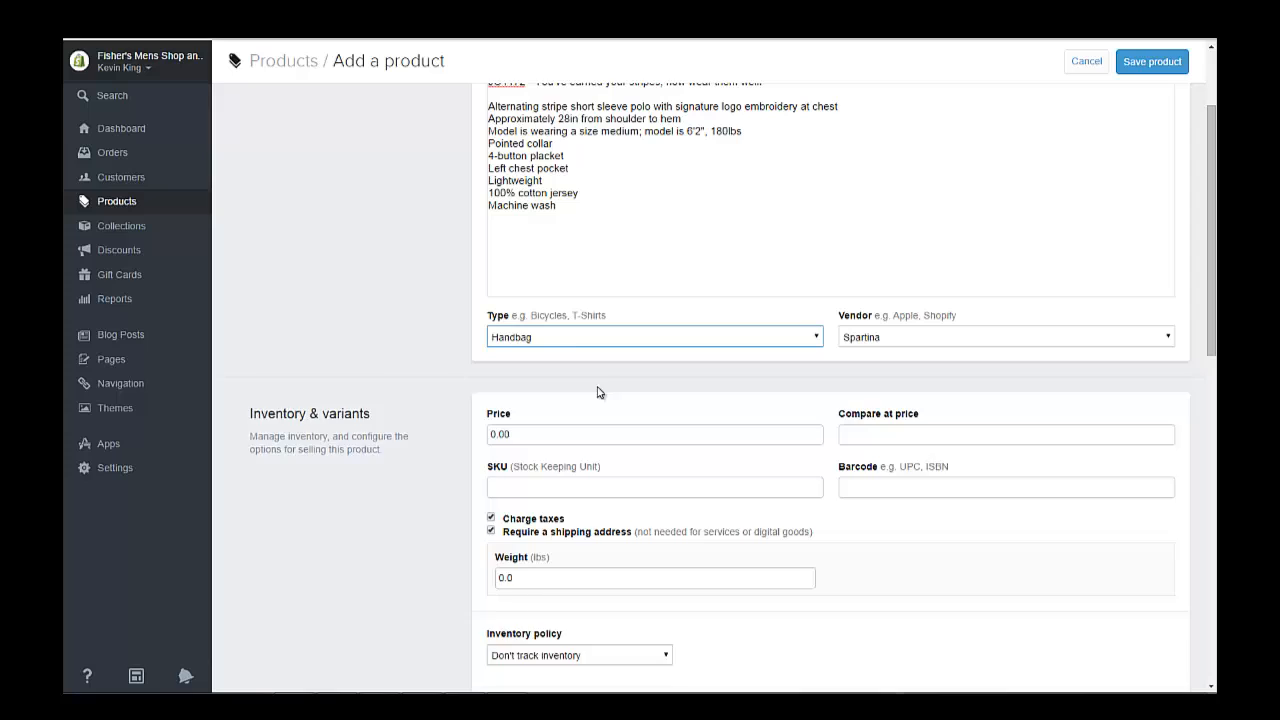
pyautogui.click(654, 336)
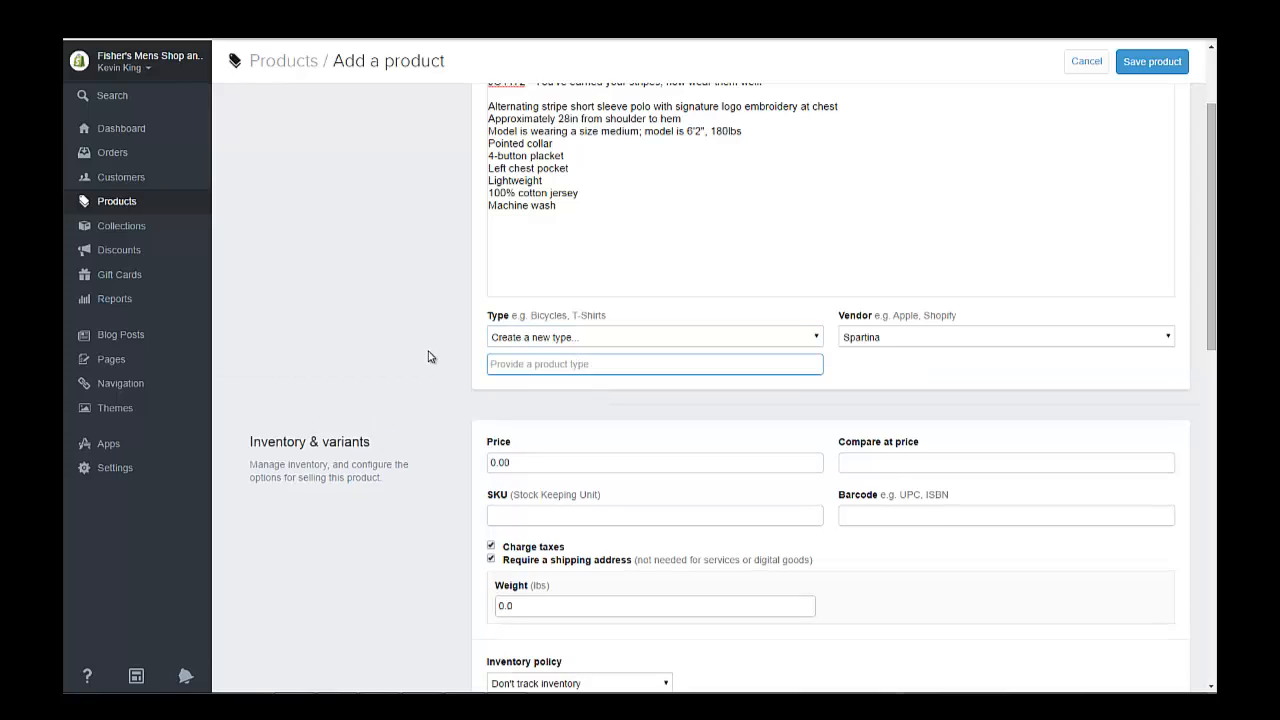
pyautogui.write('Shirt')
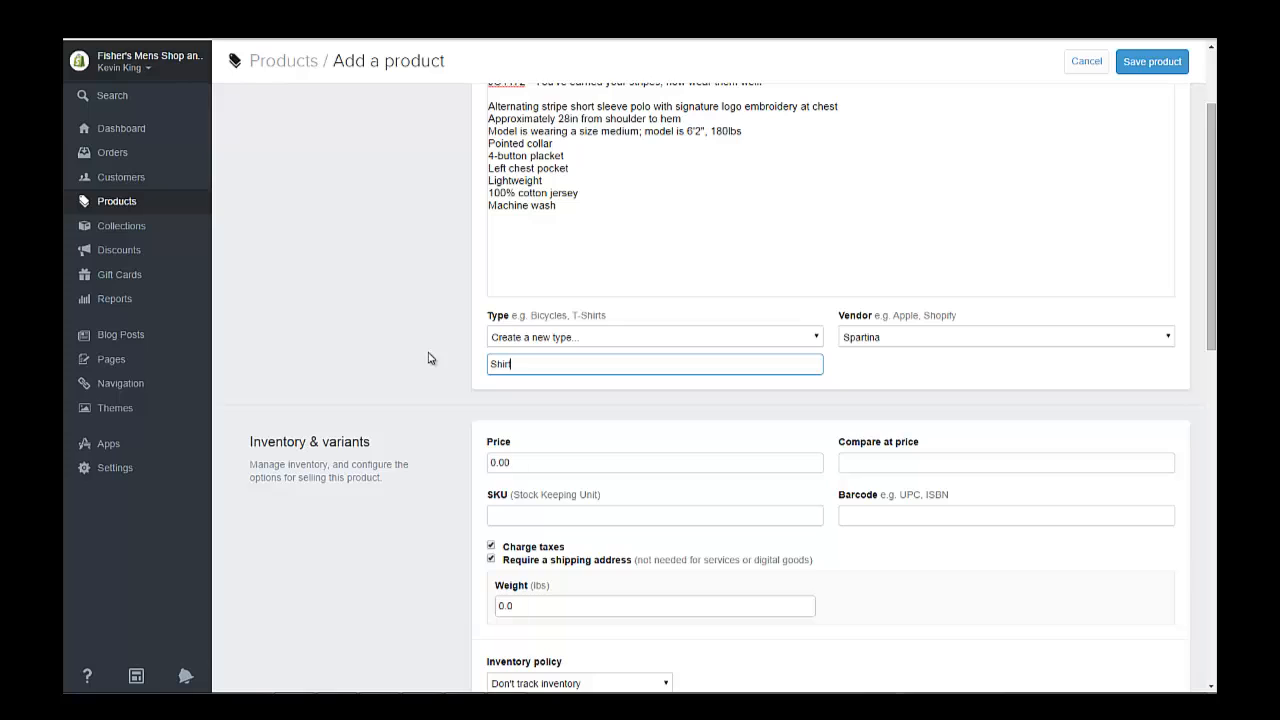
# Create a new vendor Jonnie-O and enter a price of 75.
pyautogui.click(1004, 336)
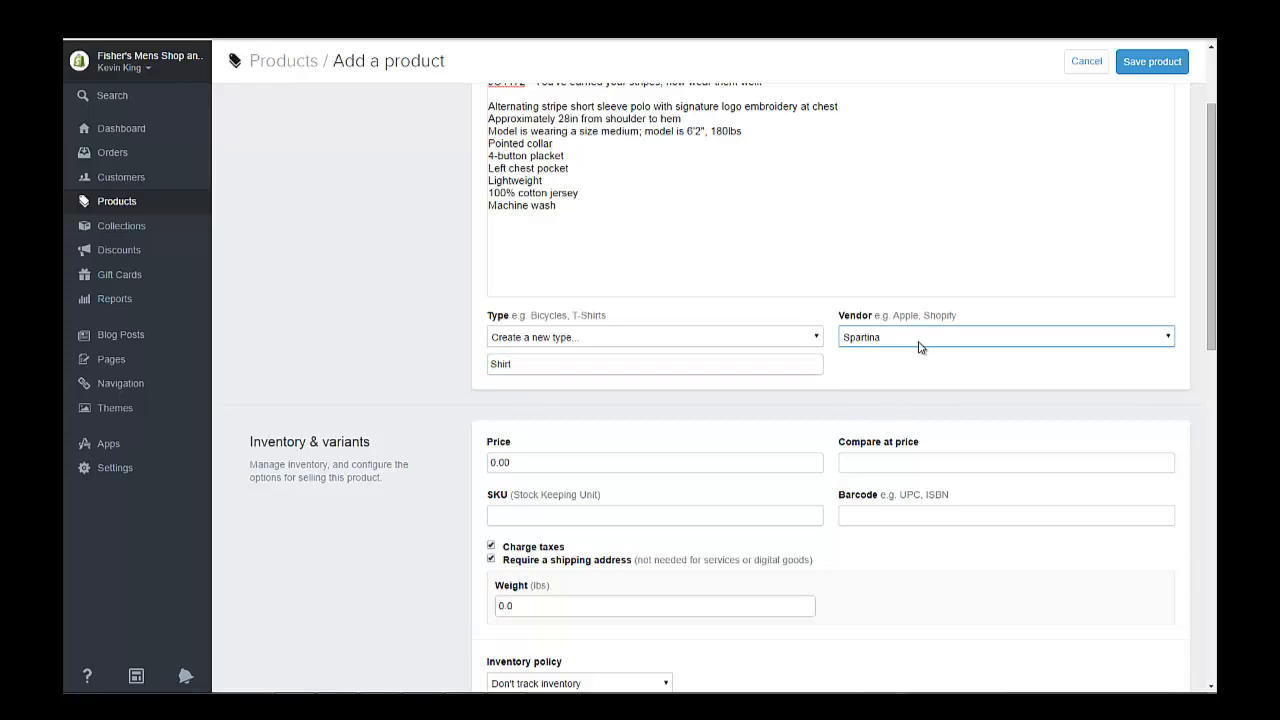
pyautogui.click(1004, 336)
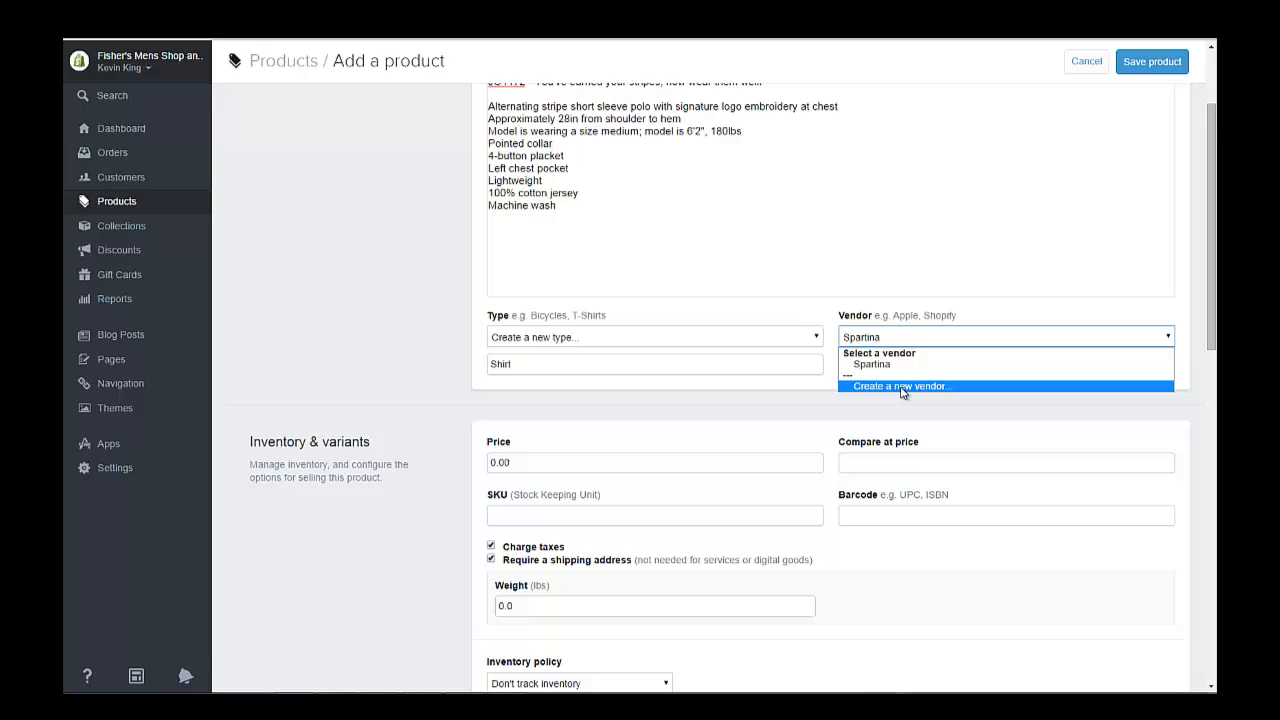
pyautogui.click(902, 386)
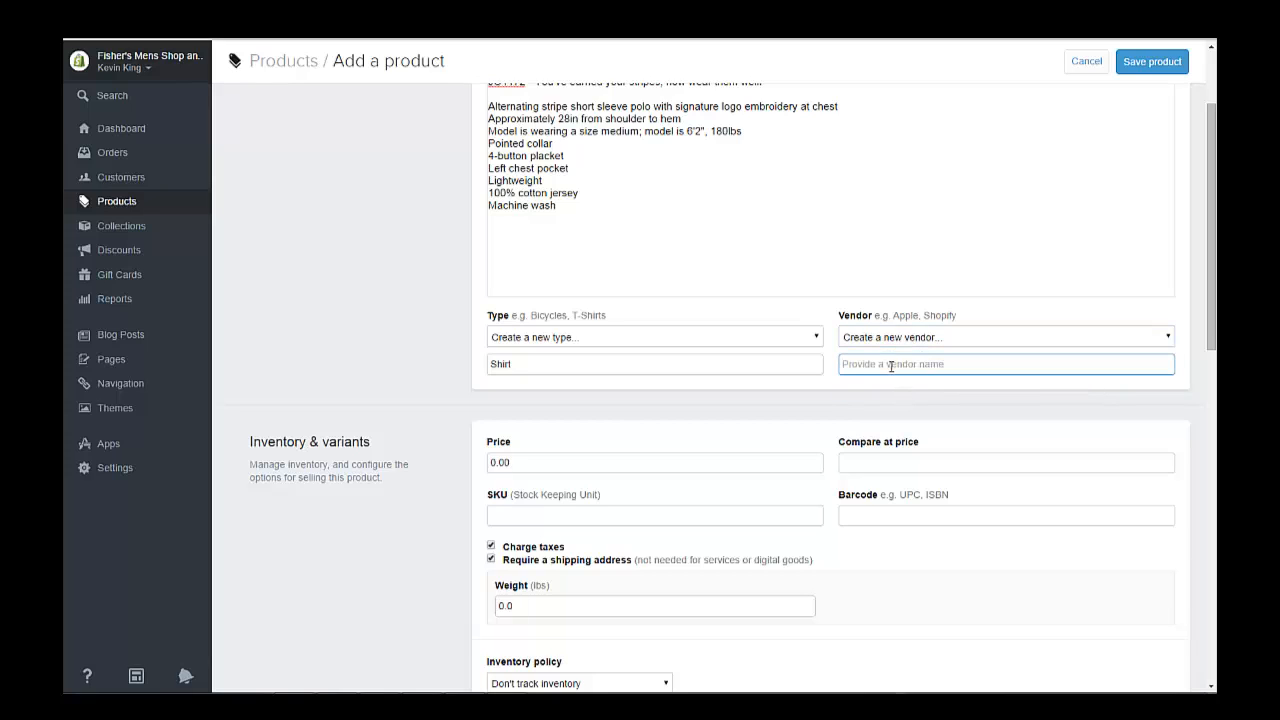
pyautogui.write('Jonnie-O')
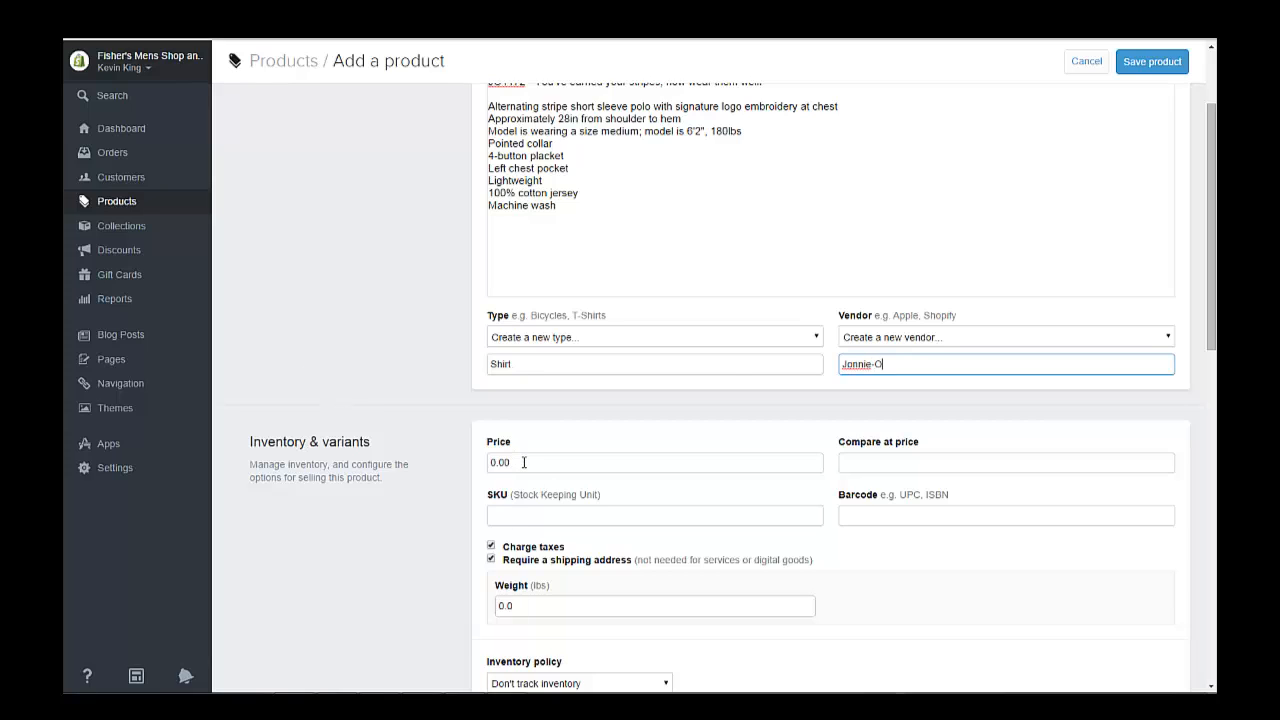
pyautogui.write('75')
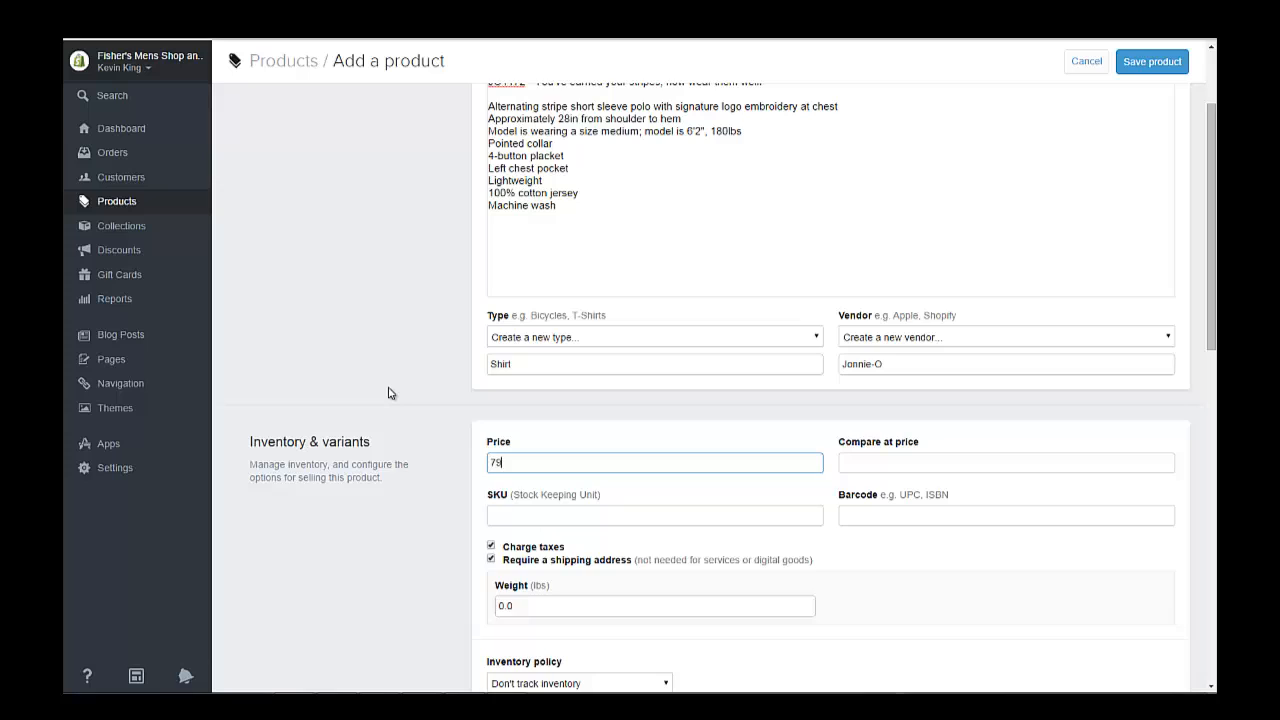
# Set the weight to 1 lb and have Shopify track this product's inventory.
pyautogui.scroll(-3)
pyautogui.write('1')
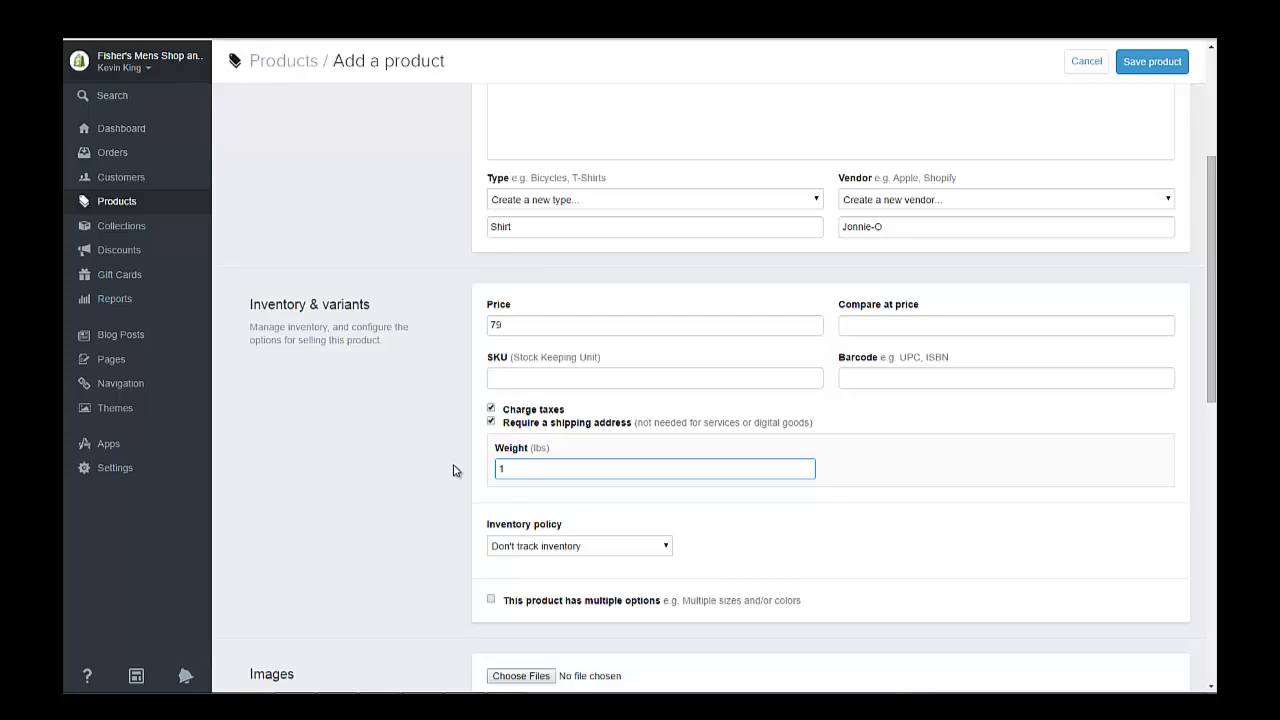
pyautogui.scroll(-3)
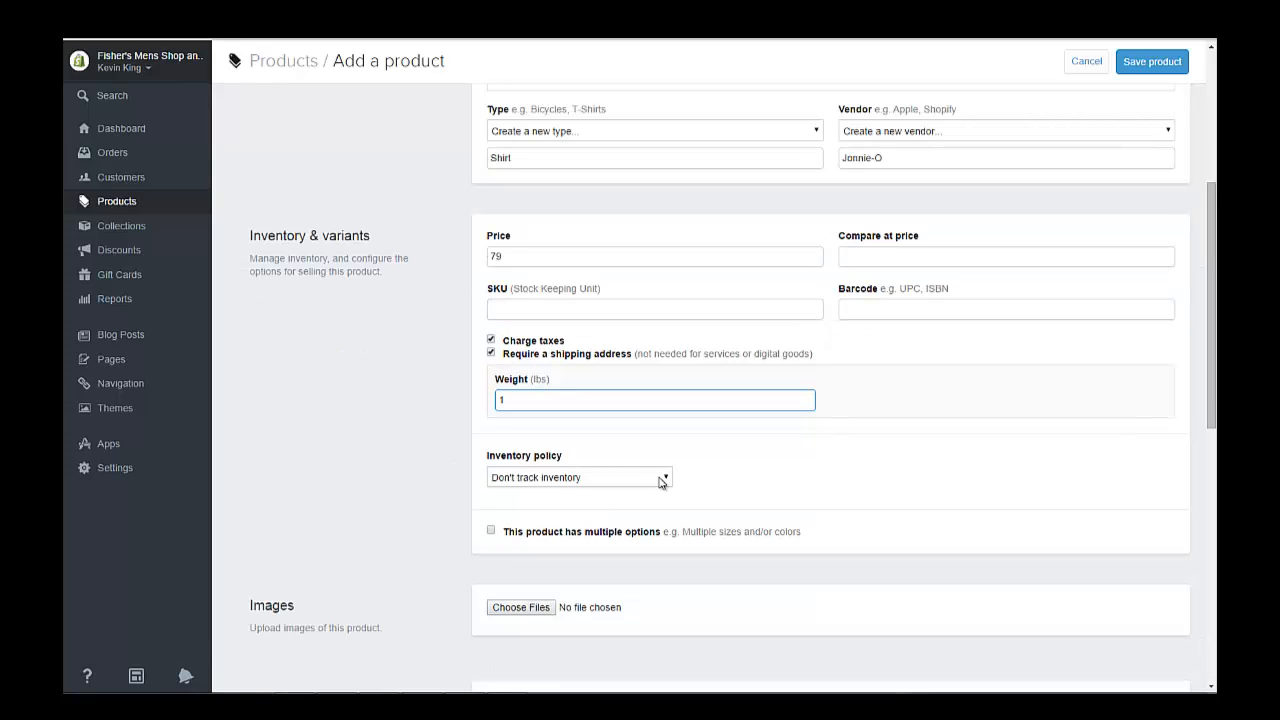
pyautogui.click(578, 476)
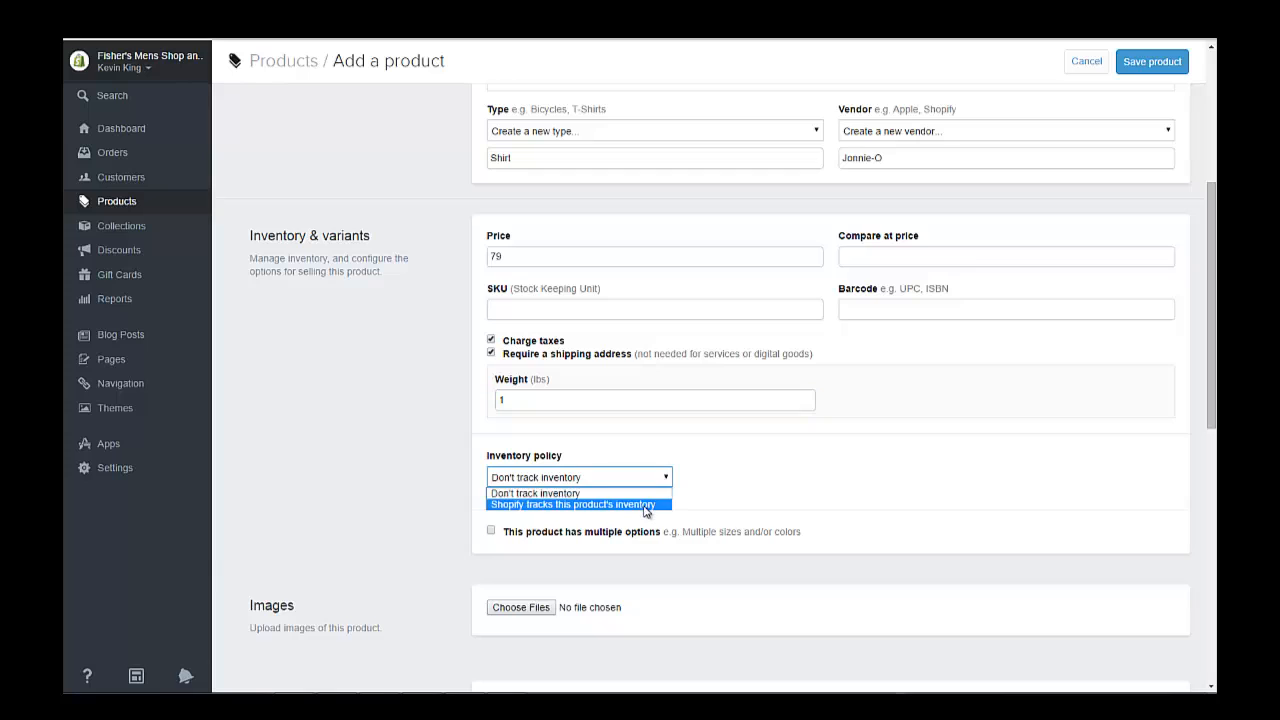
pyautogui.click(574, 504)
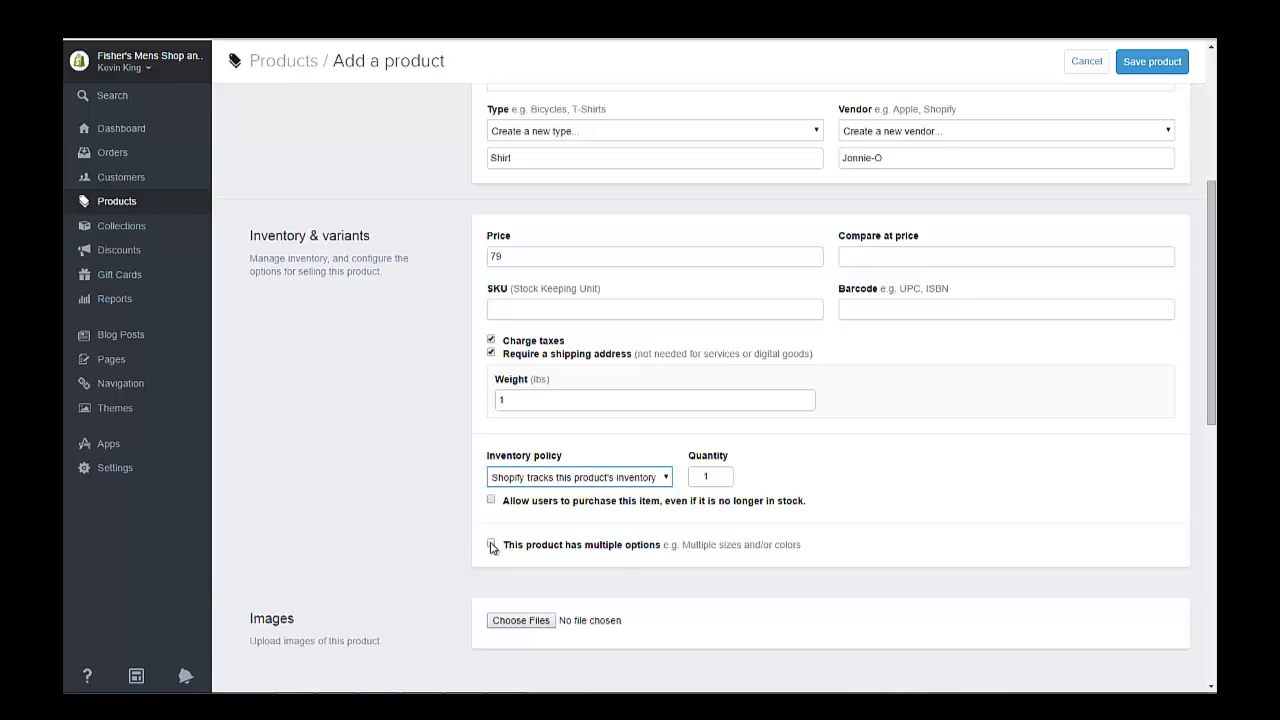
# Enable multiple options, name the first option Style and copy 'Captain Fun' from the notes.
pyautogui.click(492, 544)
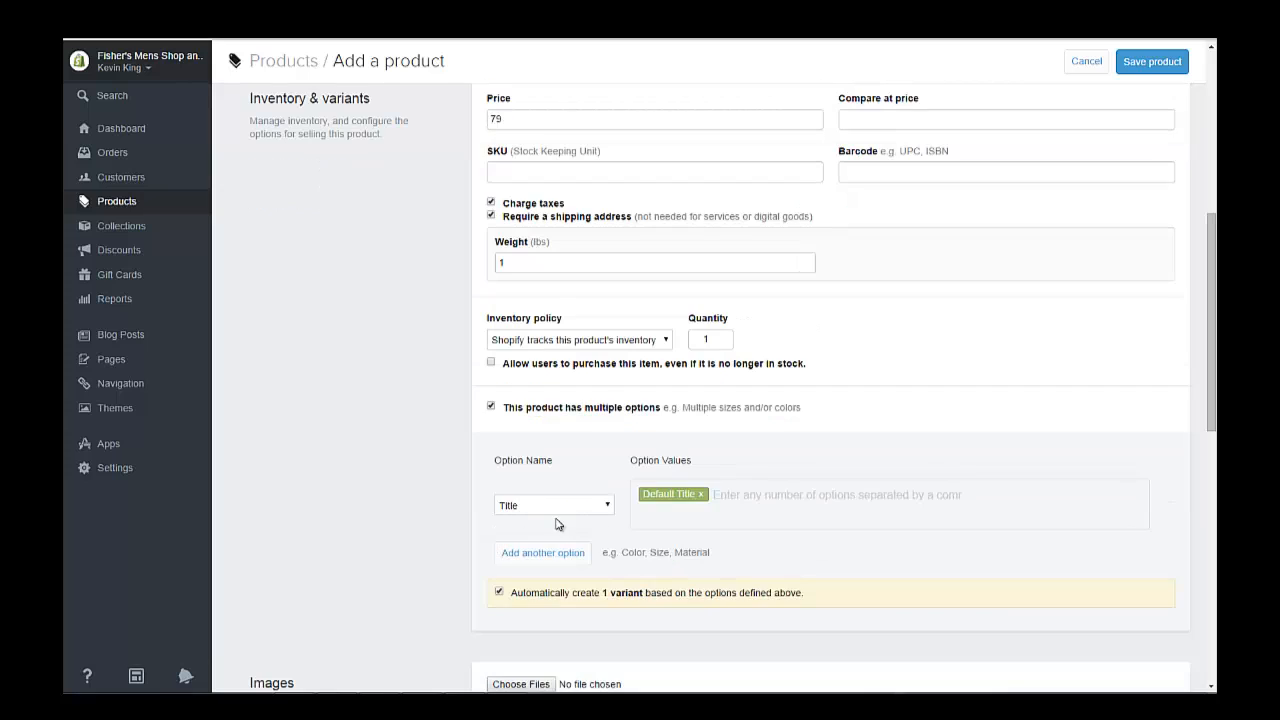
pyautogui.click(552, 504)
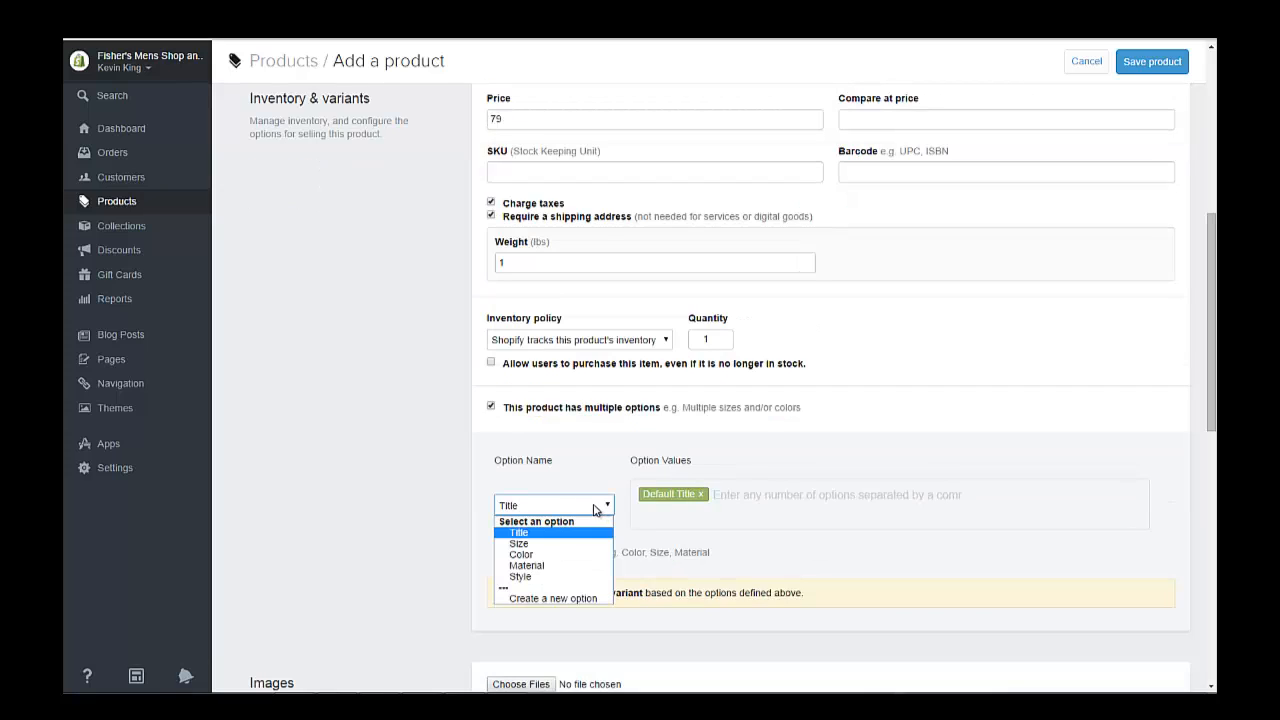
pyautogui.click(520, 576)
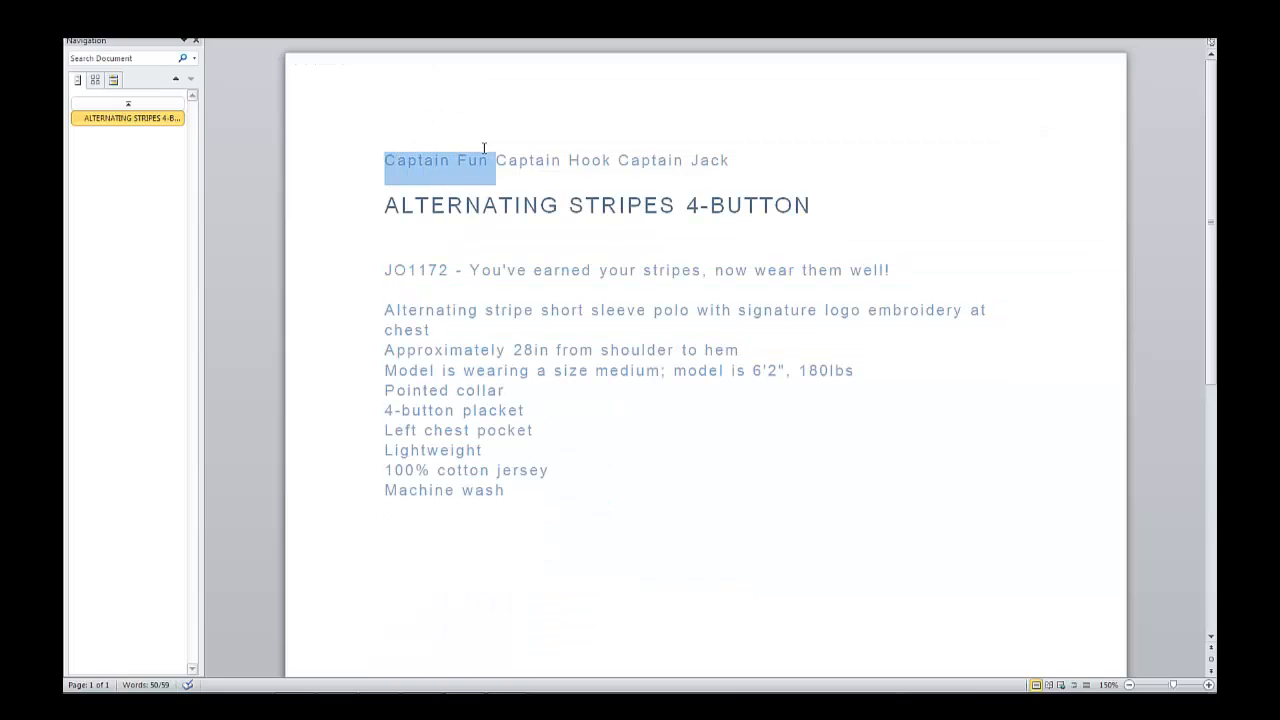
pyautogui.rightClick(468, 164)
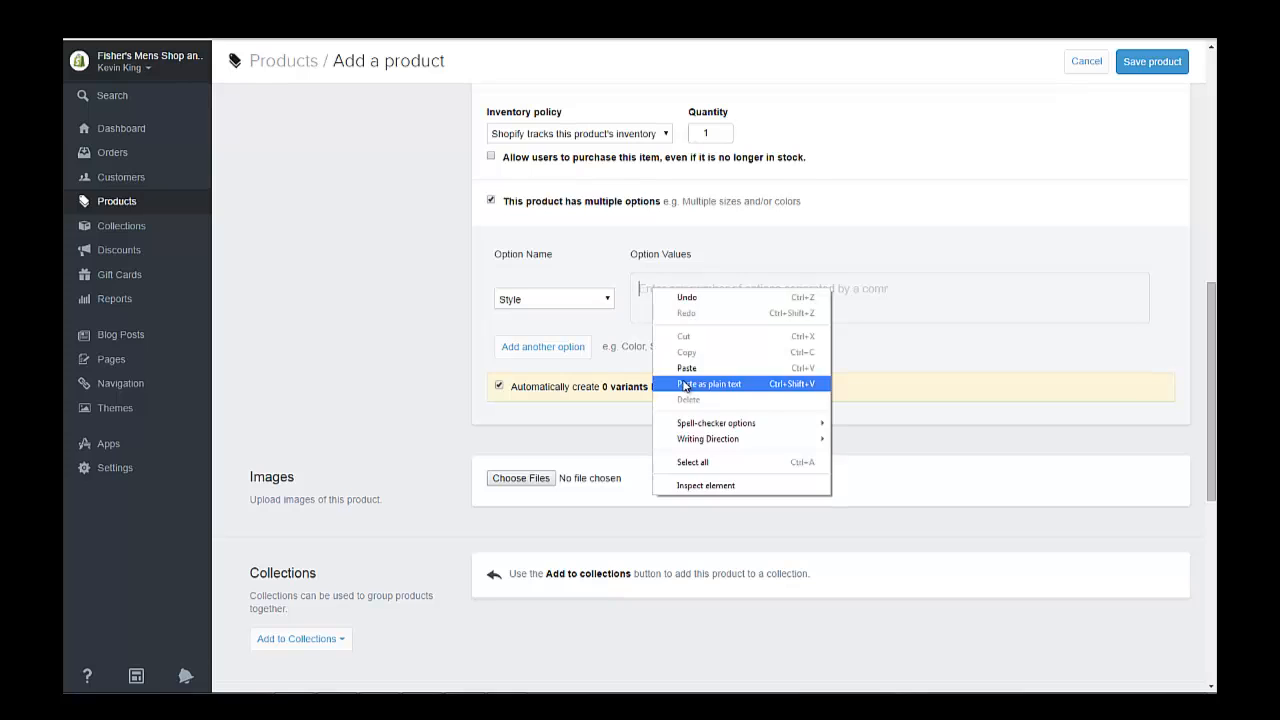
# Add the Style values Captain Fun, Captain Hook and Captain Jack, giving 3 variants.
pyautogui.click(712, 384)
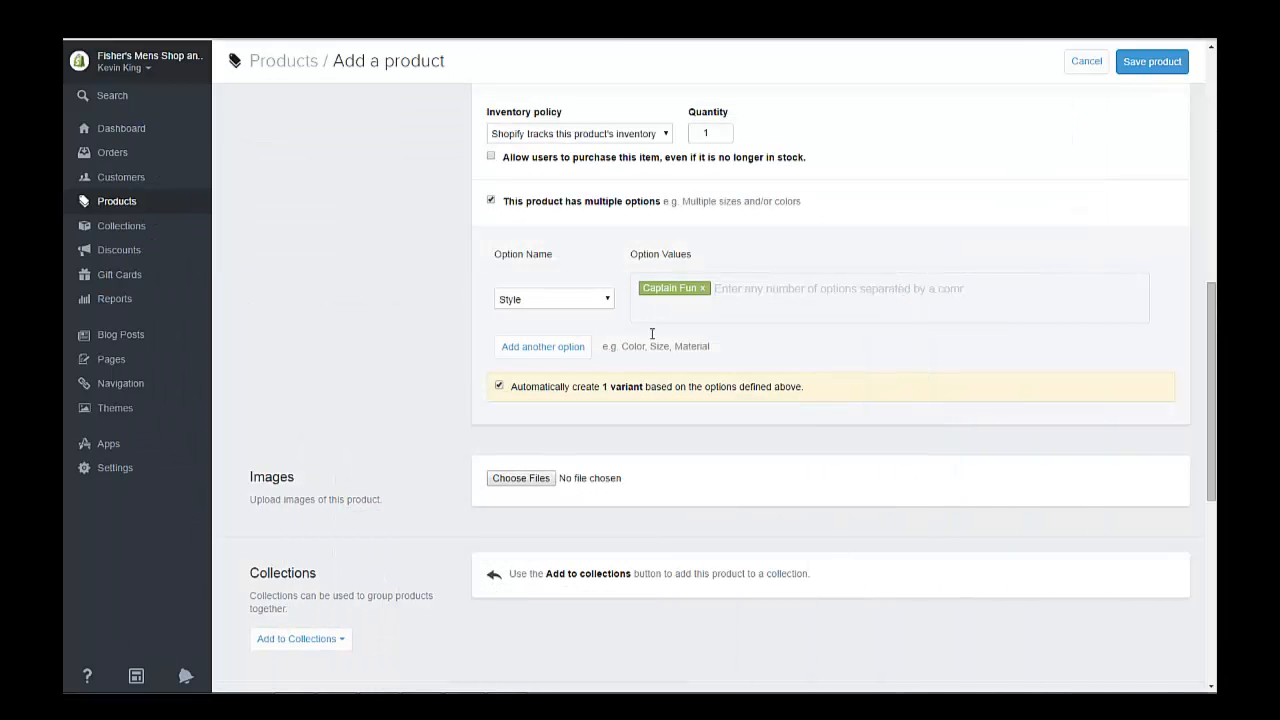
pyautogui.moveTo(760, 288)
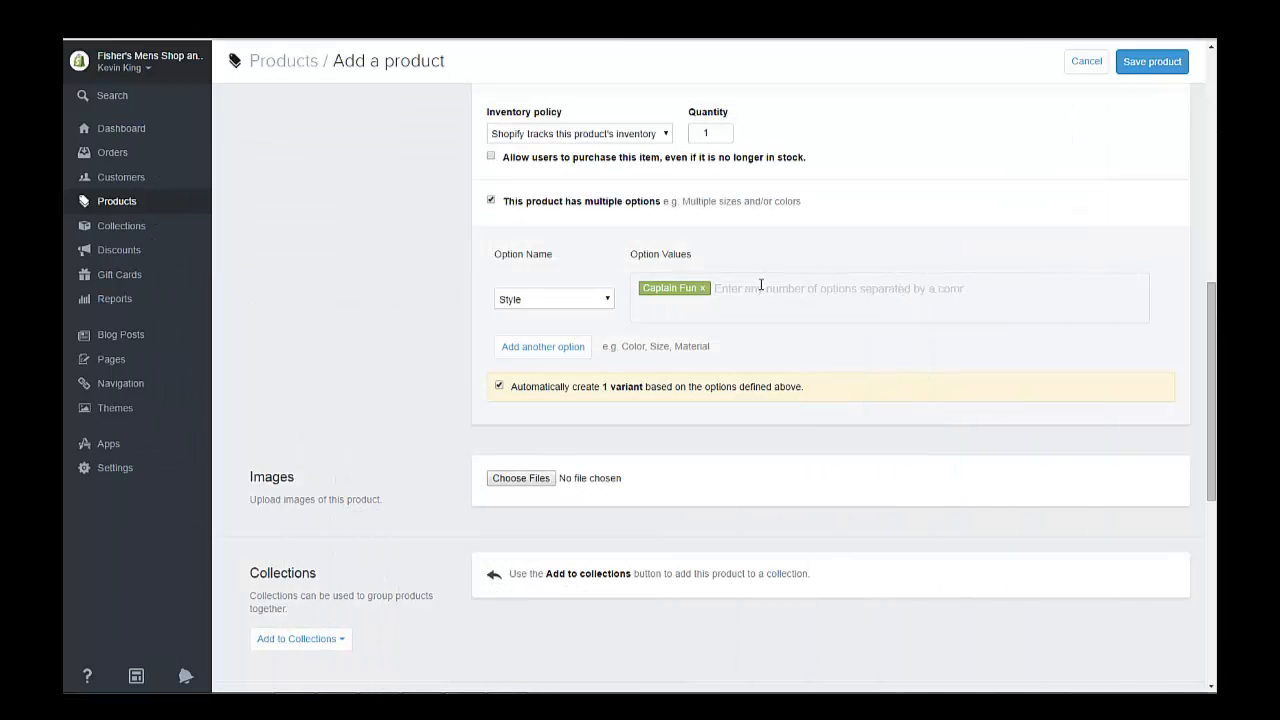
pyautogui.write('Captian')
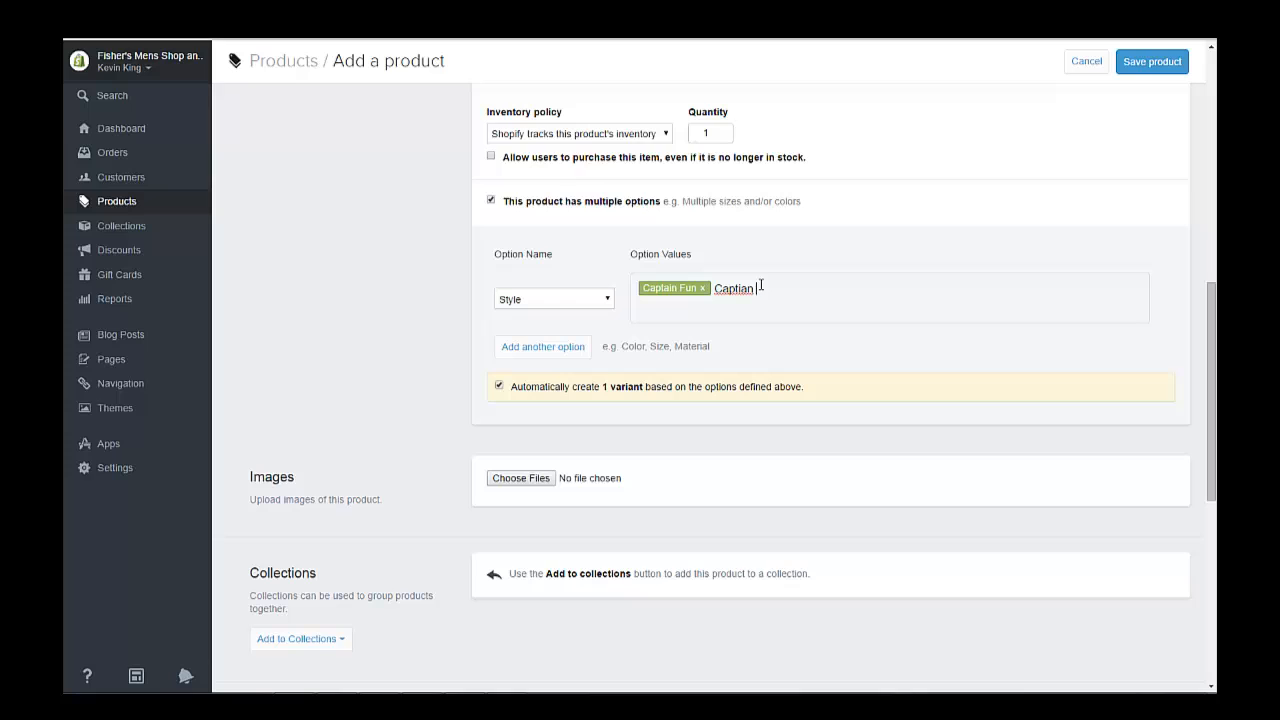
pyautogui.moveTo(784, 316)
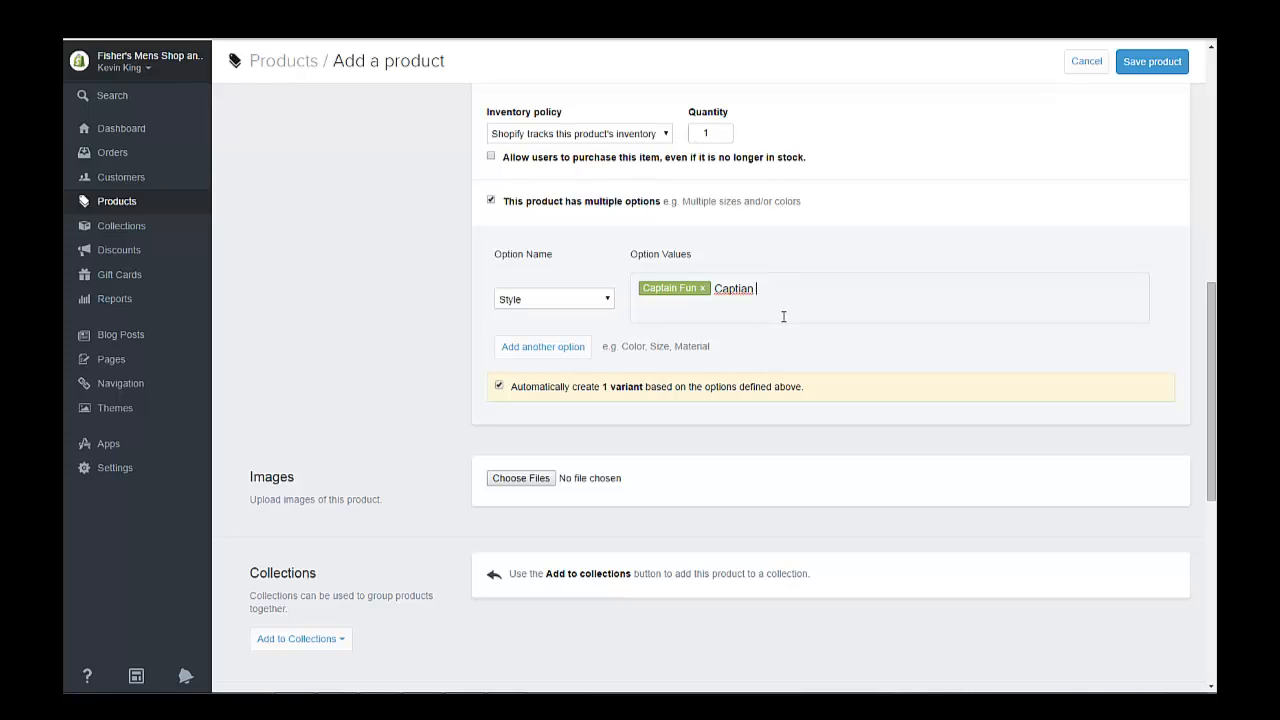
pyautogui.press('Backspace')
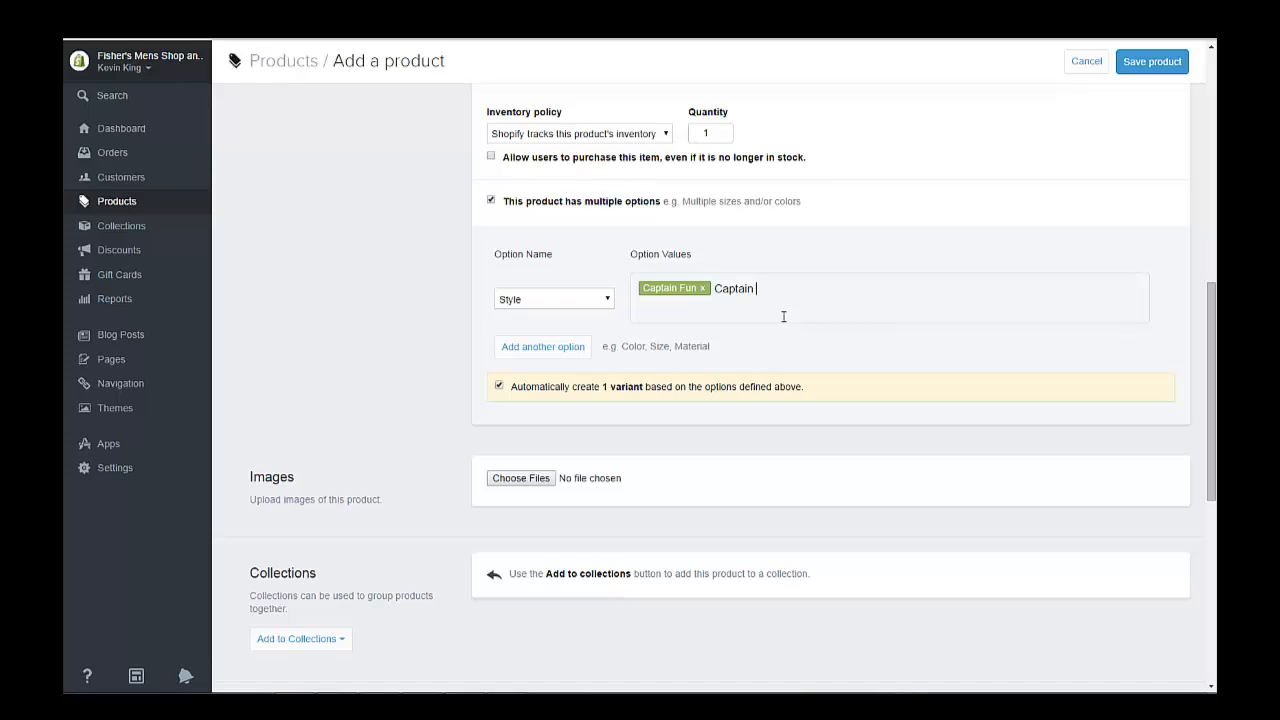
pyautogui.write('Hoo')
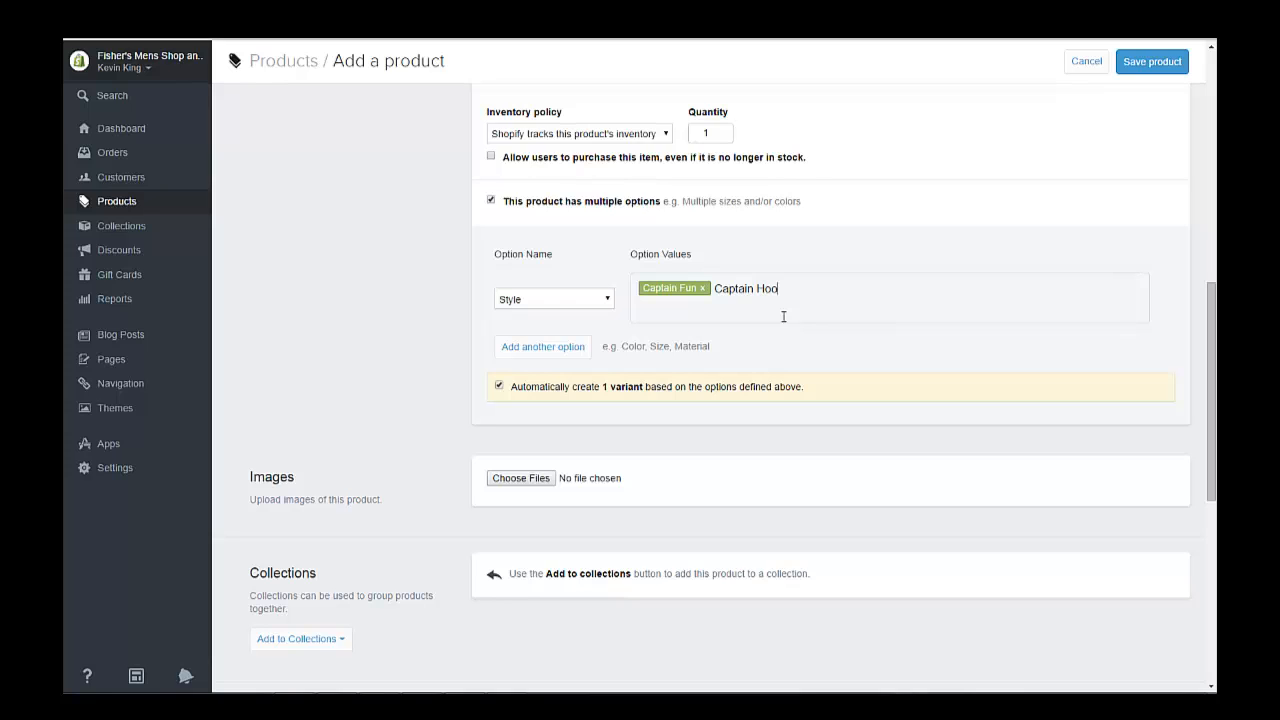
pyautogui.press('Enter')
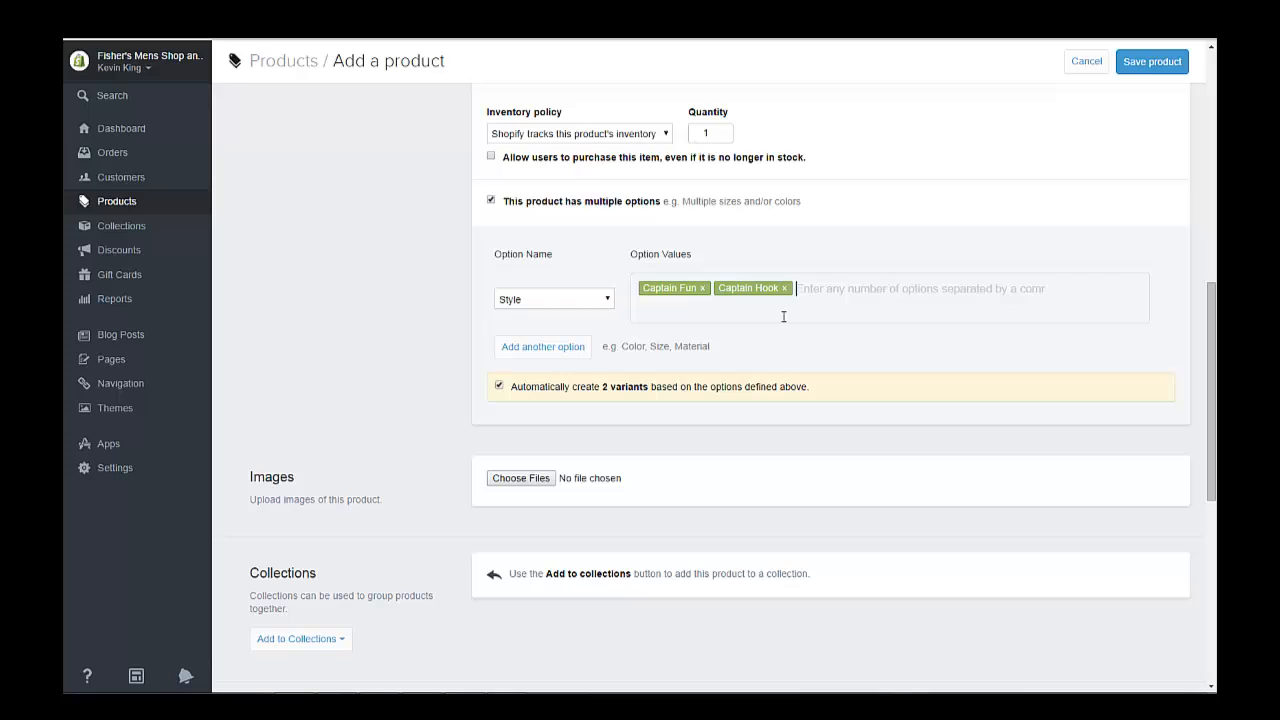
pyautogui.write('Captain')
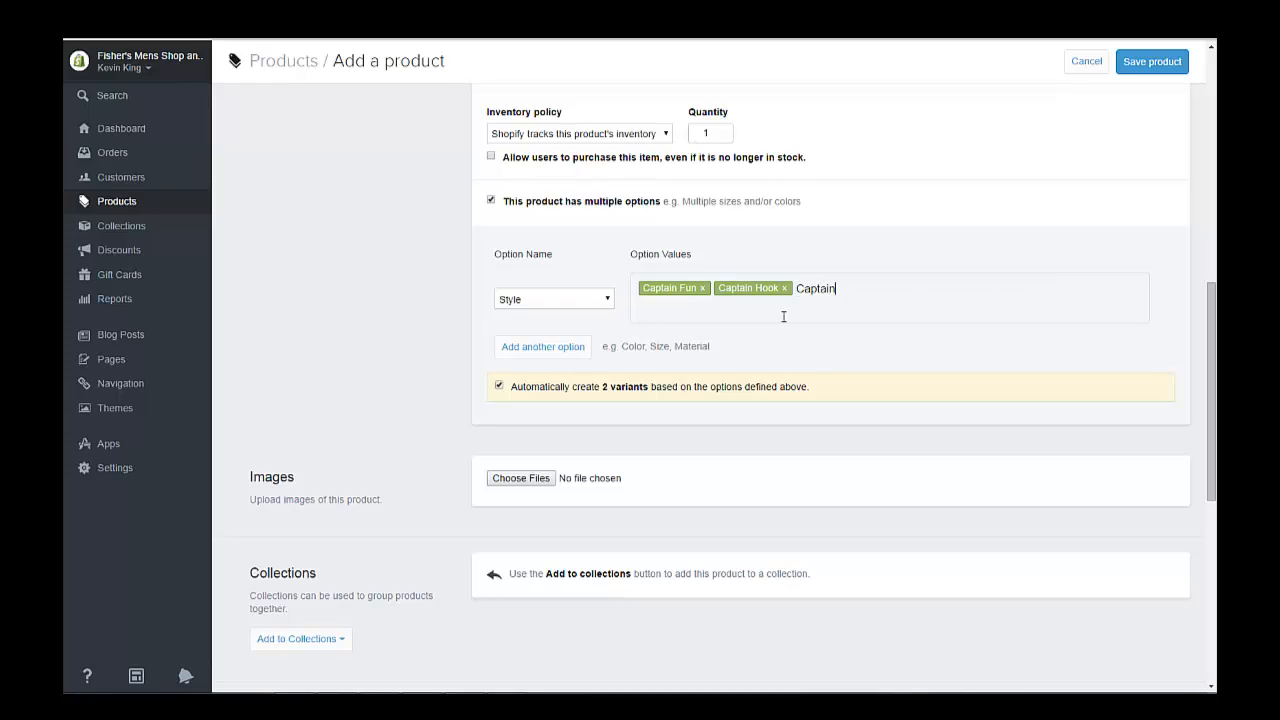
pyautogui.write('Ja')
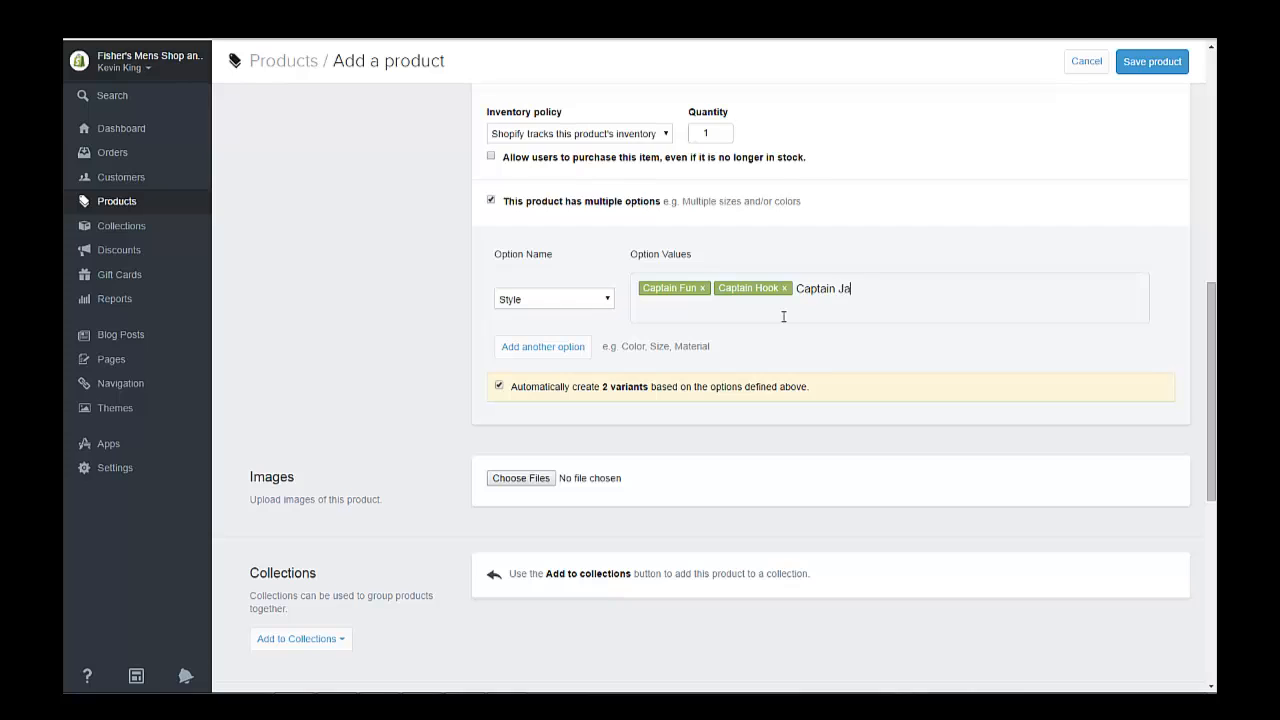
pyautogui.write('ck')
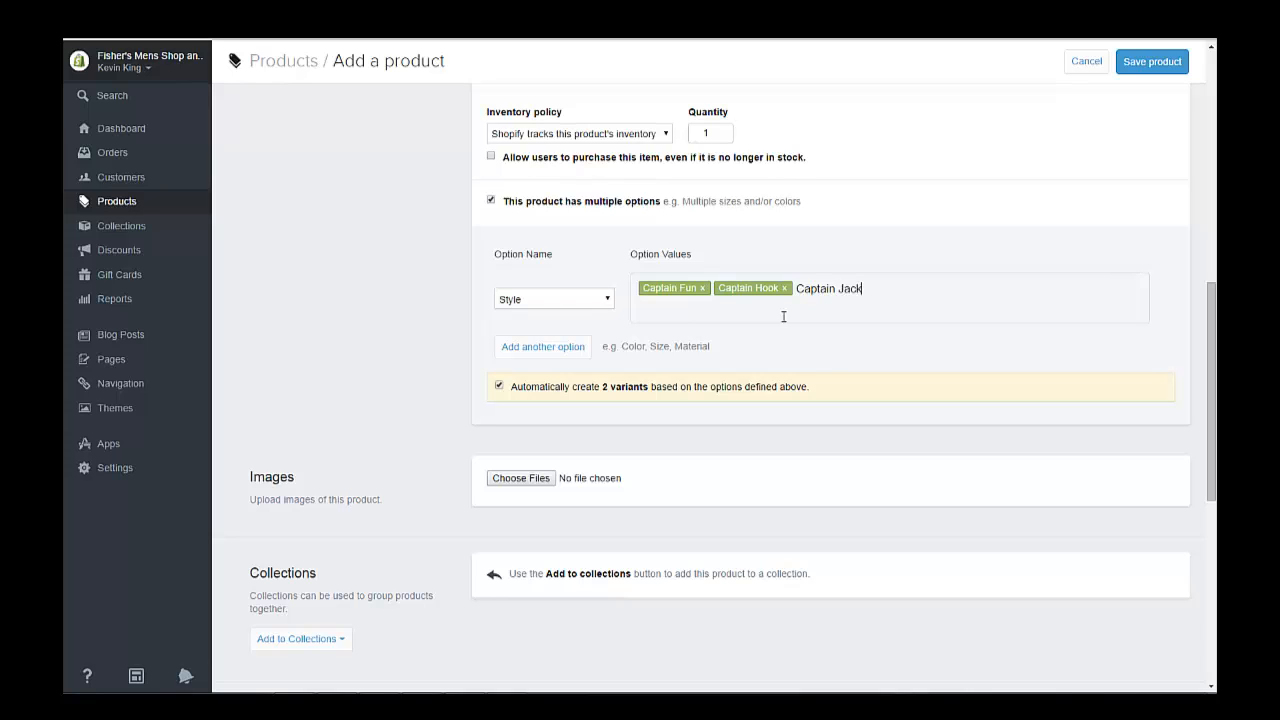
pyautogui.press('Enter')
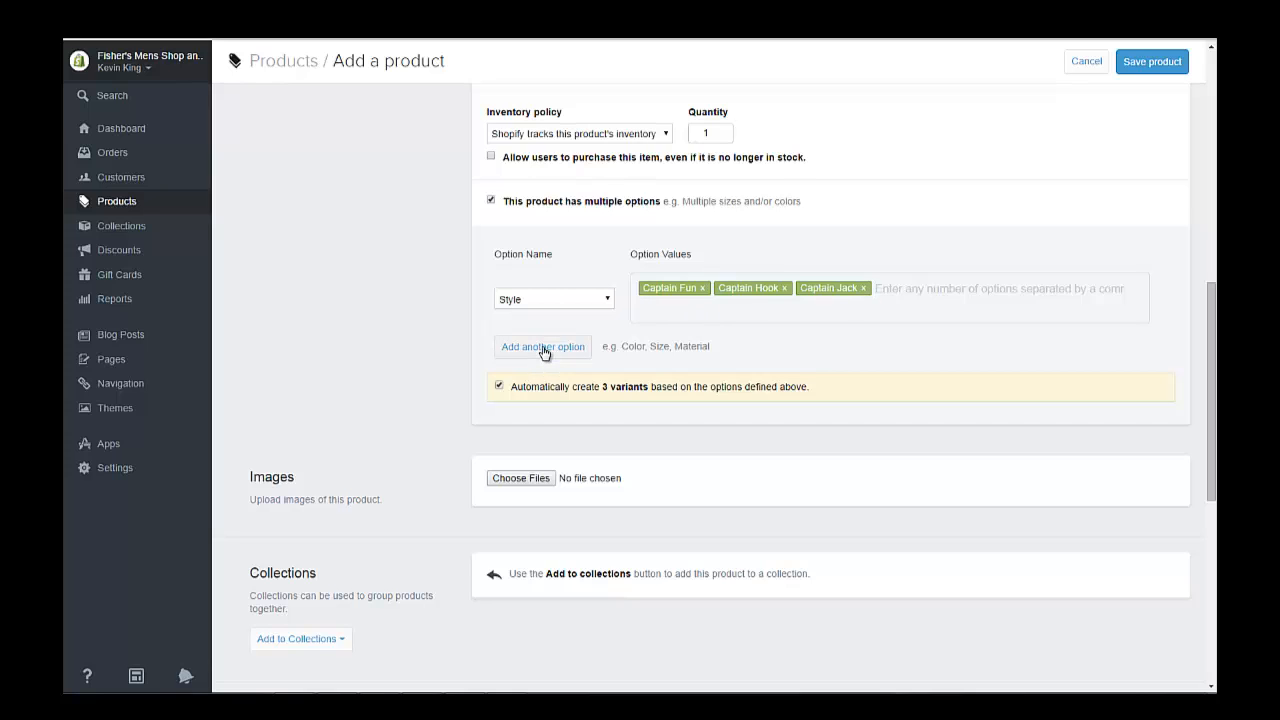
# Add a Size option with values Sm, Med, L, XL and XXL, giving 15 variants.
pyautogui.click(542, 346)
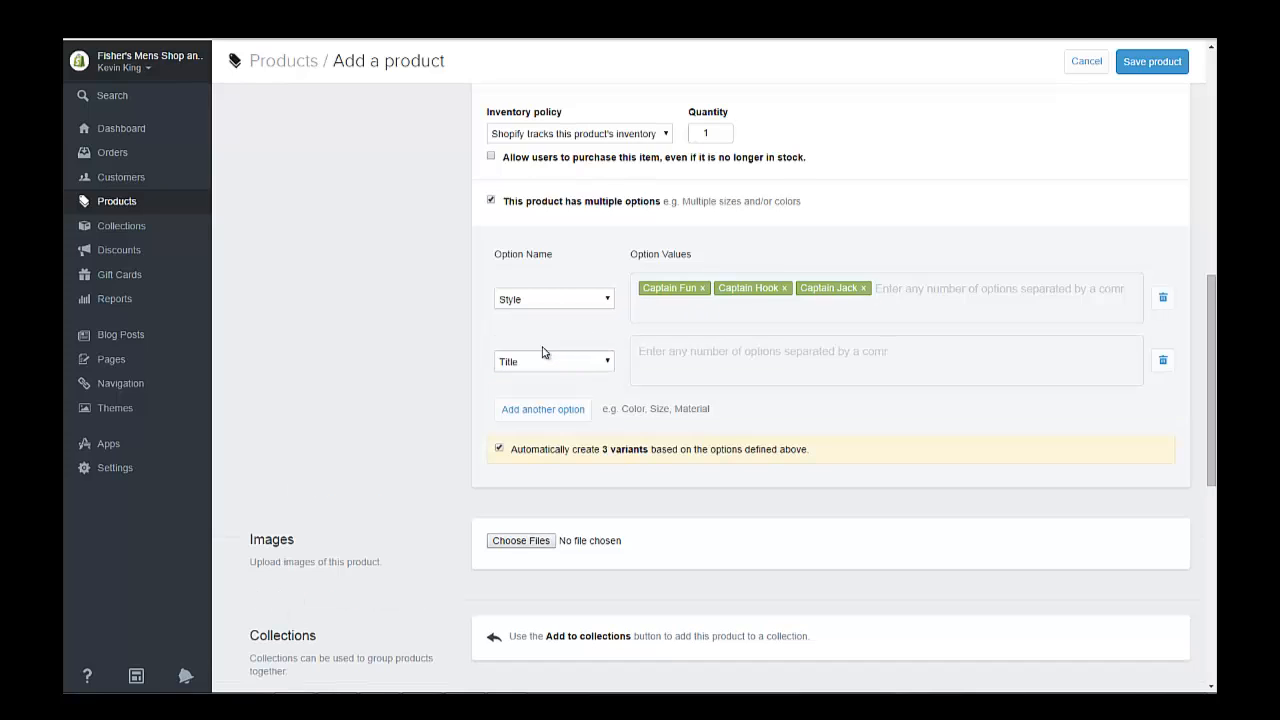
pyautogui.click(552, 360)
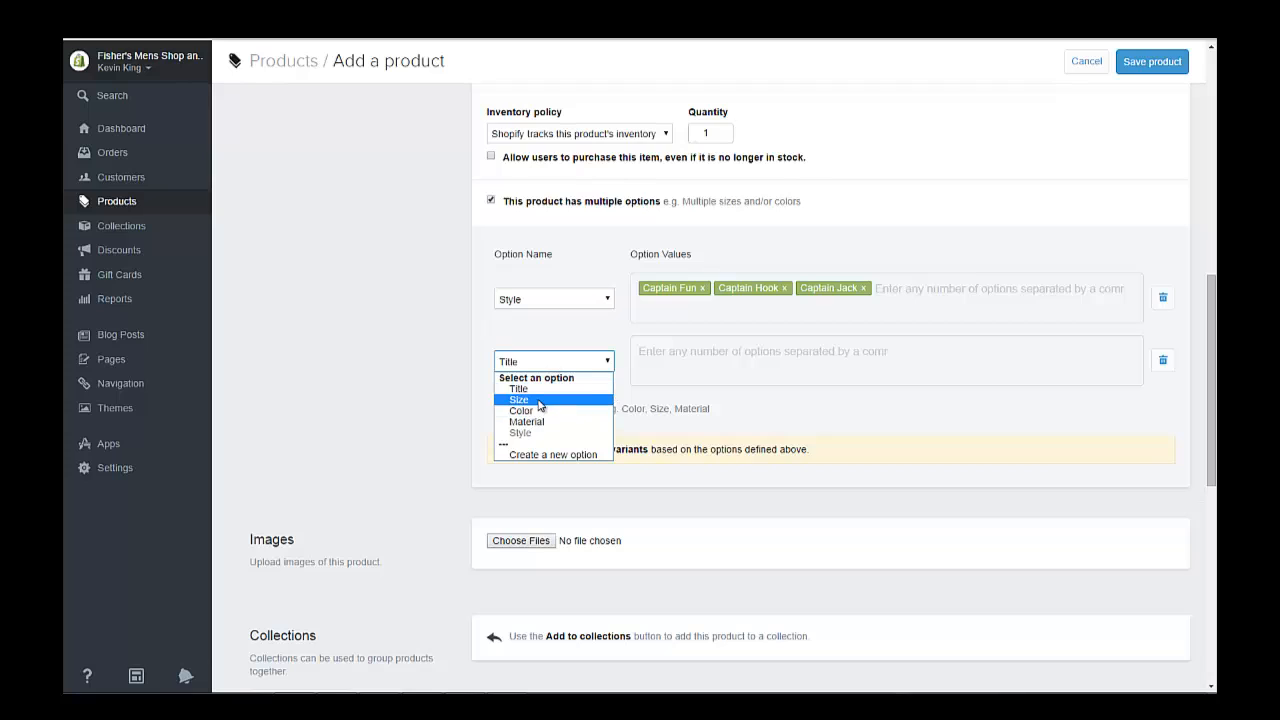
pyautogui.click(518, 400)
pyautogui.write('Sm')
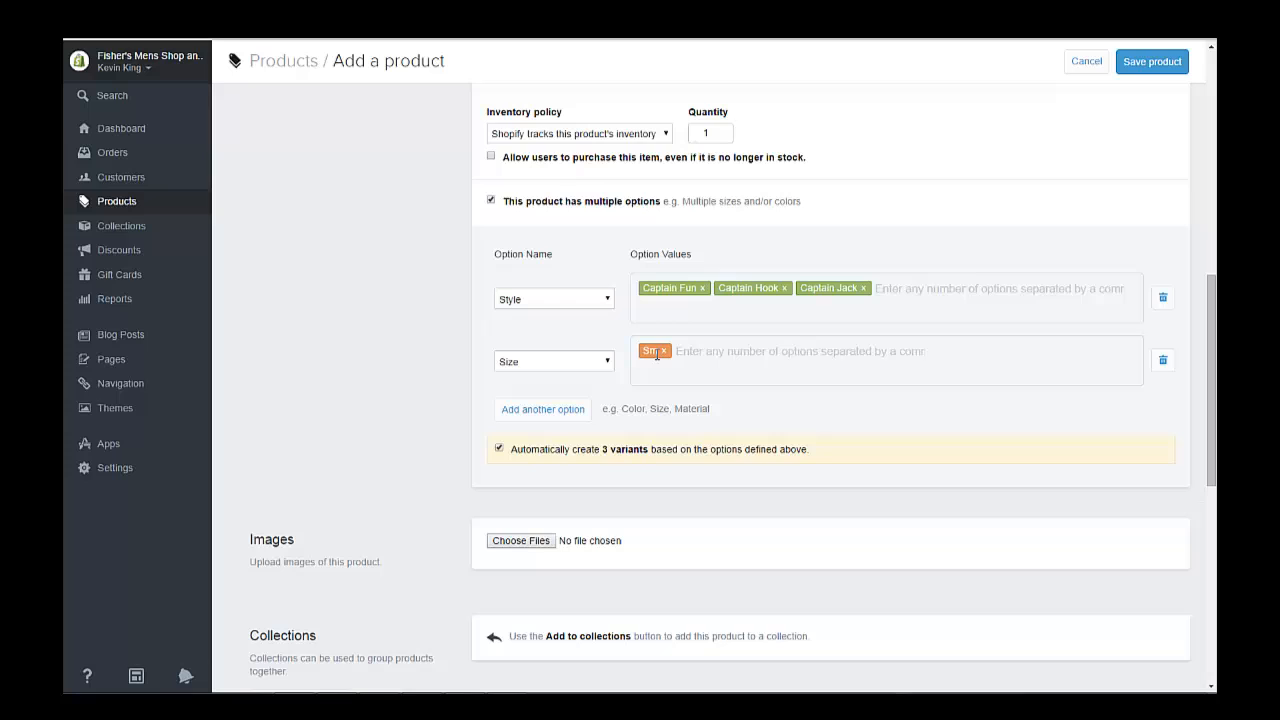
pyautogui.write('Med')
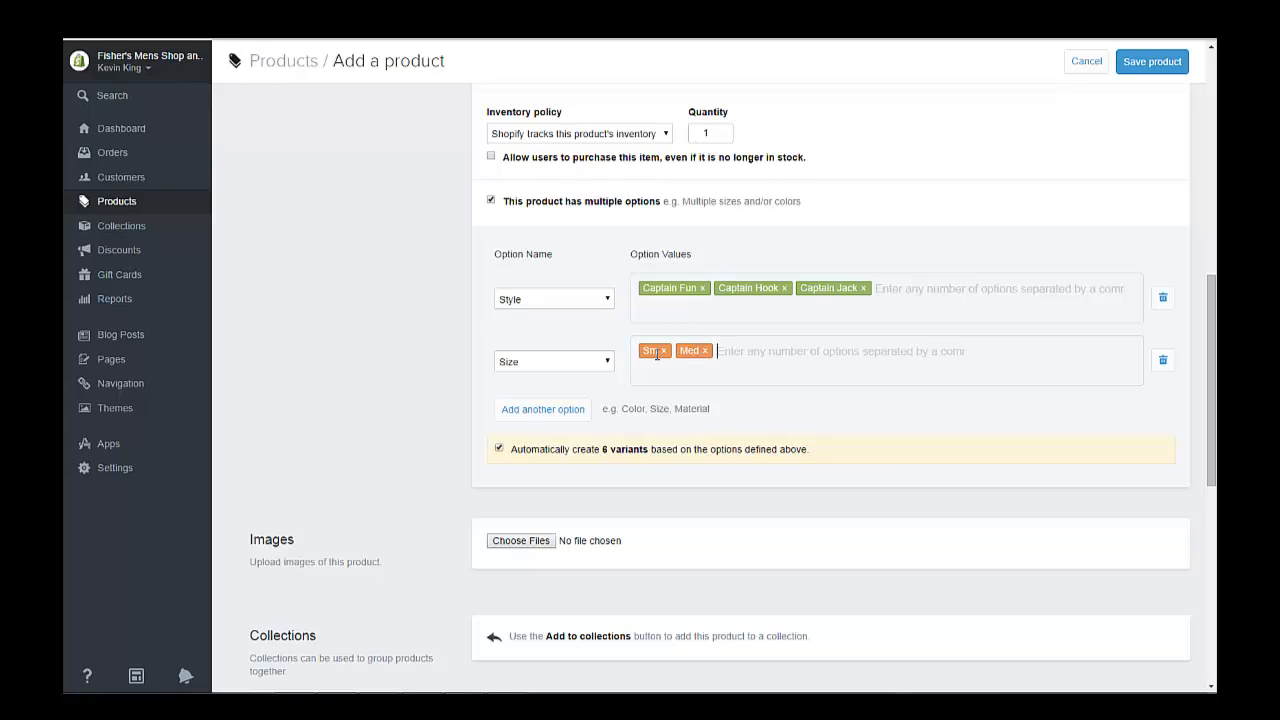
pyautogui.write('L')
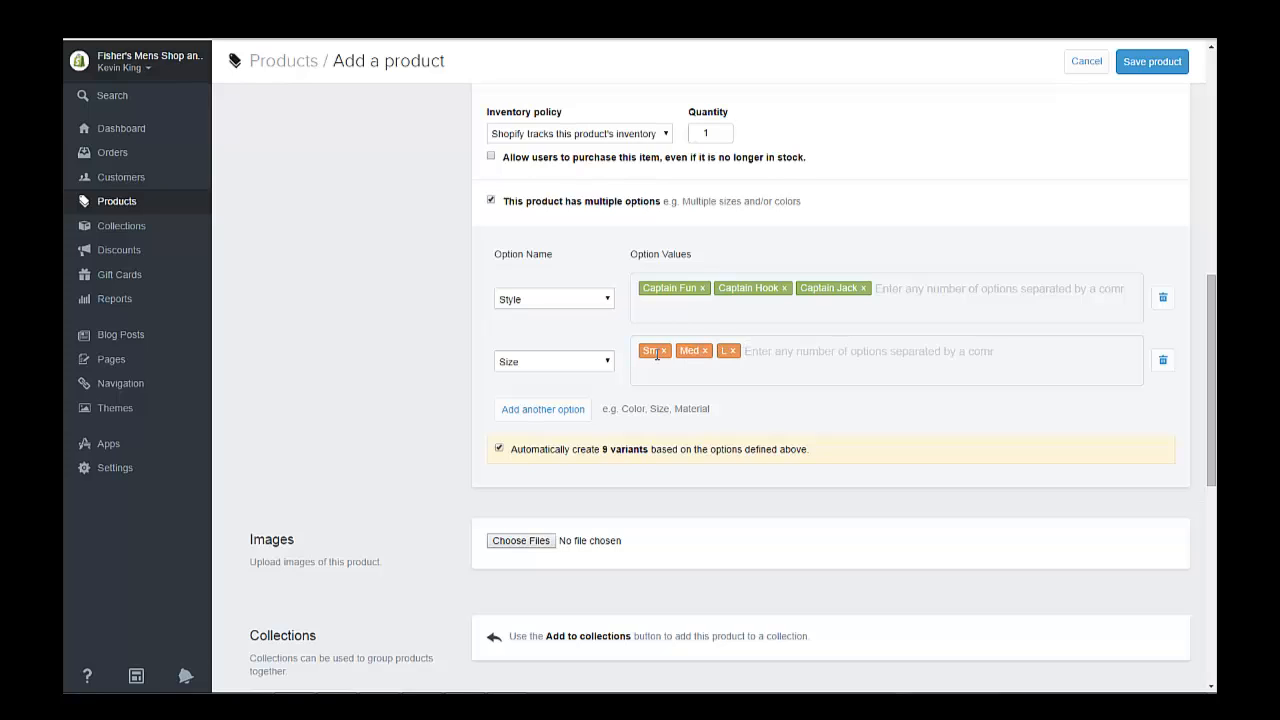
pyautogui.write('XXL')
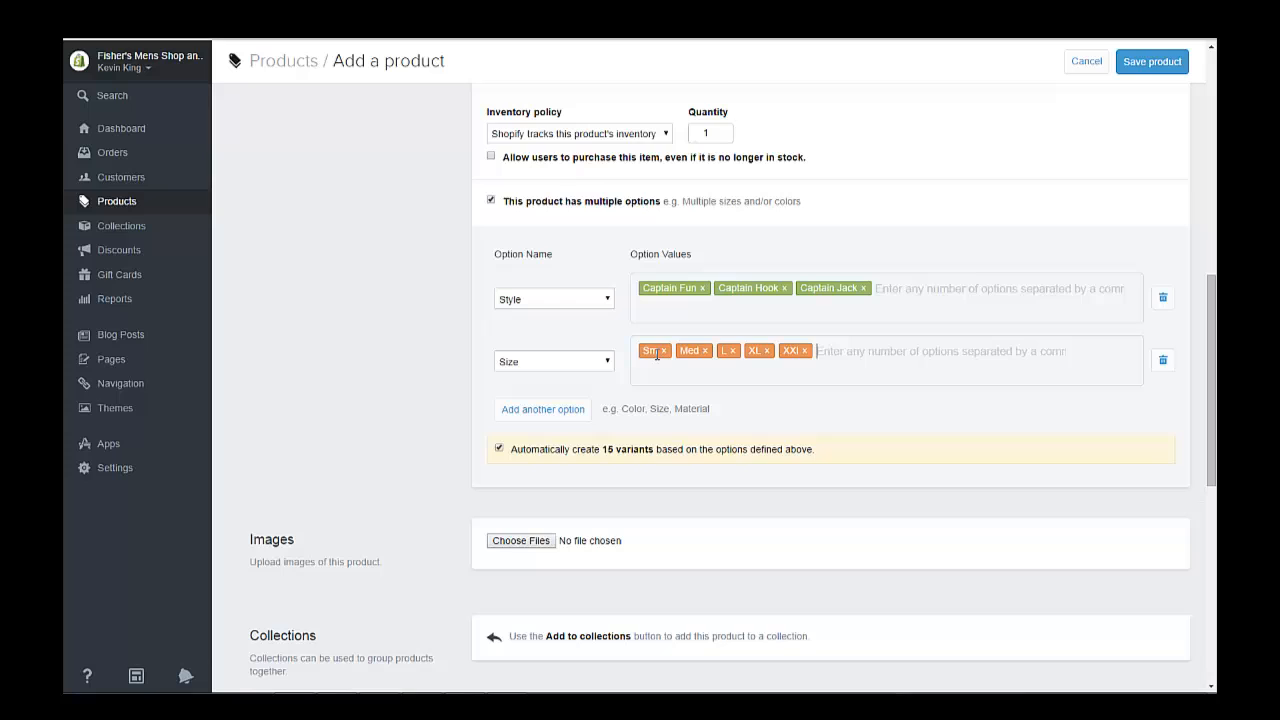
pyautogui.moveTo(822, 342)
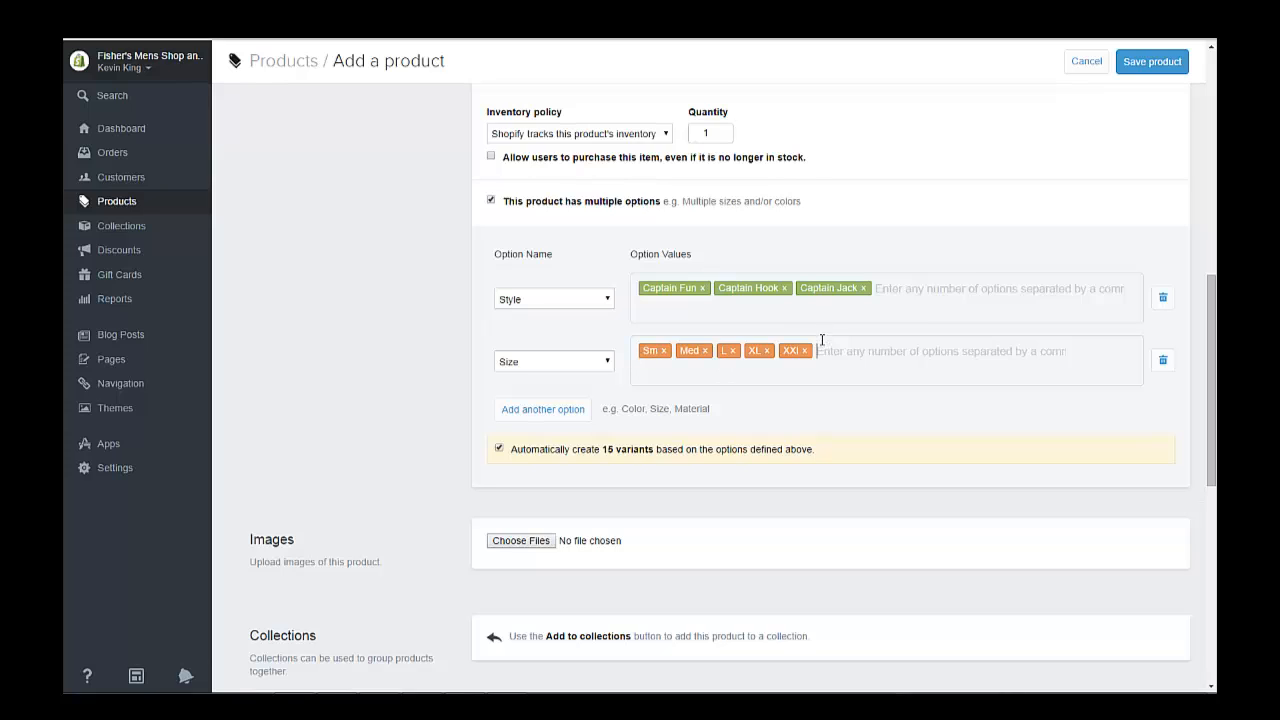
pyautogui.click(802, 352)
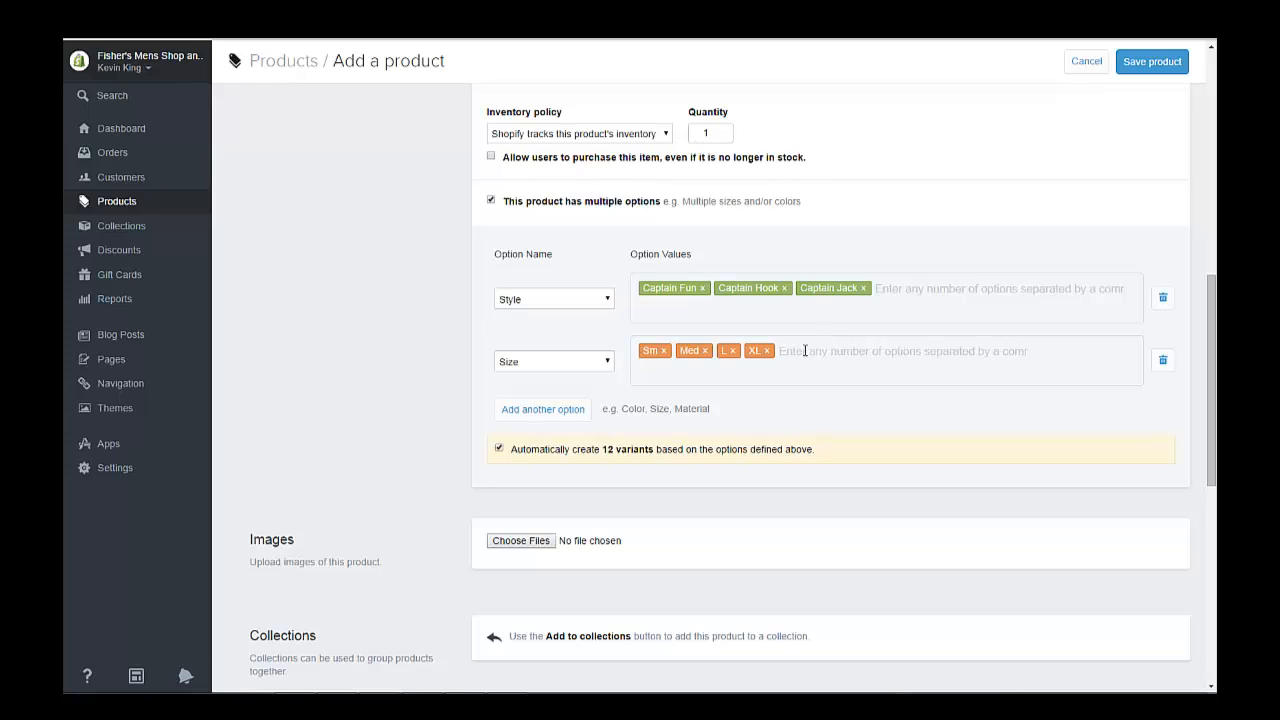
pyautogui.write('XXL')
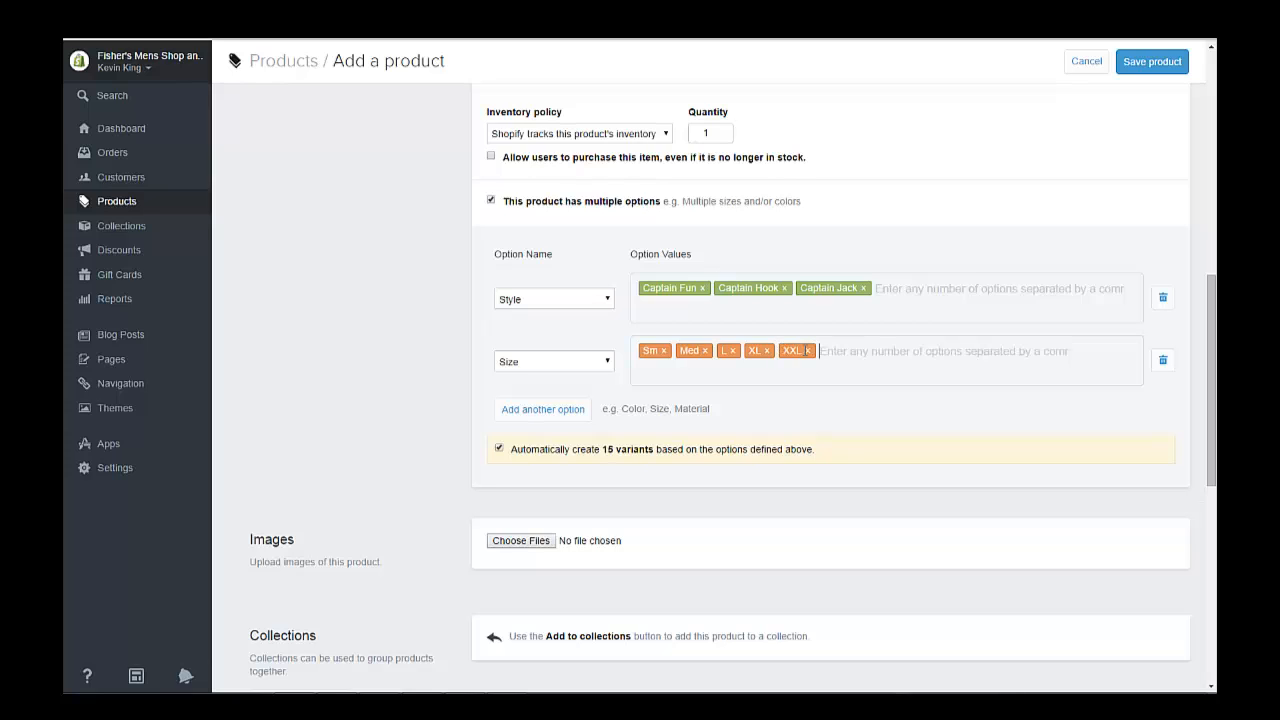
pyautogui.moveTo(548, 564)
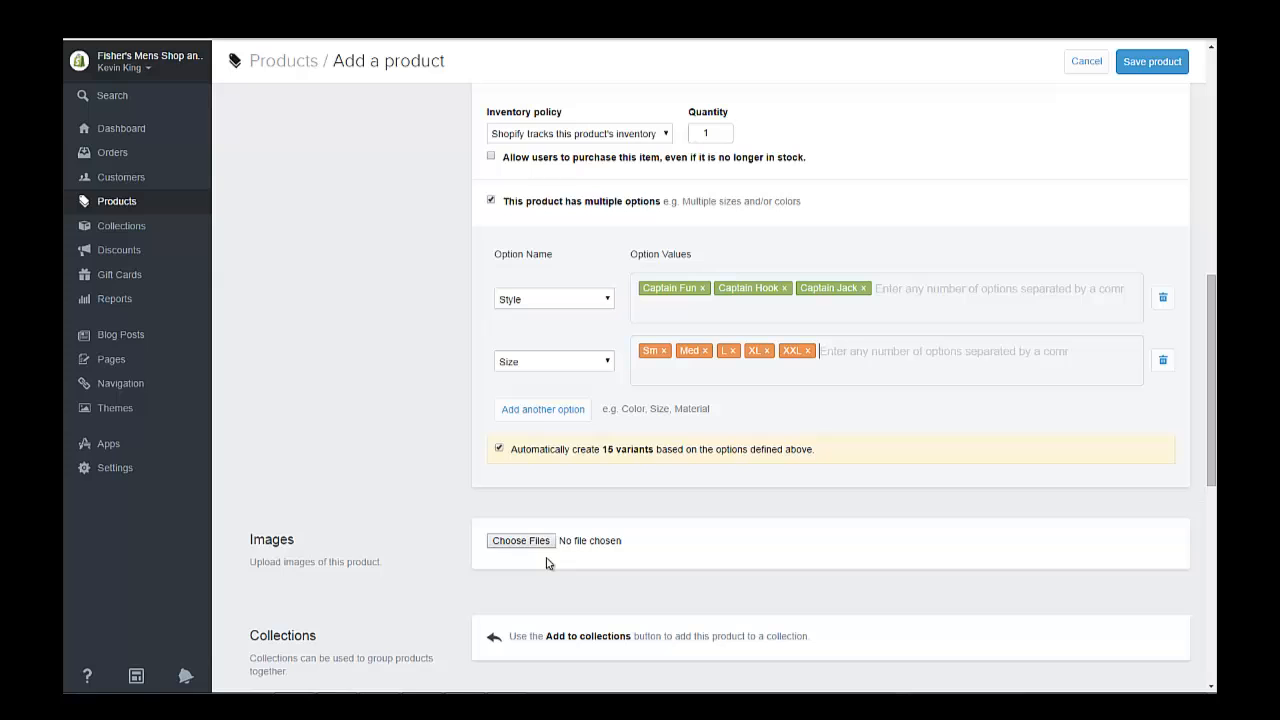
# Attach captain_fun.jpg as the product image and save the new product.
pyautogui.click(520, 540)
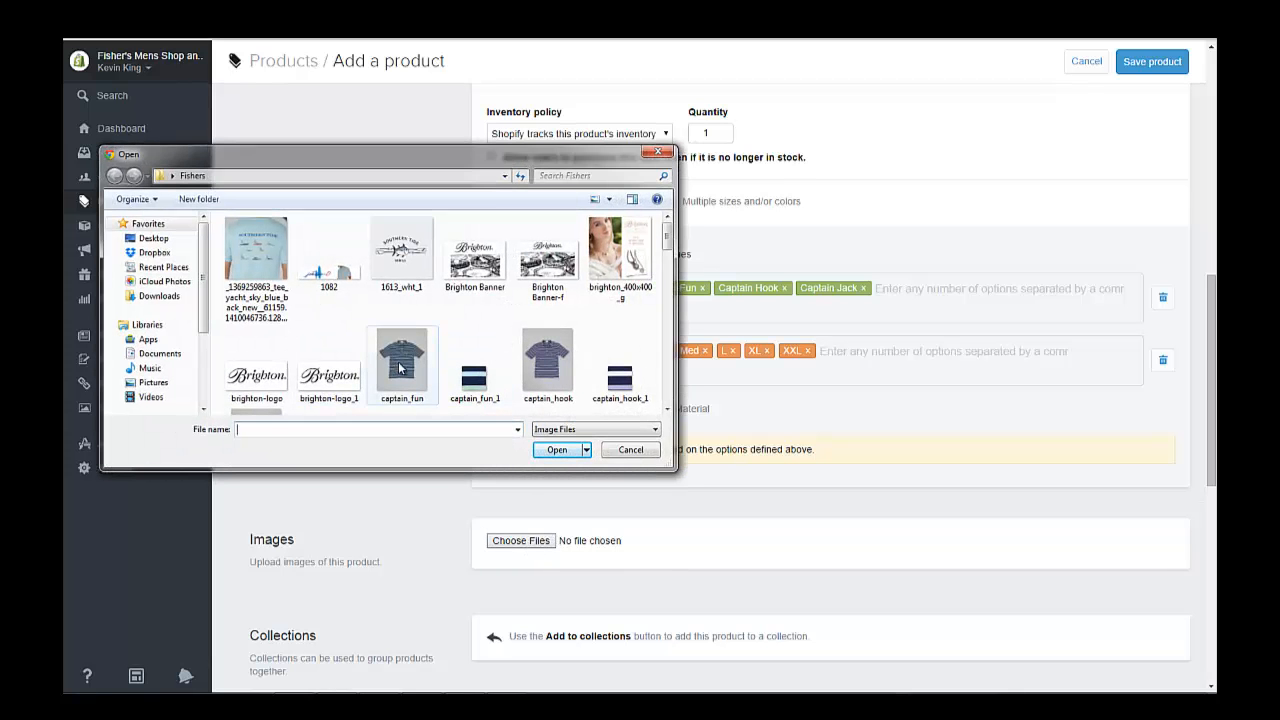
pyautogui.click(556, 450)
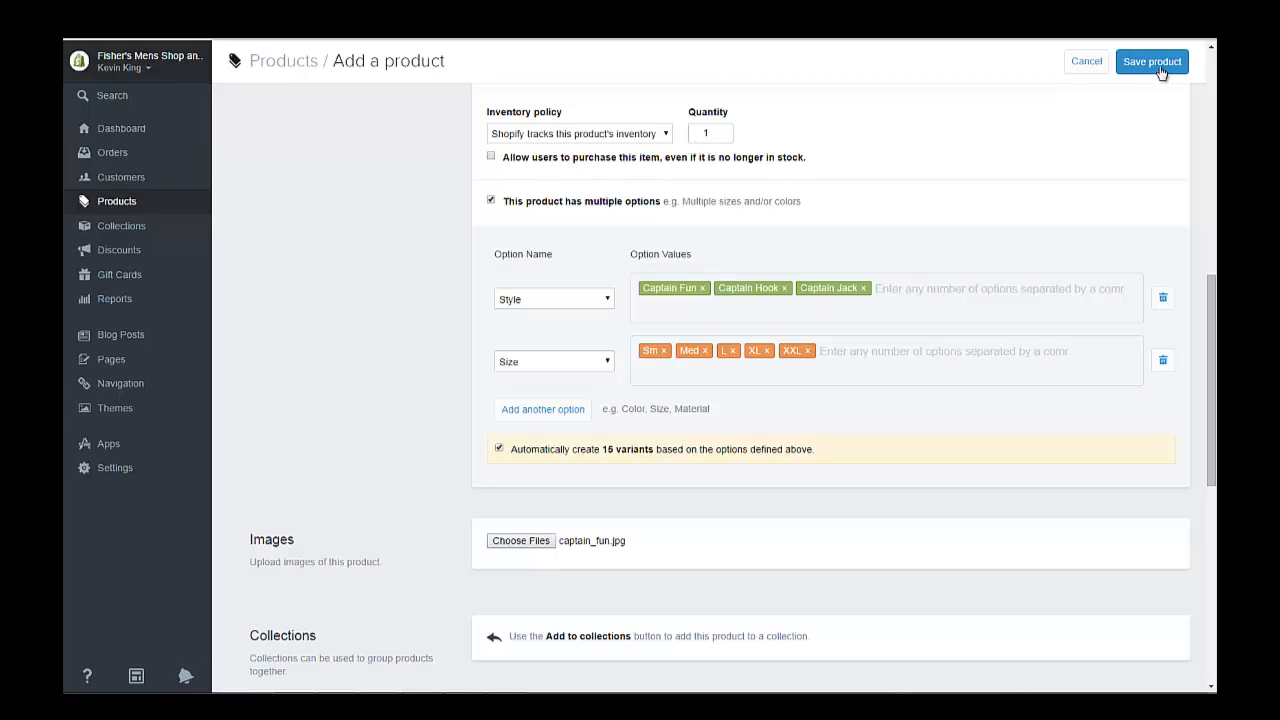
pyautogui.click(1154, 60)
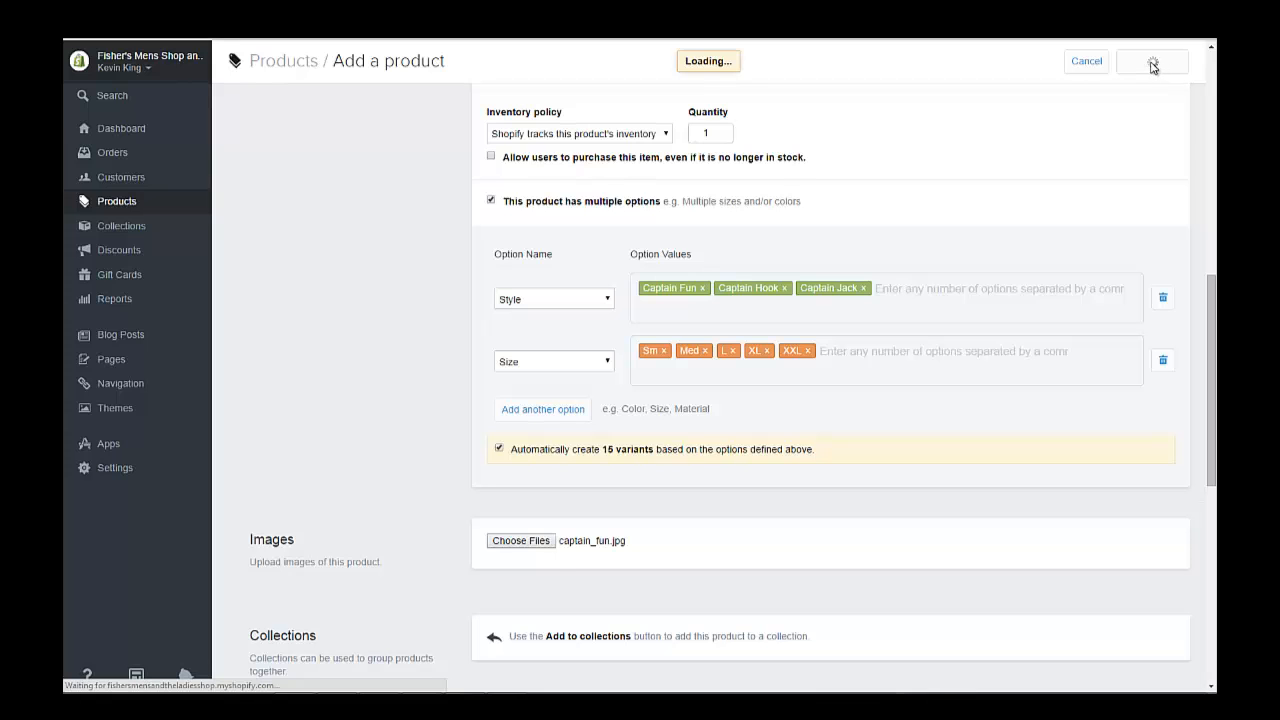
# Scroll to the Inventory & variants table listing the 15 variants at $79.00 each.
pyautogui.click(1152, 62)
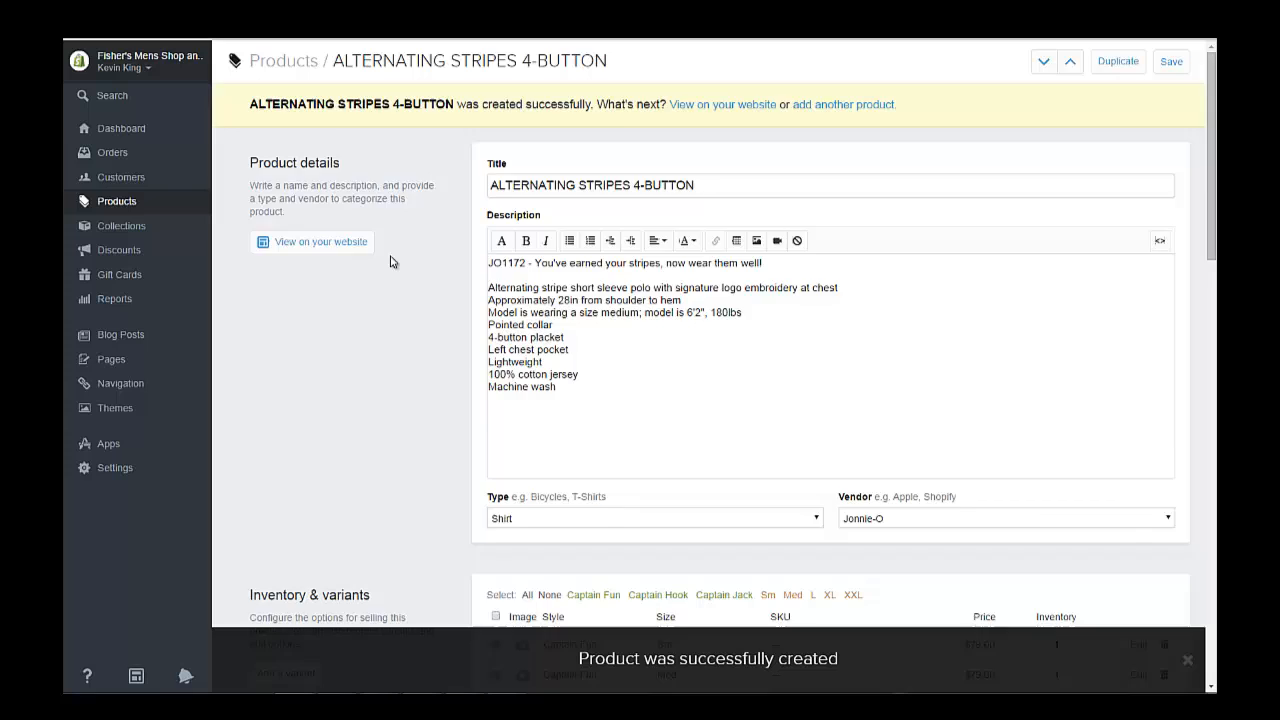
pyautogui.scroll(-3)
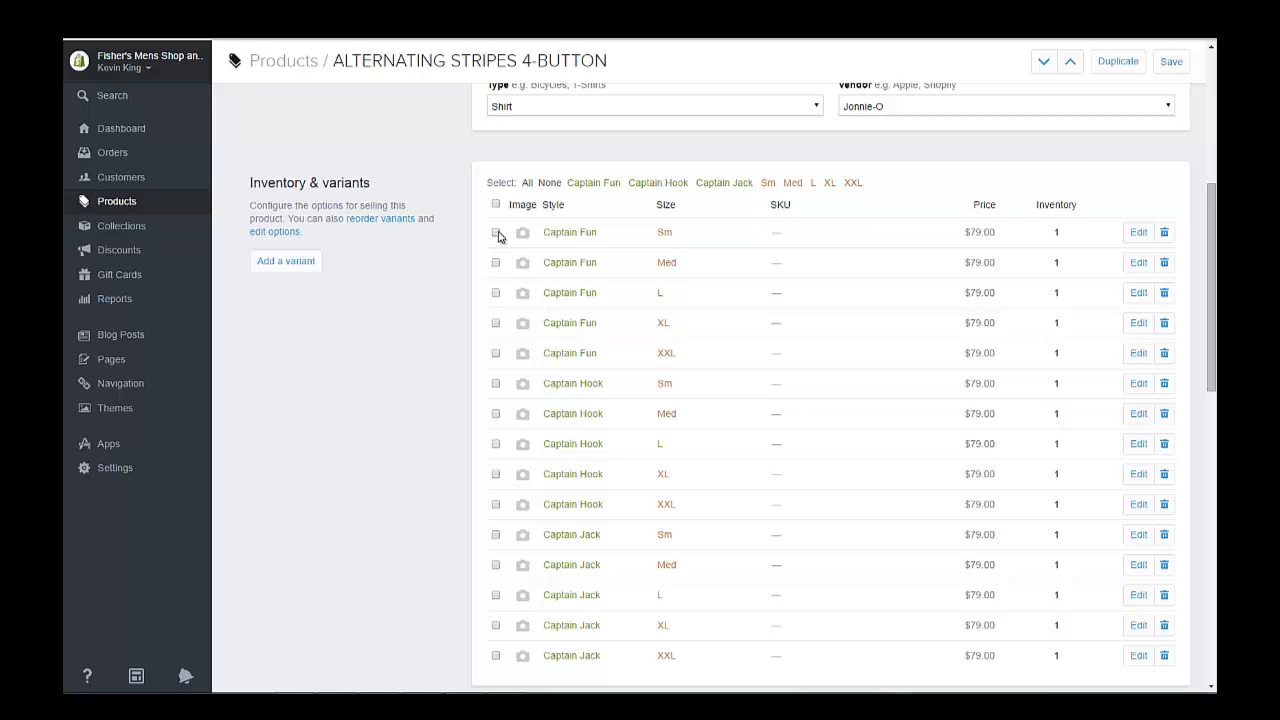
# Bulk-update all five Captain Fun variants to use the blue striped shirt image.
pyautogui.click(496, 262)
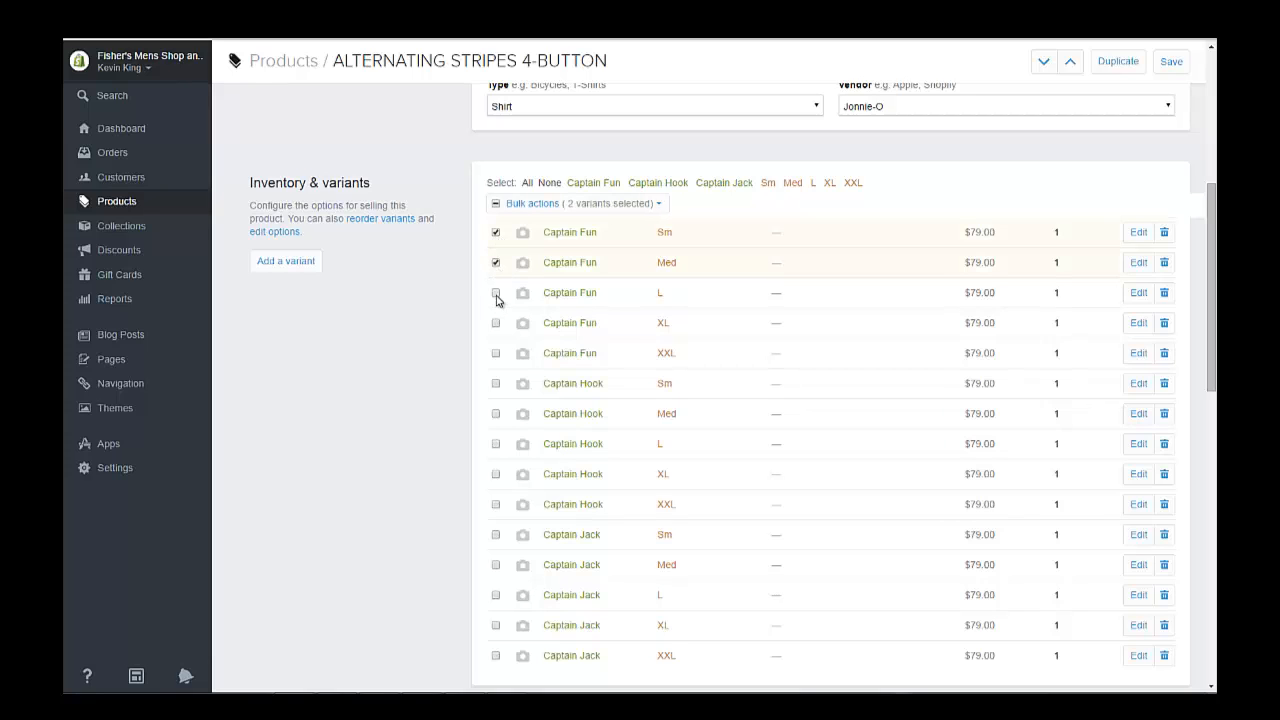
pyautogui.click(496, 292)
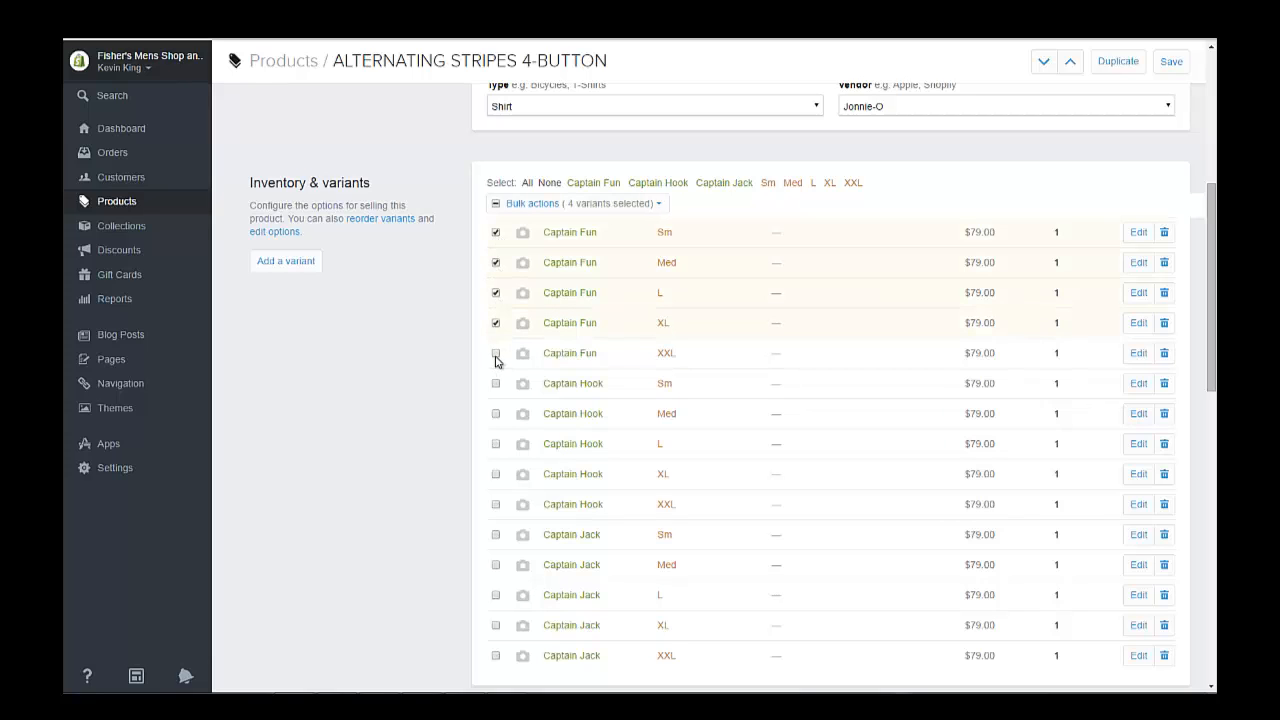
pyautogui.click(496, 352)
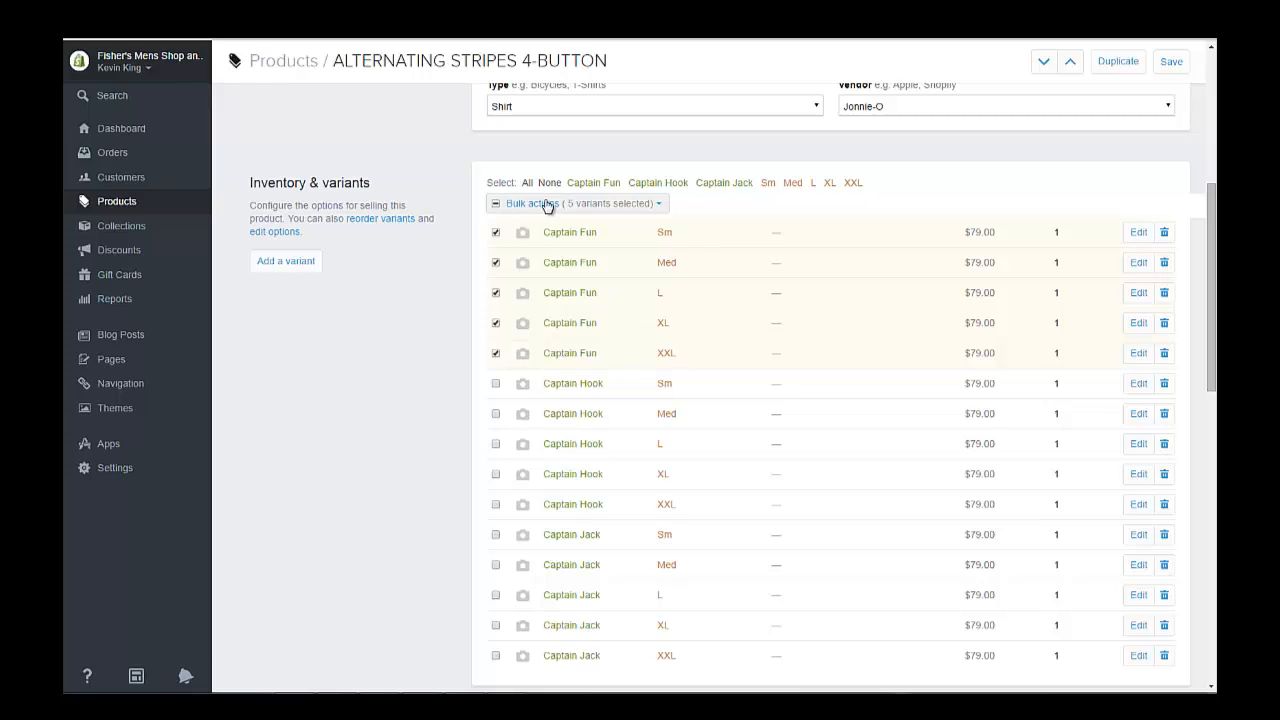
pyautogui.click(548, 204)
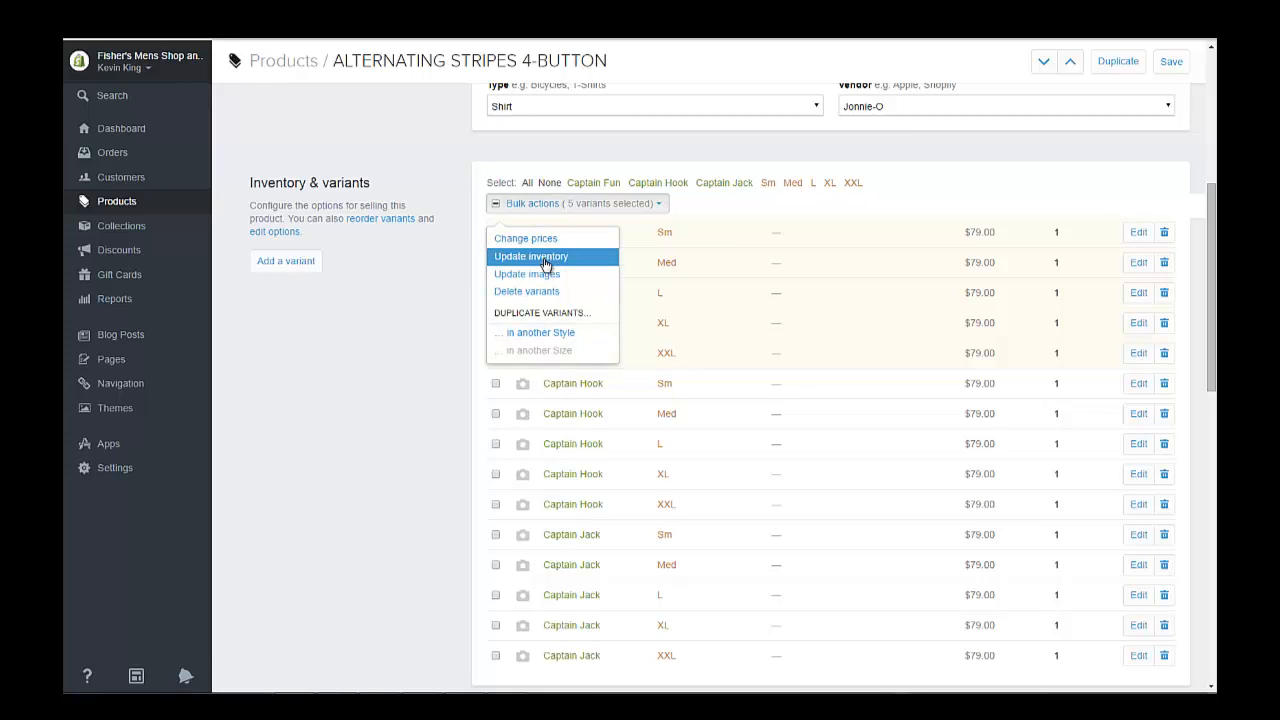
pyautogui.click(528, 272)
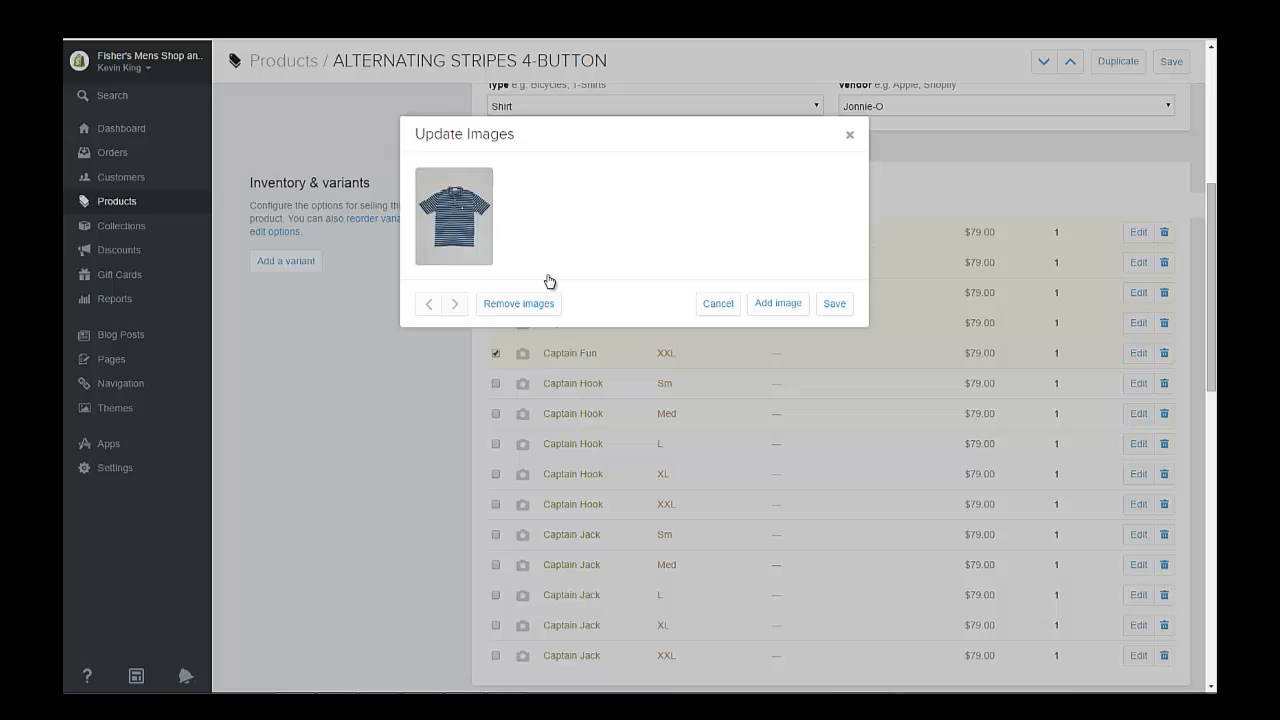
pyautogui.moveTo(452, 228)
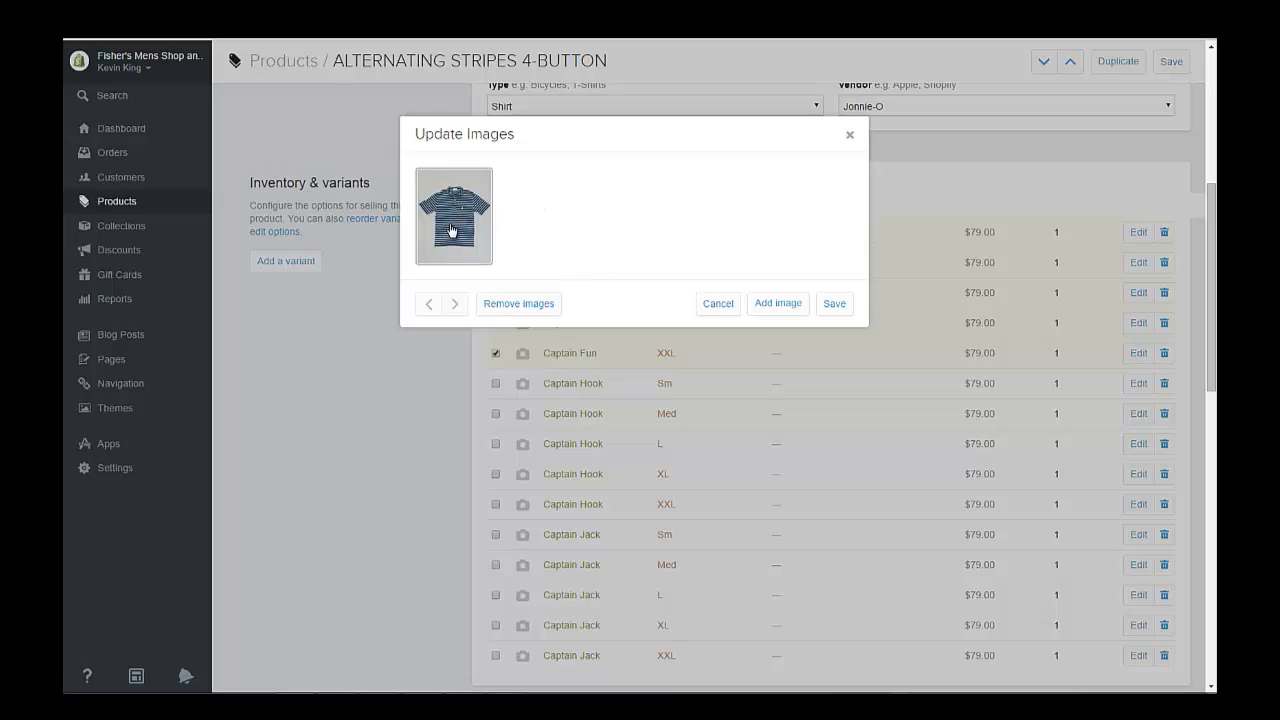
pyautogui.moveTo(452, 216)
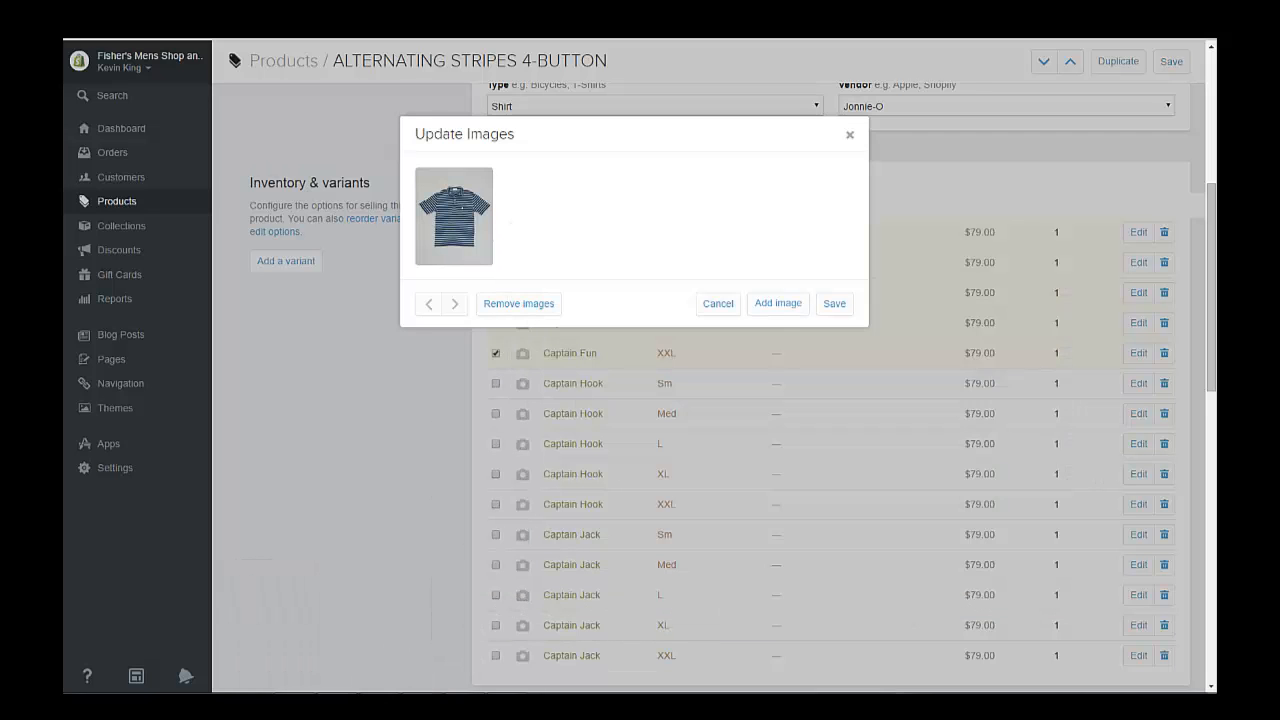
pyautogui.click(454, 216)
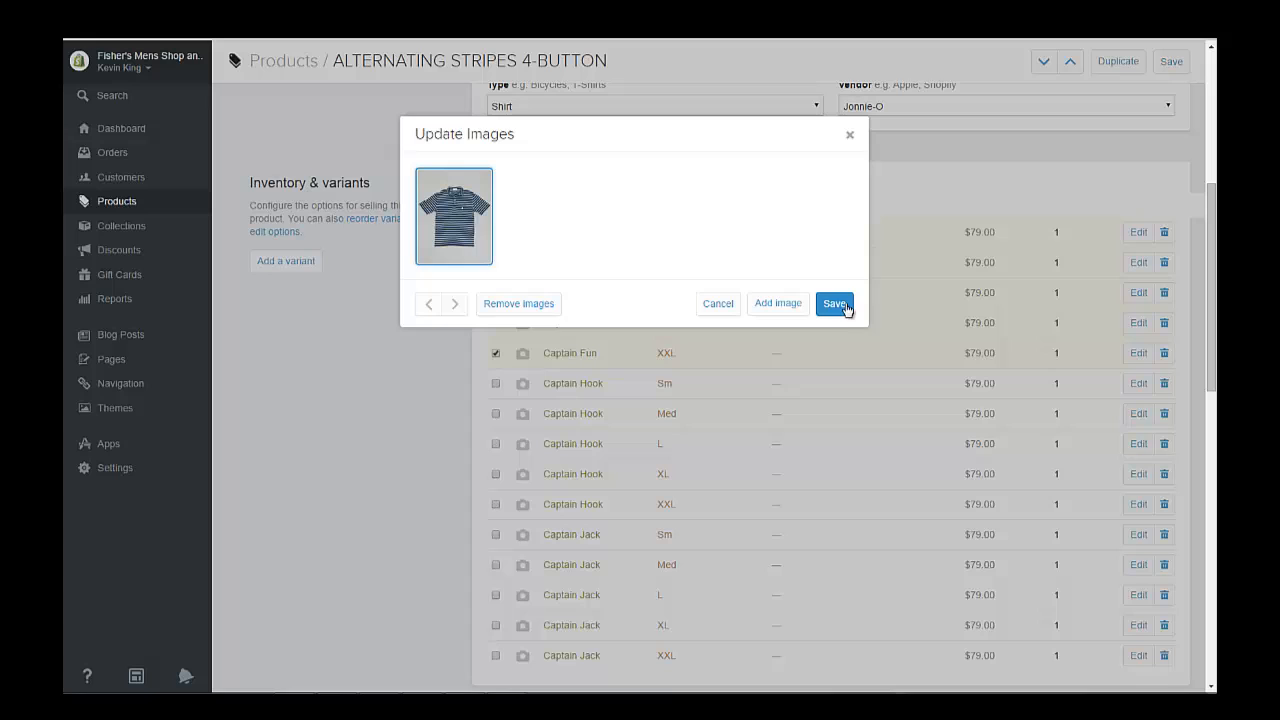
pyautogui.click(834, 304)
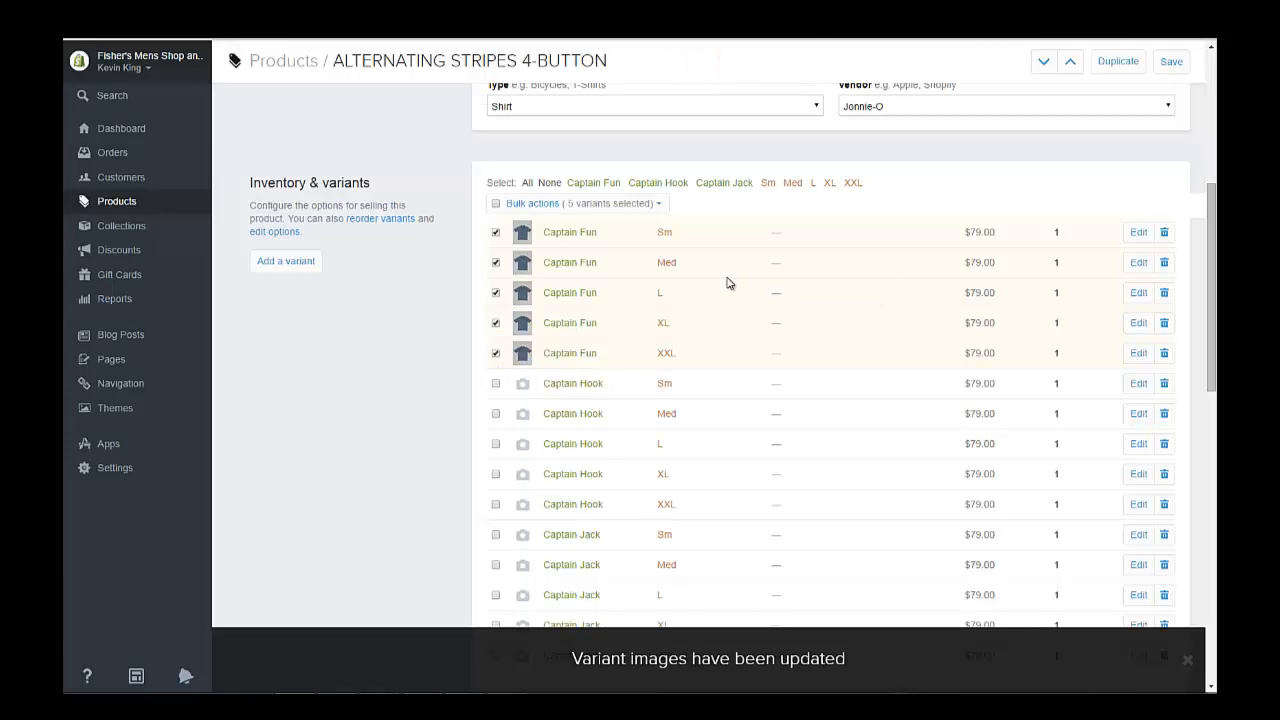
pyautogui.moveTo(542, 390)
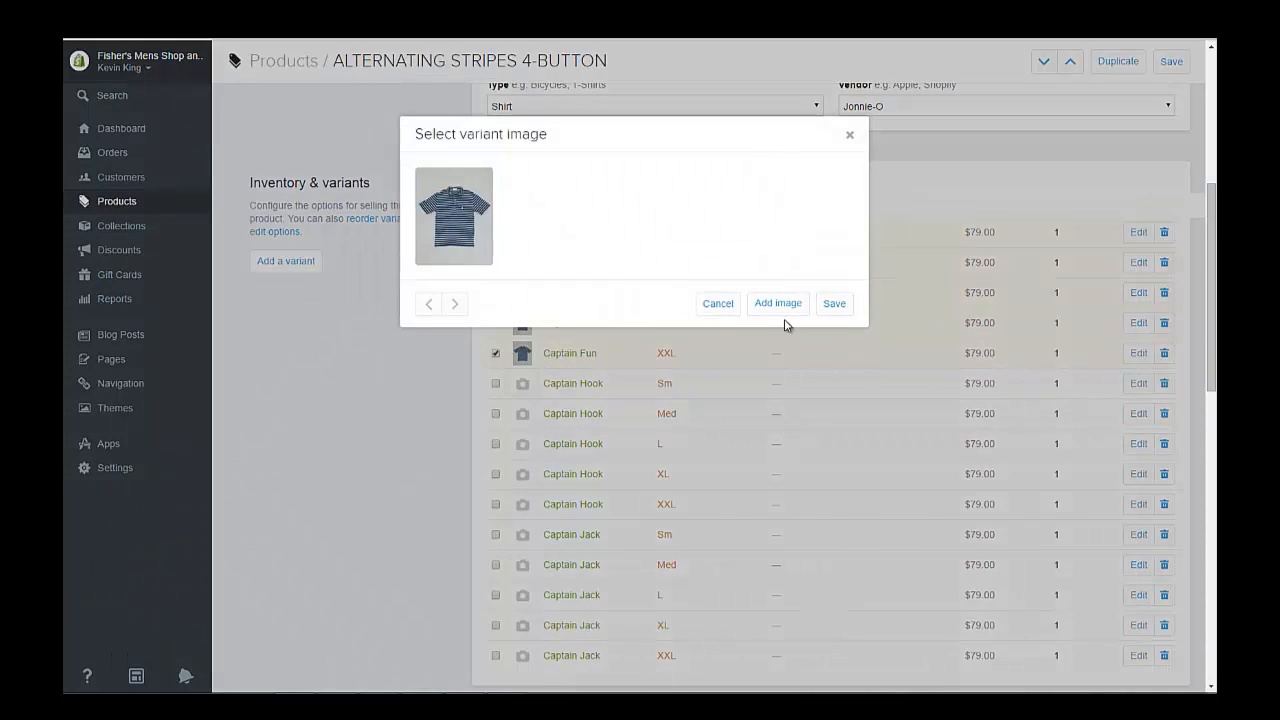
# Upload captain_hook and set it as the Captain Hook Sm variant's image.
pyautogui.click(776, 304)
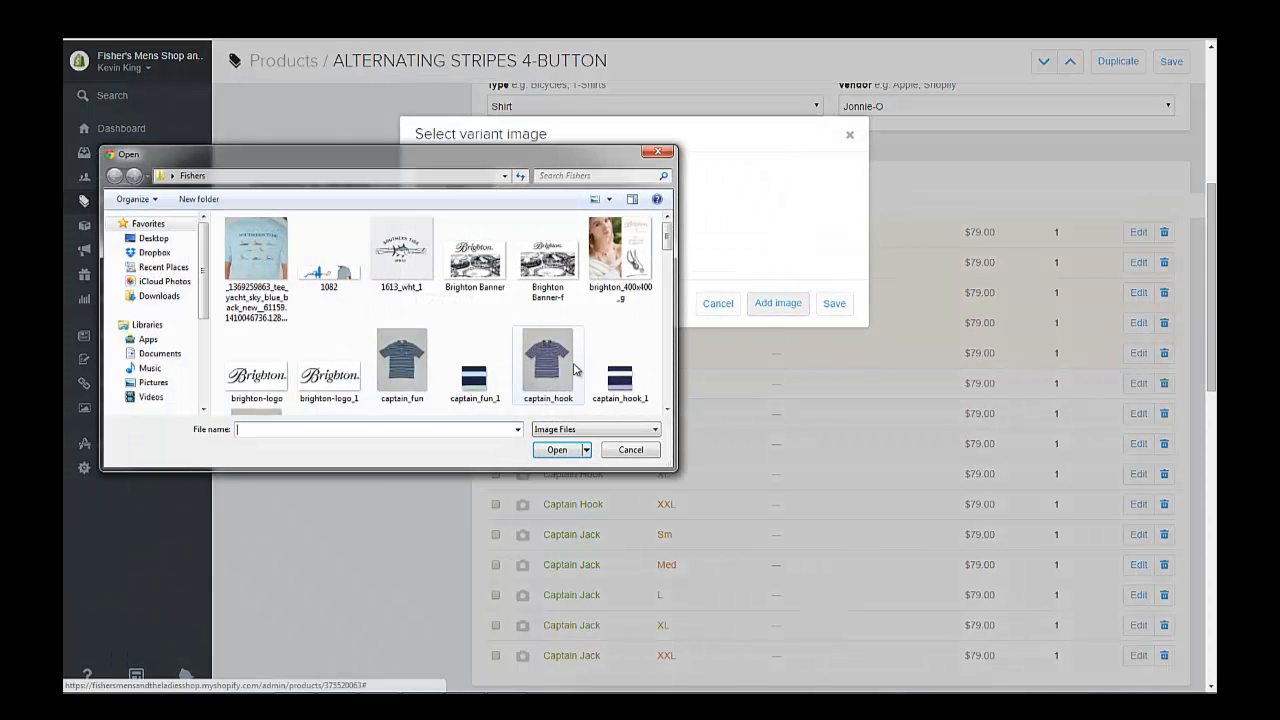
pyautogui.click(556, 450)
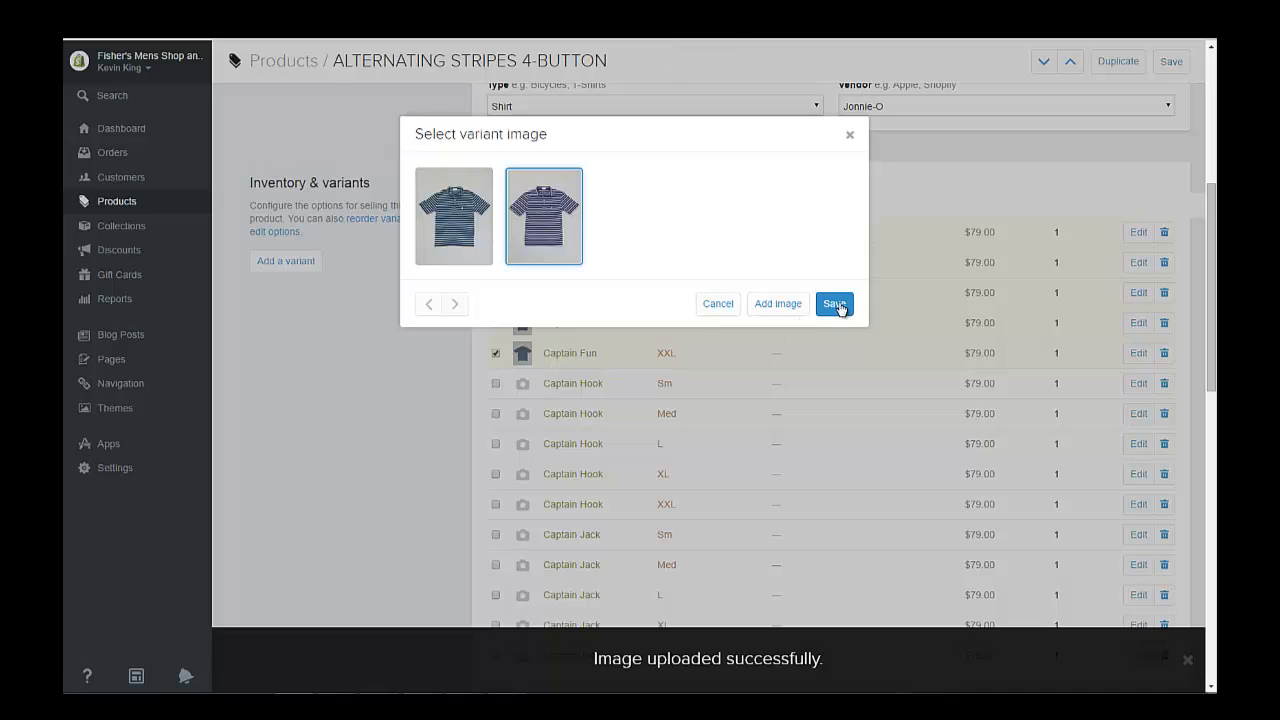
pyautogui.click(834, 304)
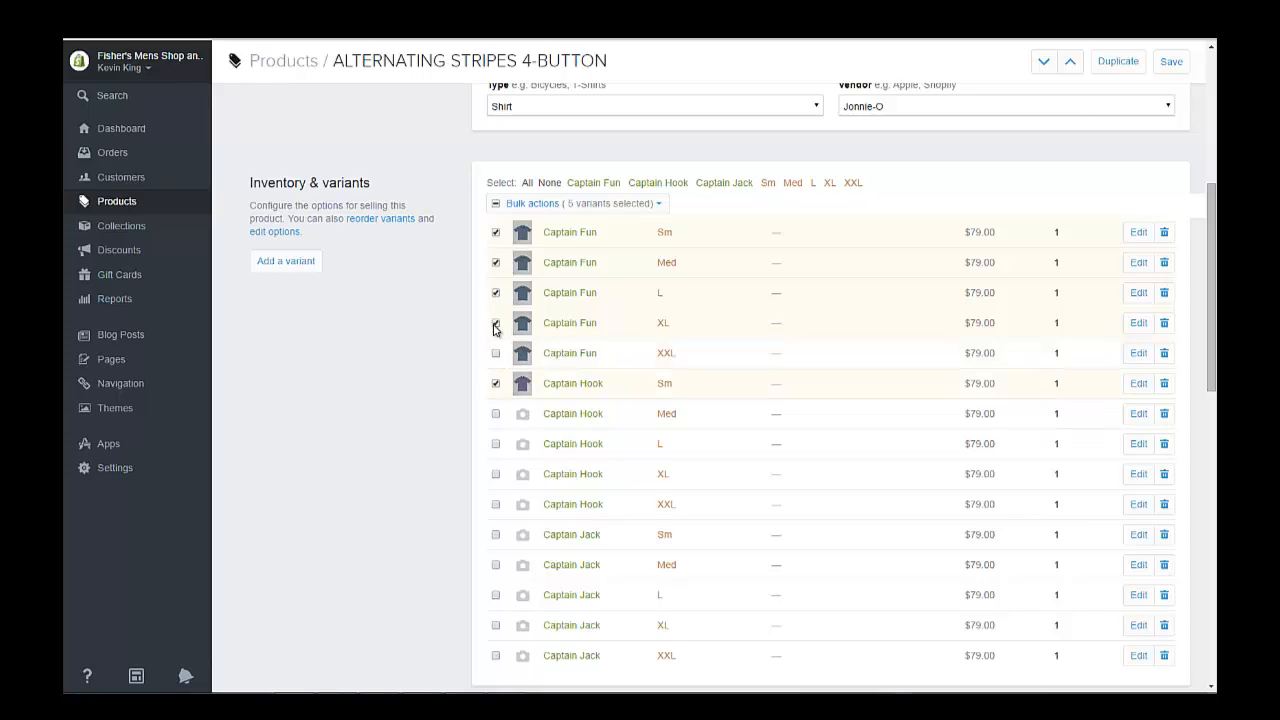
# Change the selection from the Captain Fun variants to Captain Hook Med, L, XL and XXL.
pyautogui.click(496, 232)
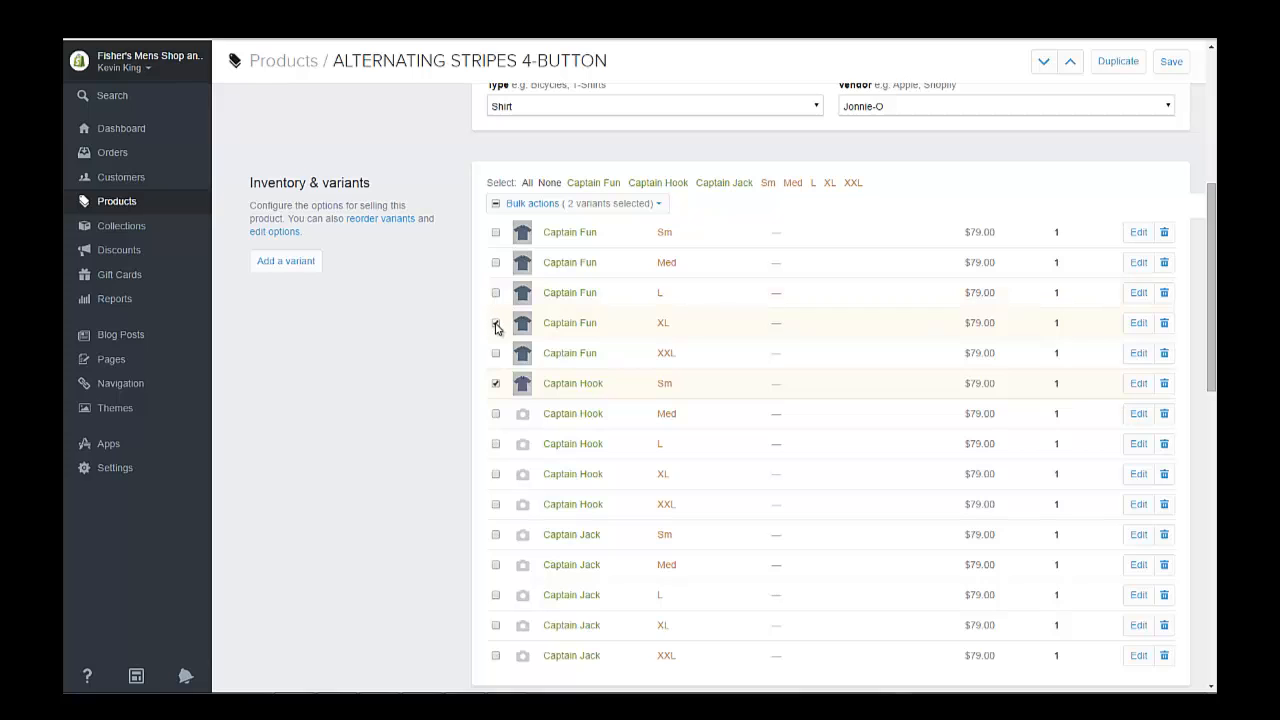
pyautogui.click(496, 322)
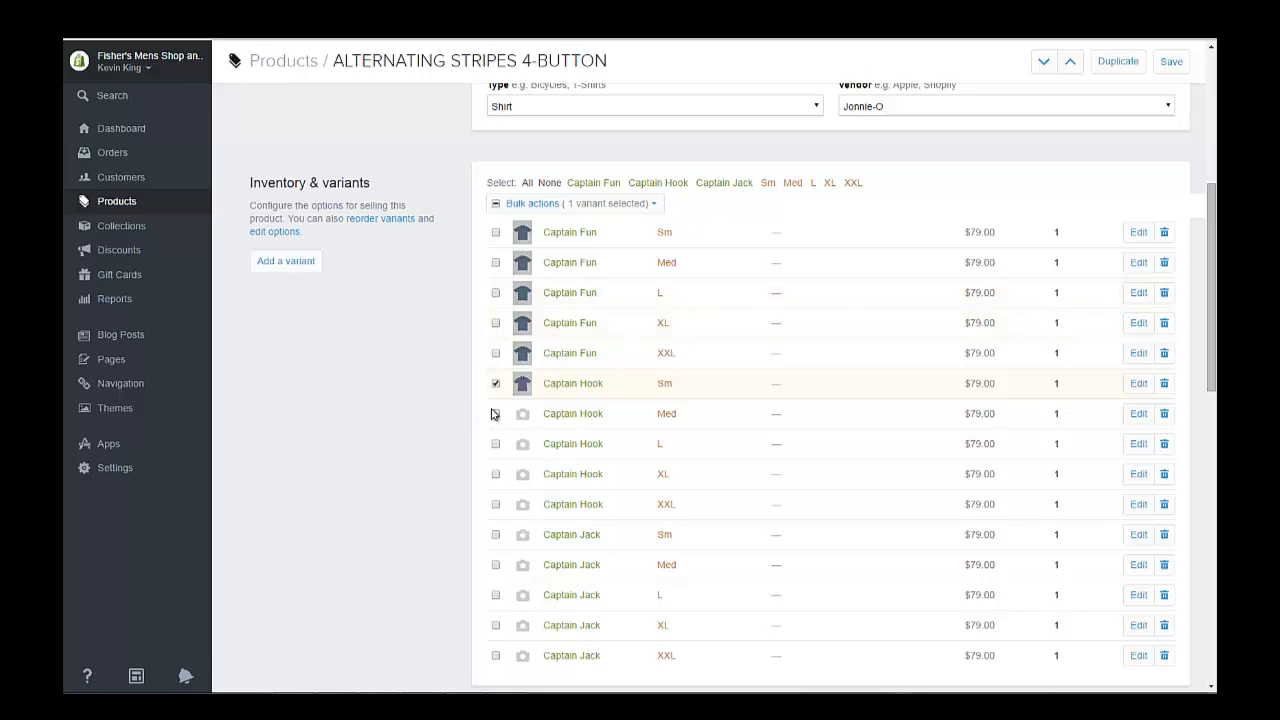
pyautogui.click(496, 412)
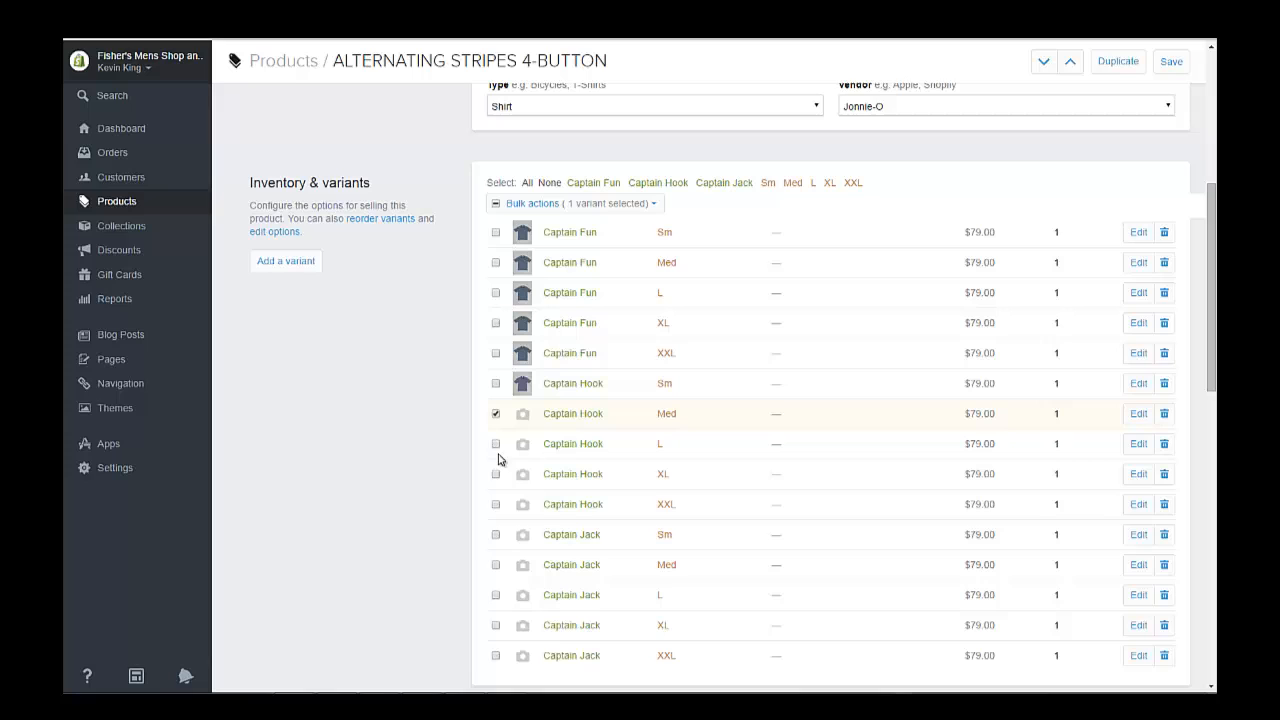
pyautogui.click(496, 444)
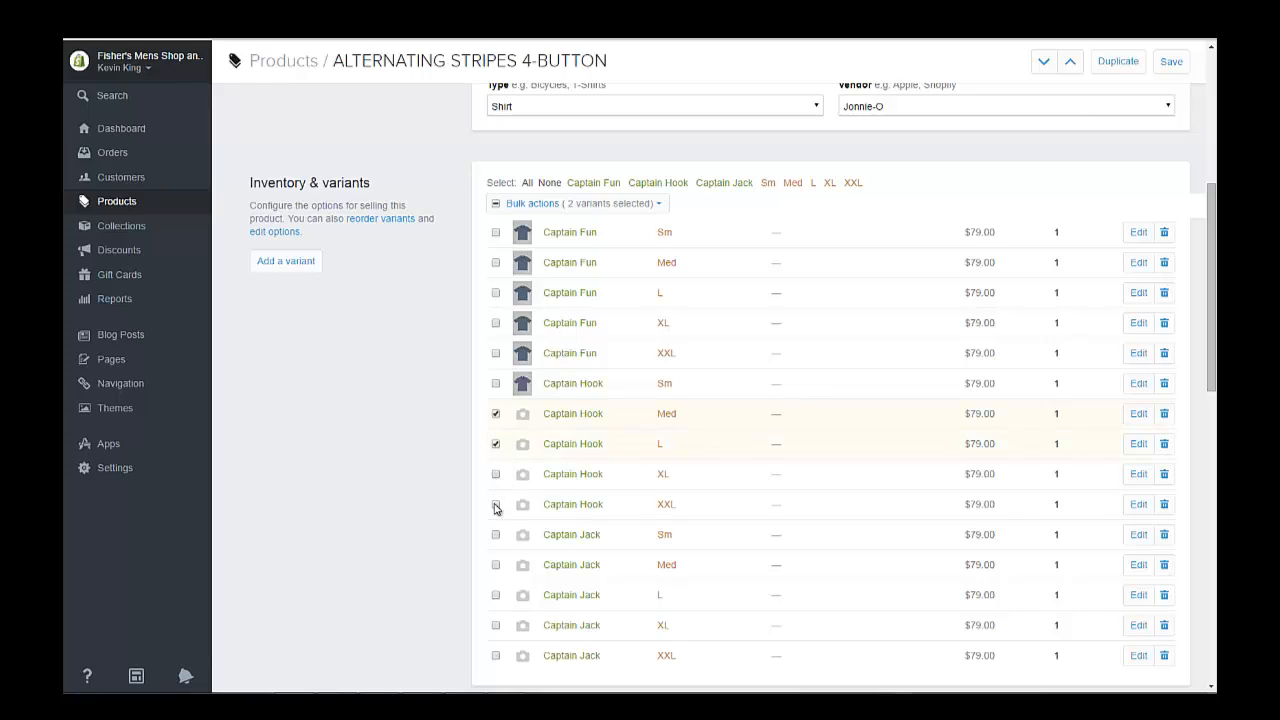
pyautogui.click(496, 504)
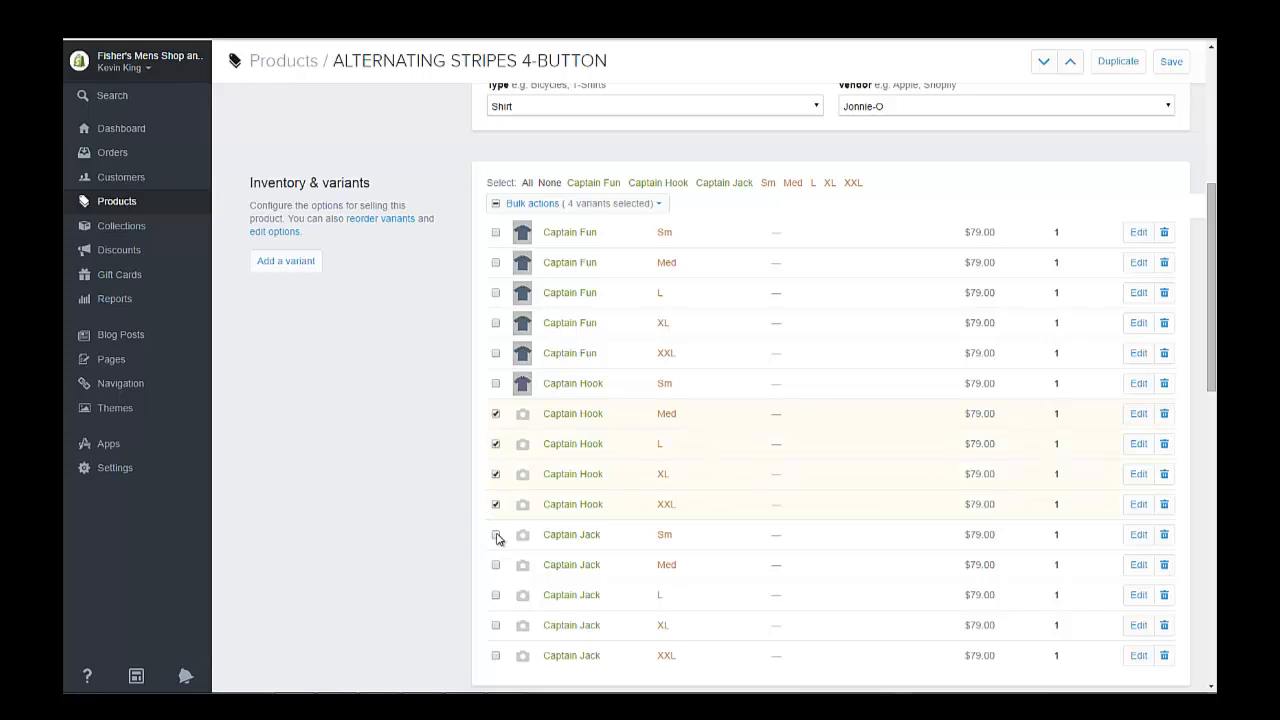
# Bulk-update those Captain Hook variants with the purple striped shirt image.
pyautogui.click(578, 204)
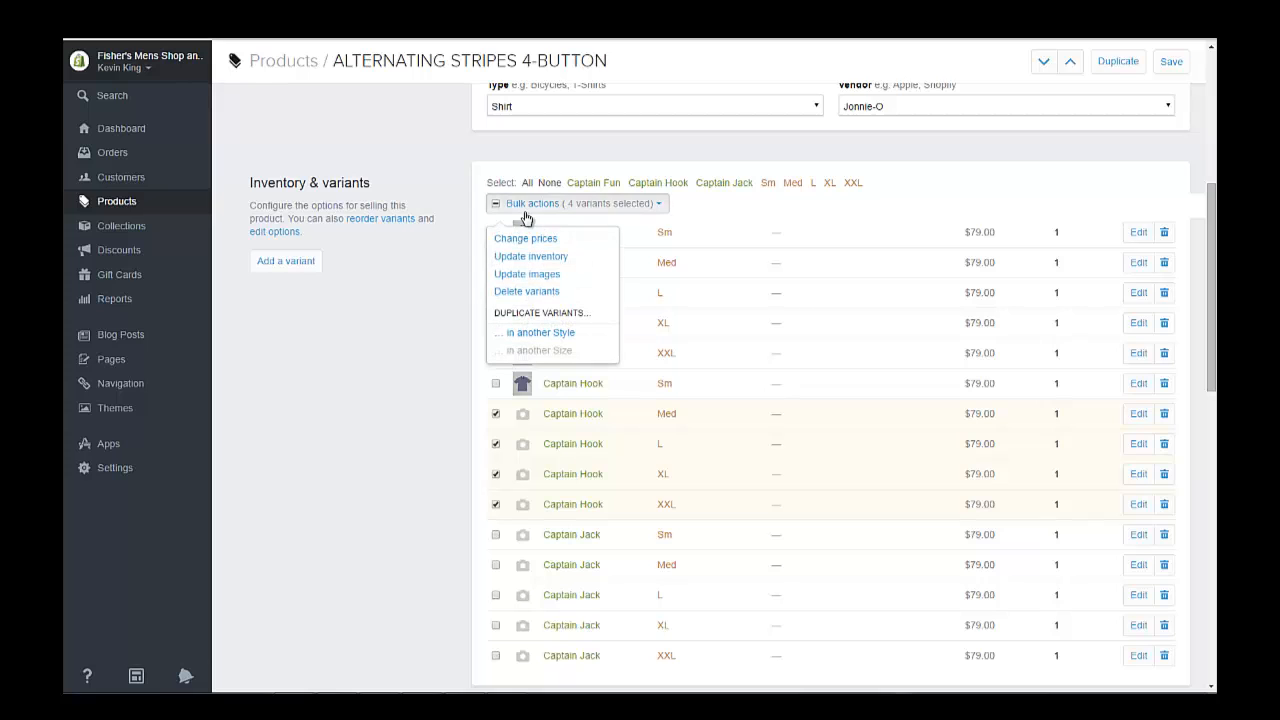
pyautogui.moveTo(528, 272)
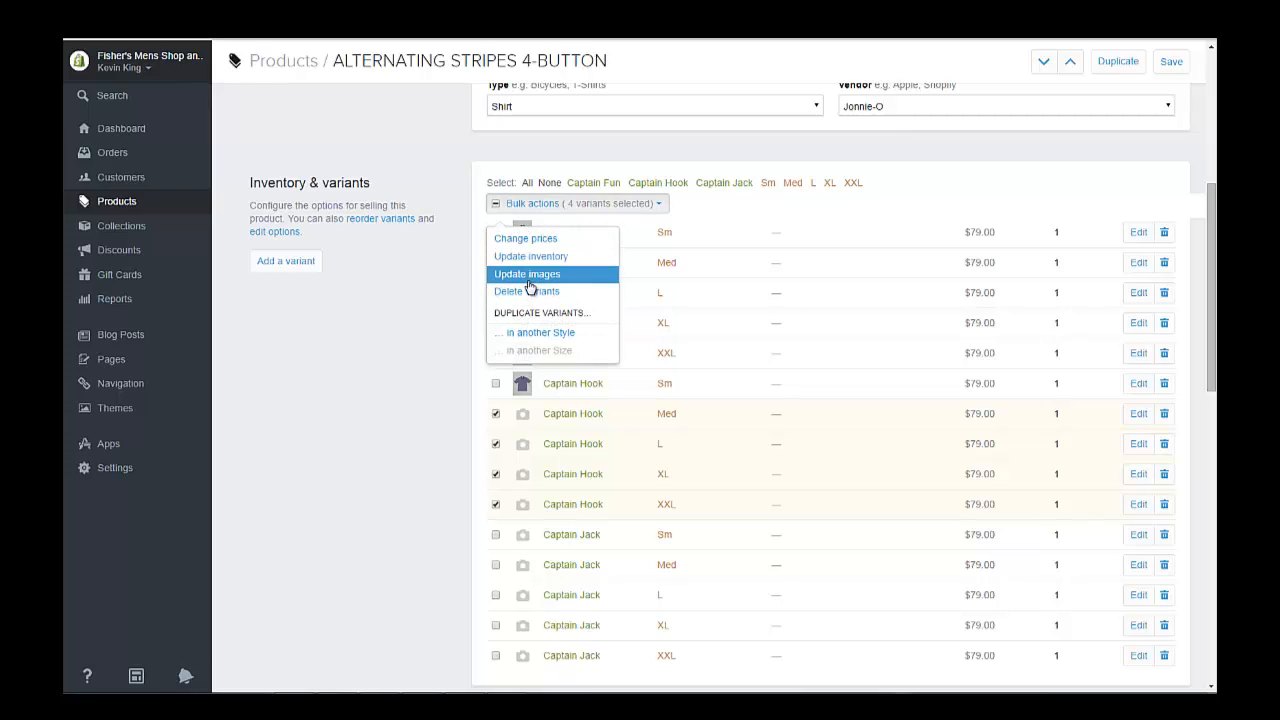
pyautogui.click(528, 274)
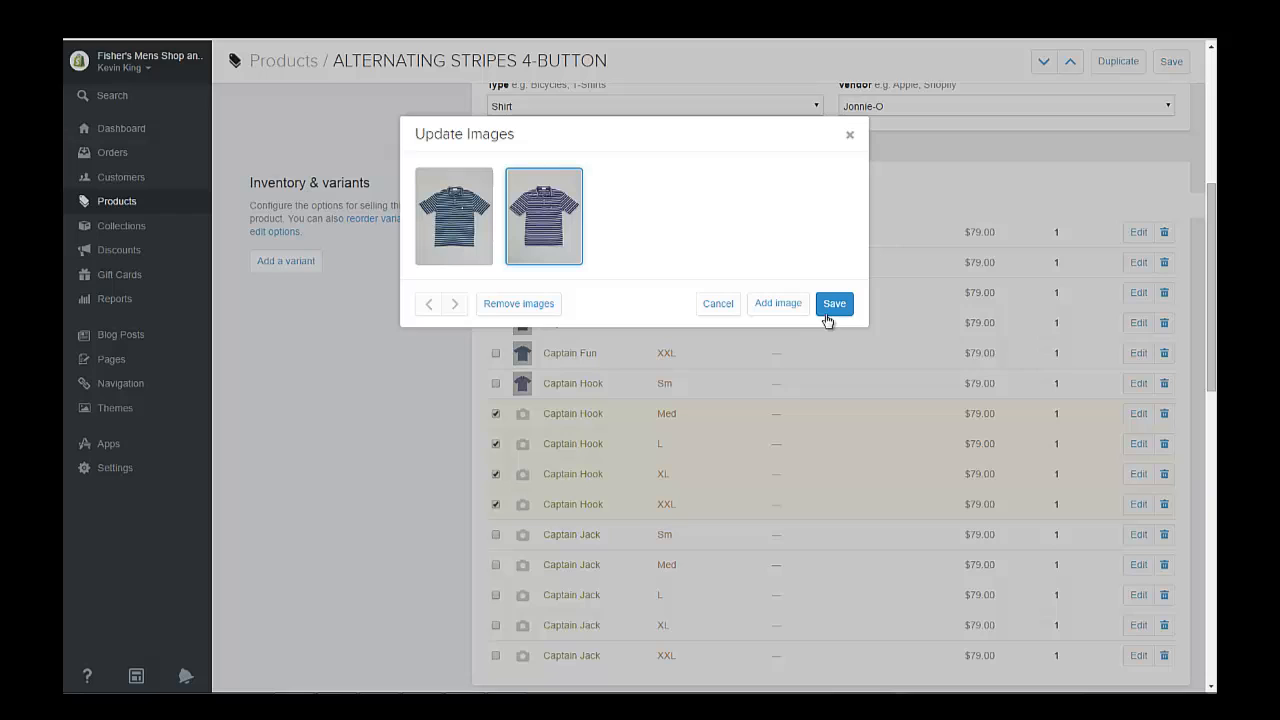
pyautogui.click(834, 304)
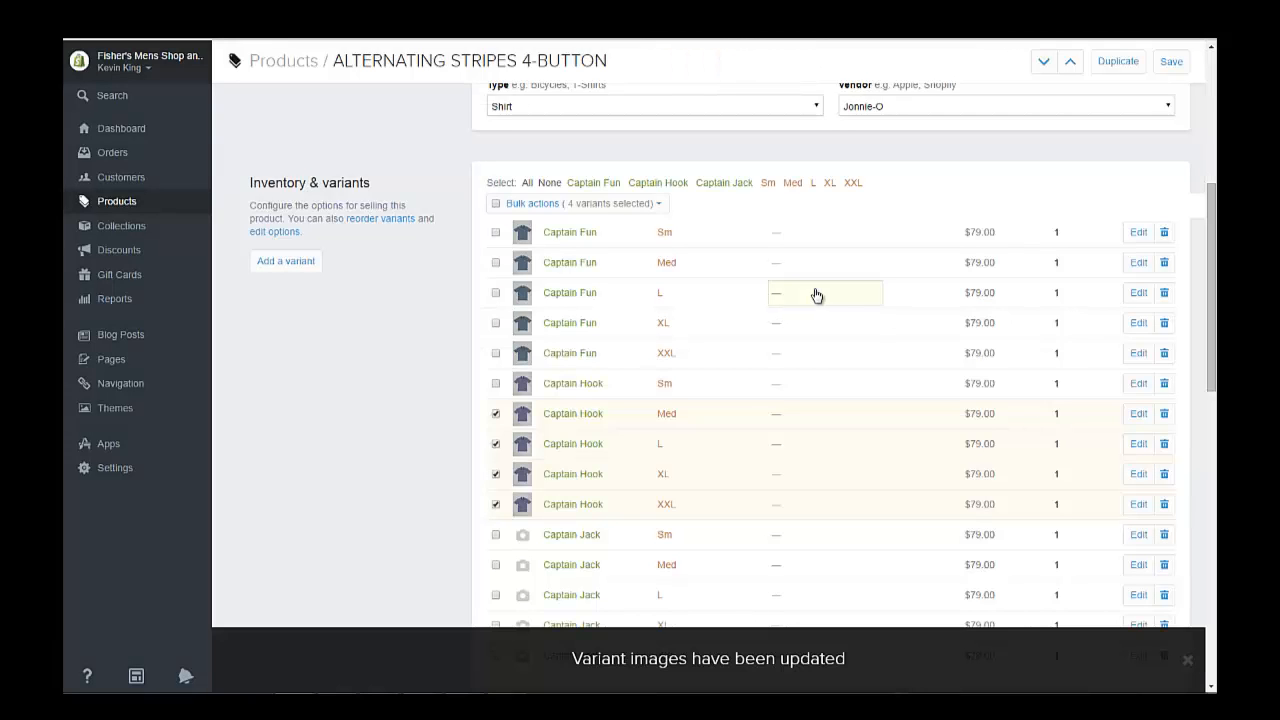
pyautogui.scroll(-3)
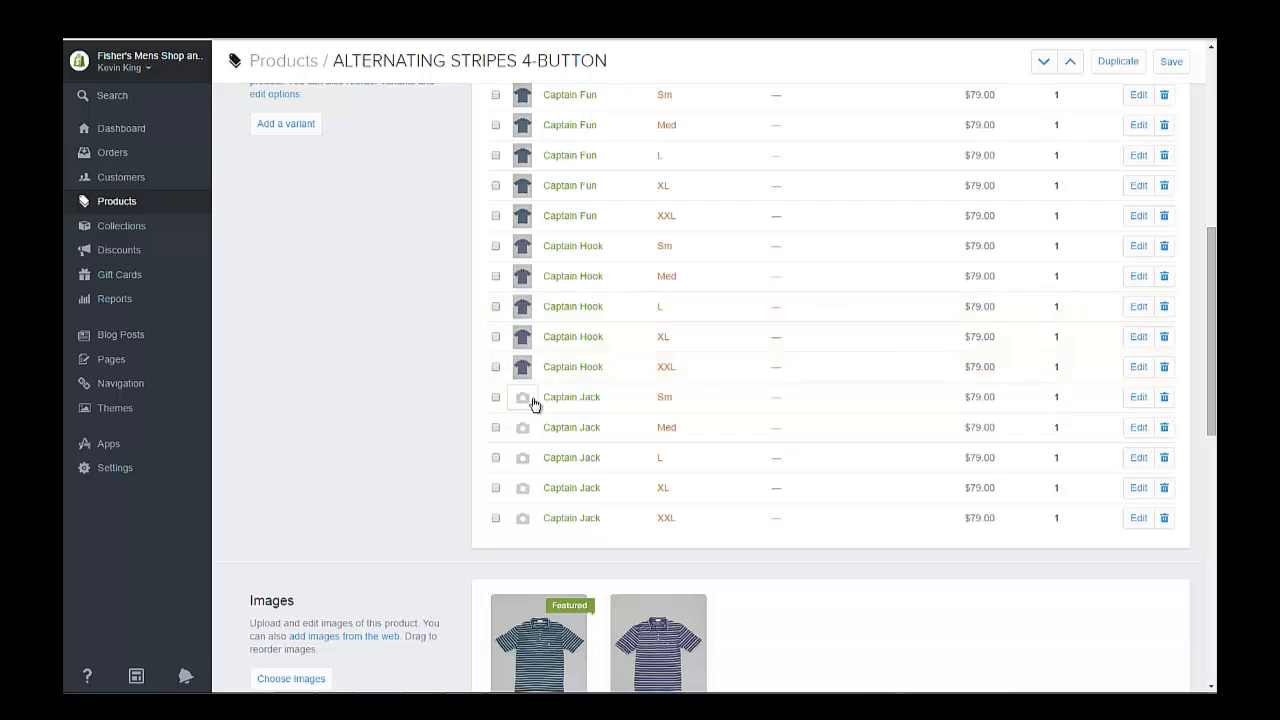
# Select the Captain Jack variants and upload the captain_jack file for Captain Jack Sm.
pyautogui.click(496, 396)
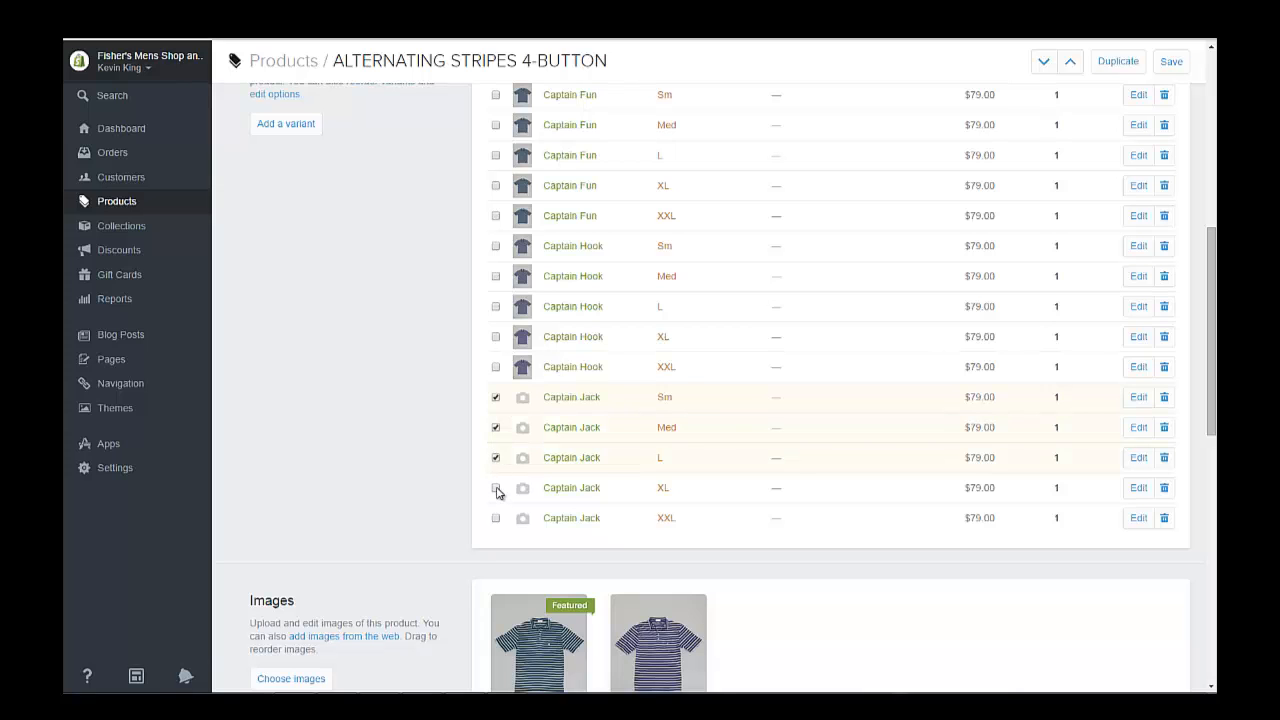
pyautogui.click(496, 488)
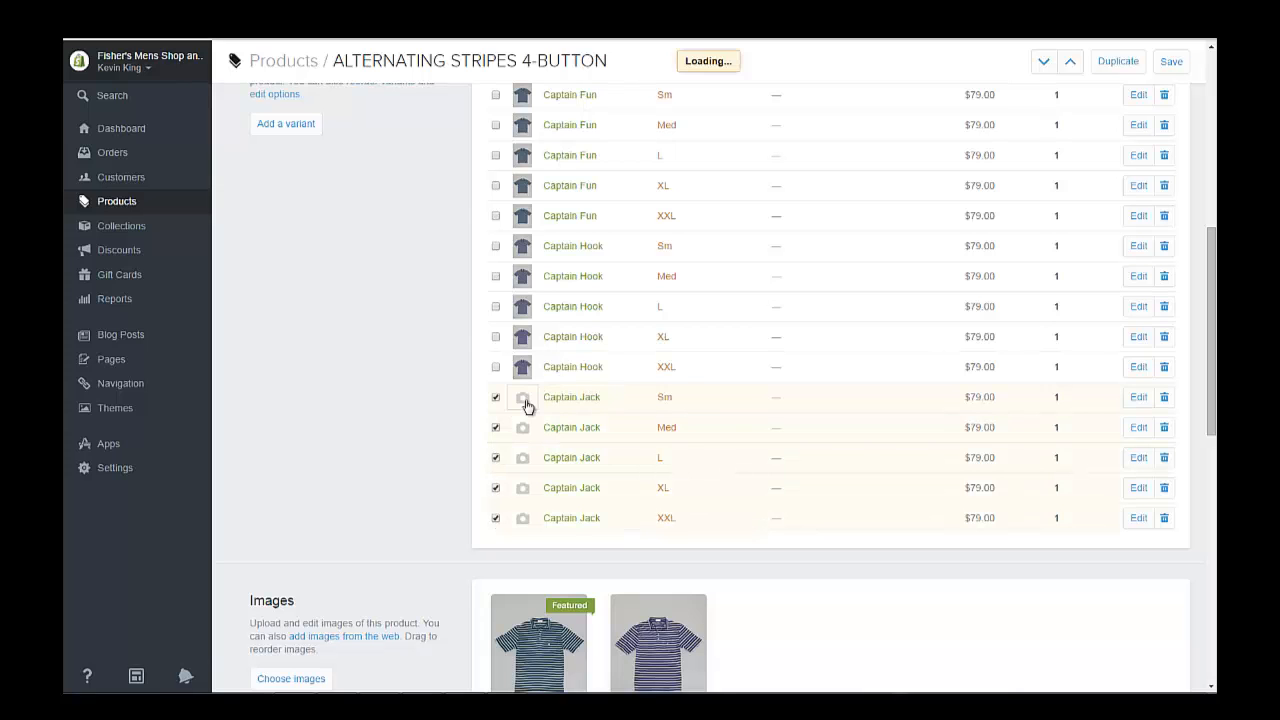
pyautogui.click(522, 396)
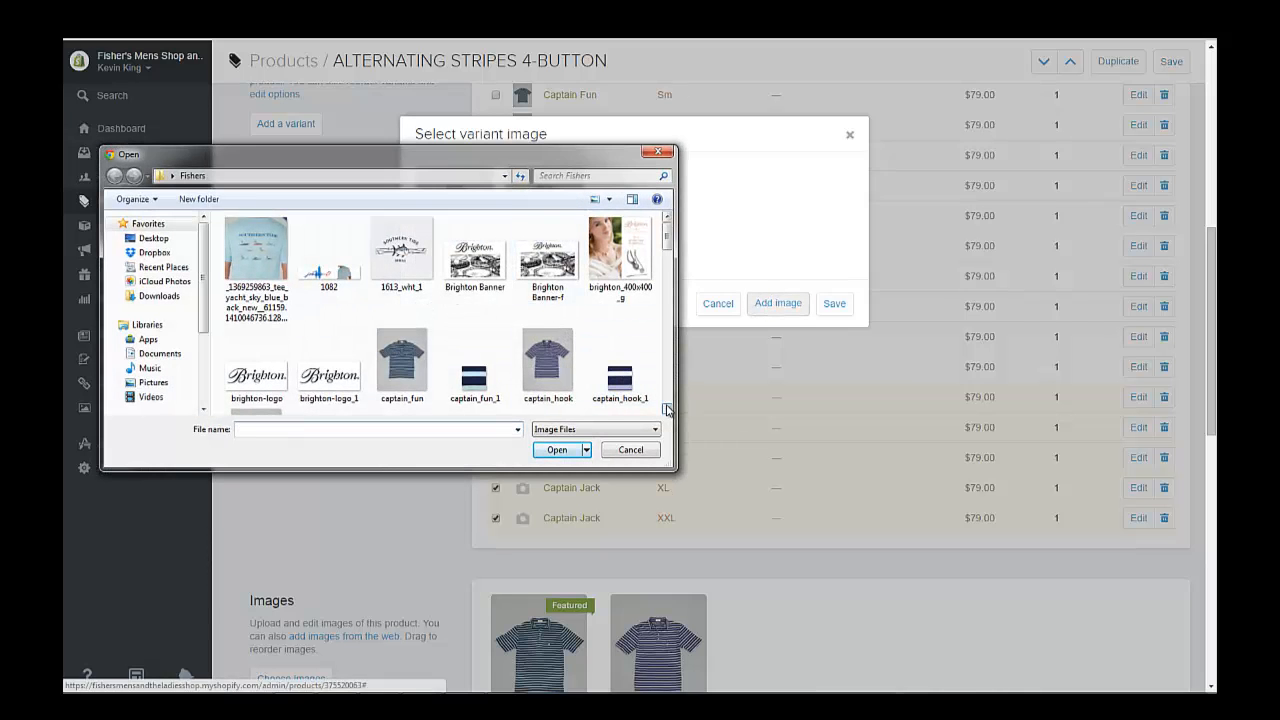
pyautogui.click(256, 352)
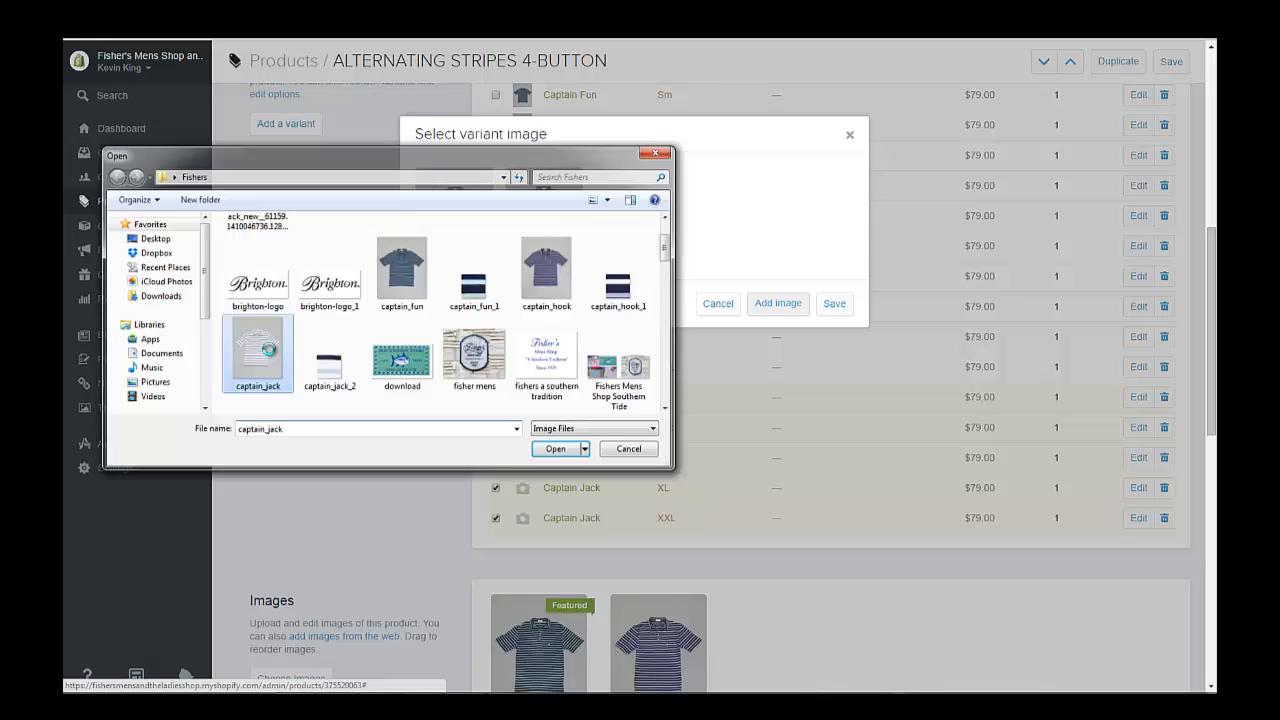
pyautogui.click(556, 448)
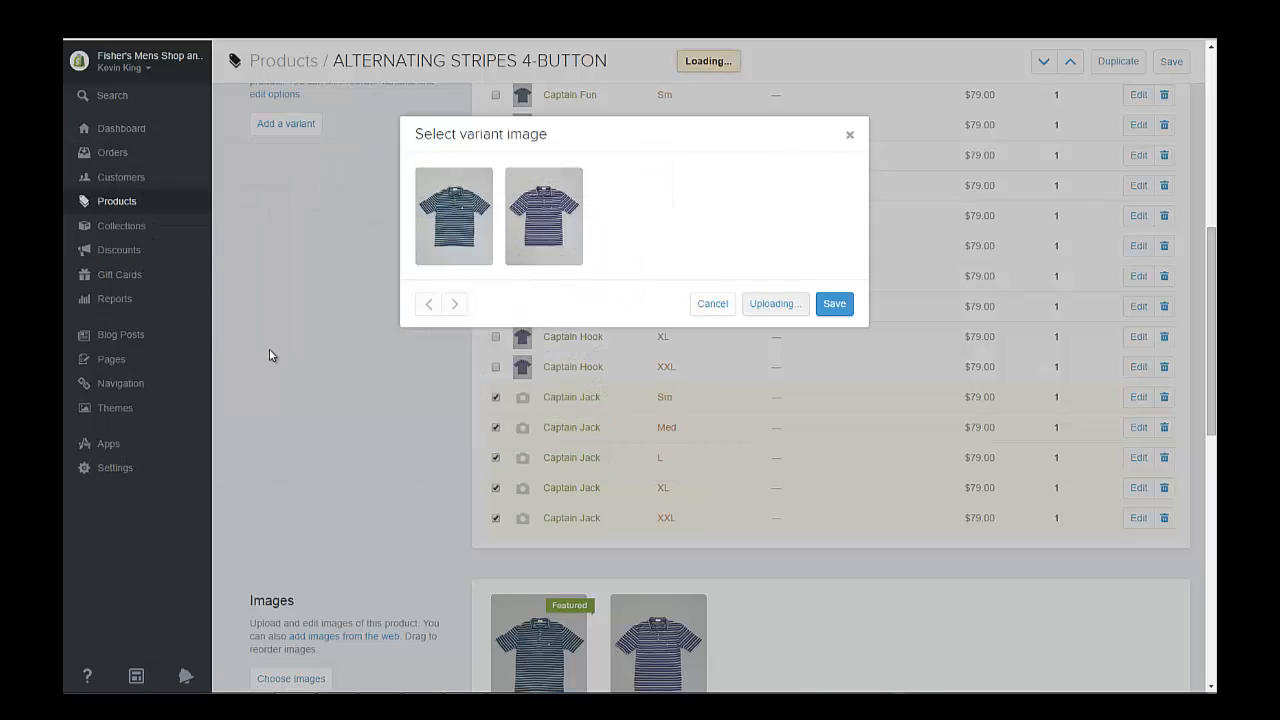
# Assign the new white striped image to Captain Jack Sm and bring up bulk actions for the rest.
pyautogui.click(632, 216)
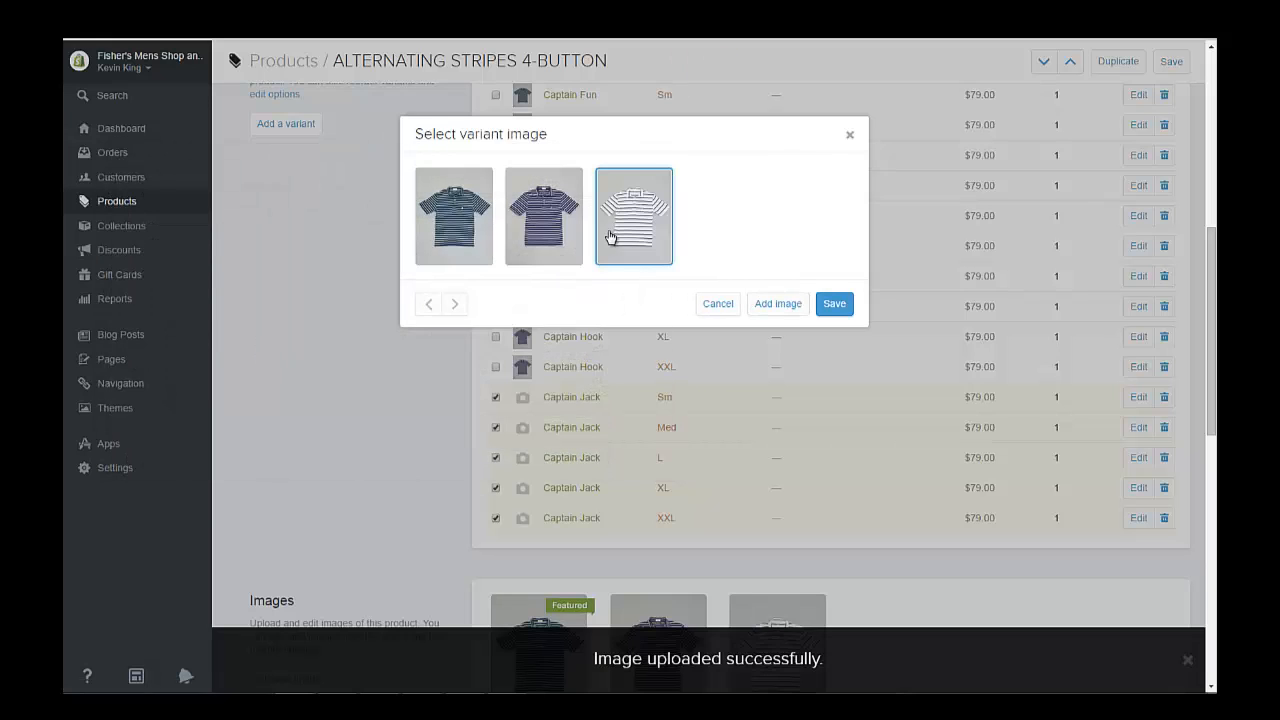
pyautogui.click(834, 304)
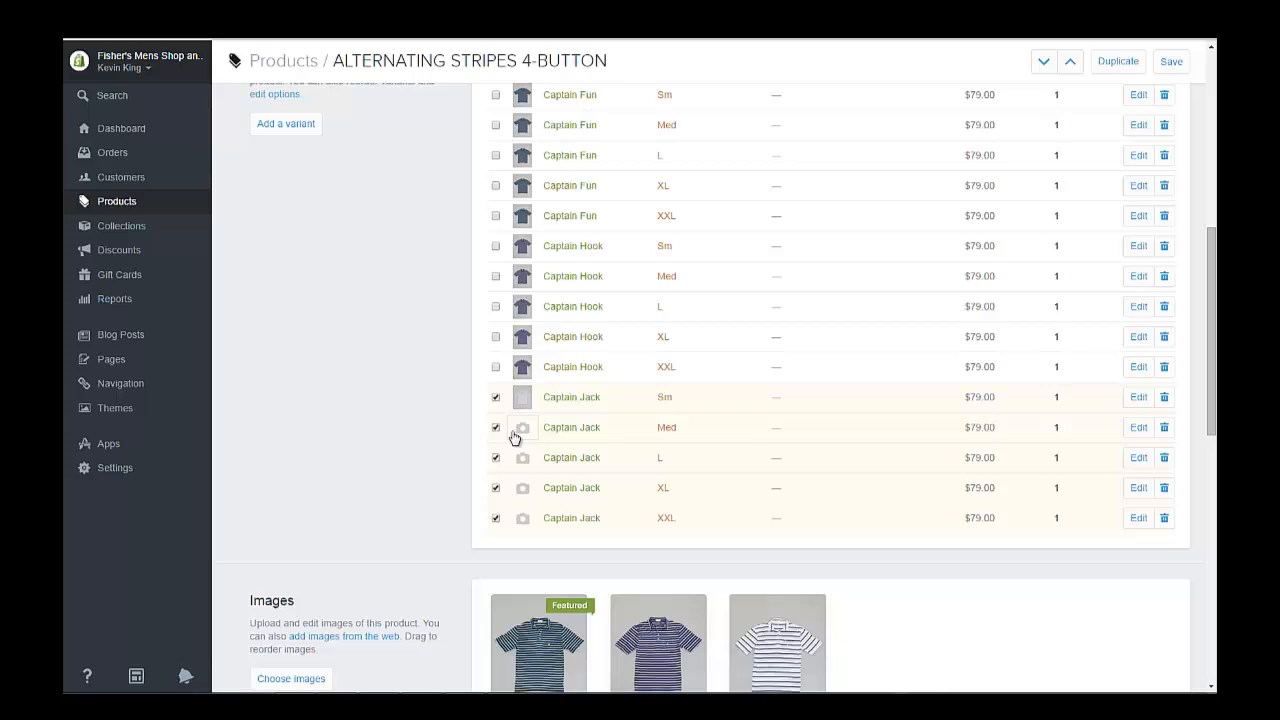
pyautogui.click(496, 396)
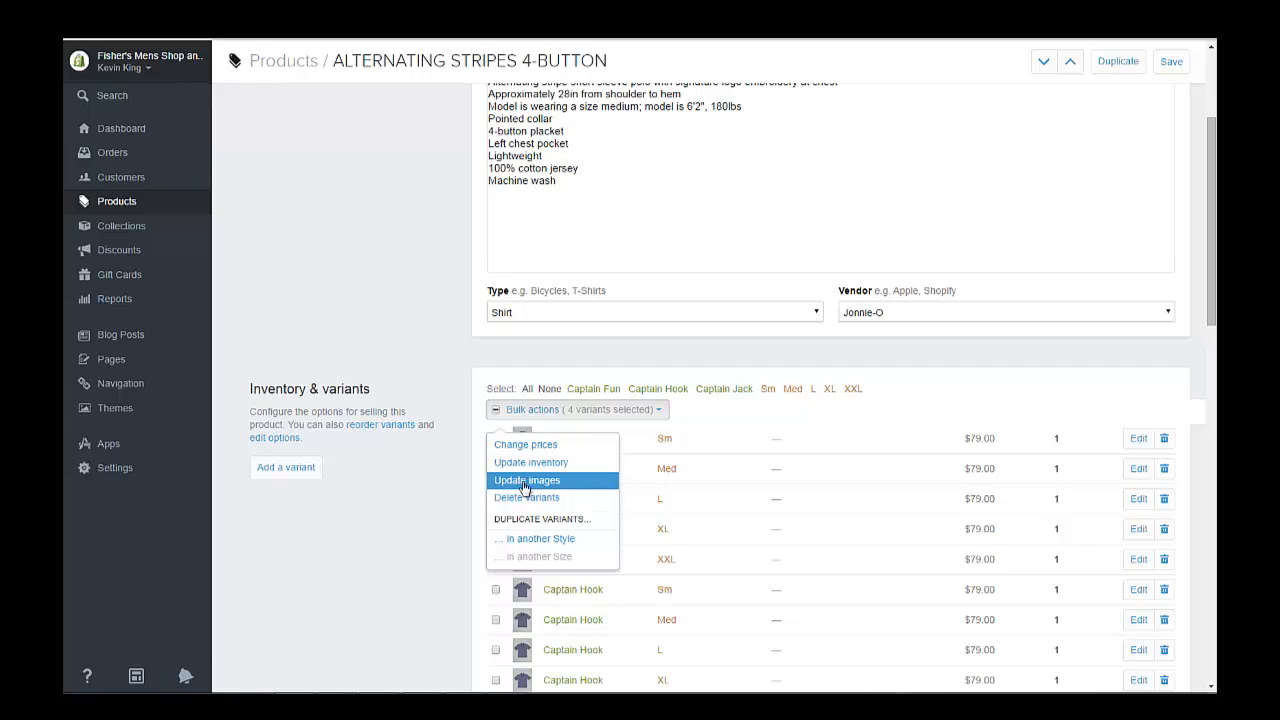
# Give Captain Jack Med, L, XL and XXL the white-striped polo image via Update Images.
pyautogui.click(528, 480)
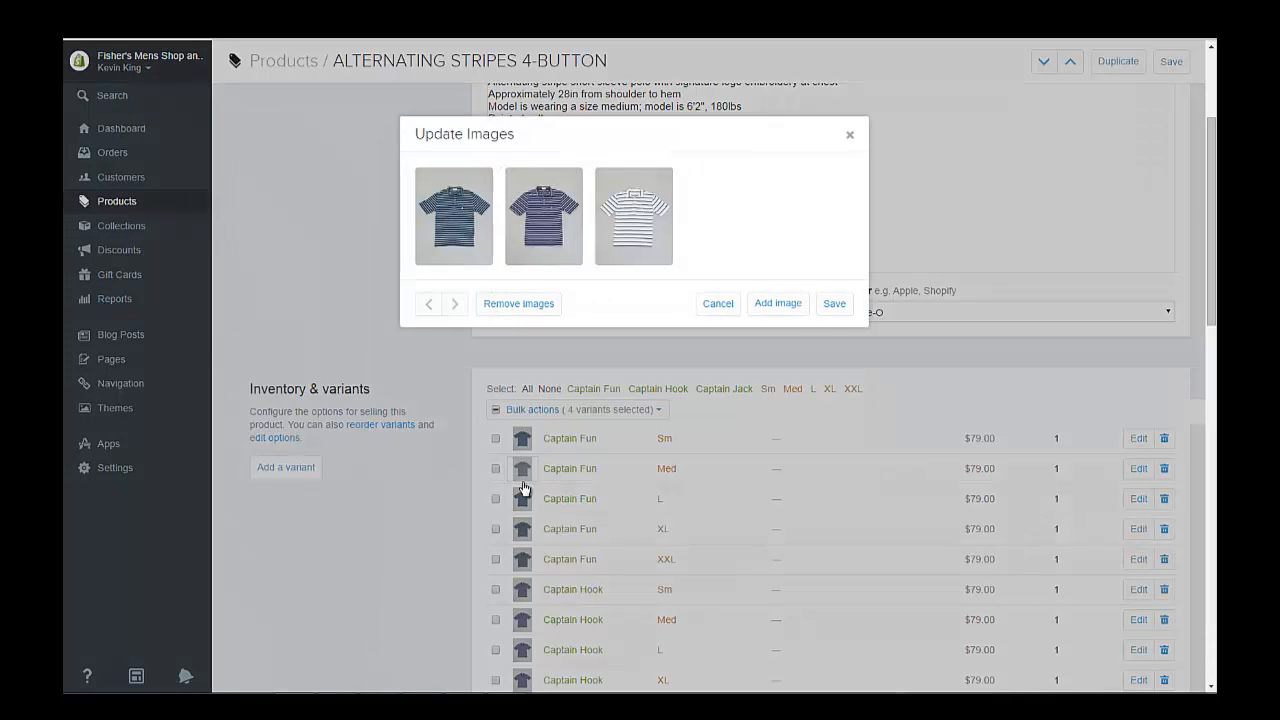
pyautogui.click(834, 304)
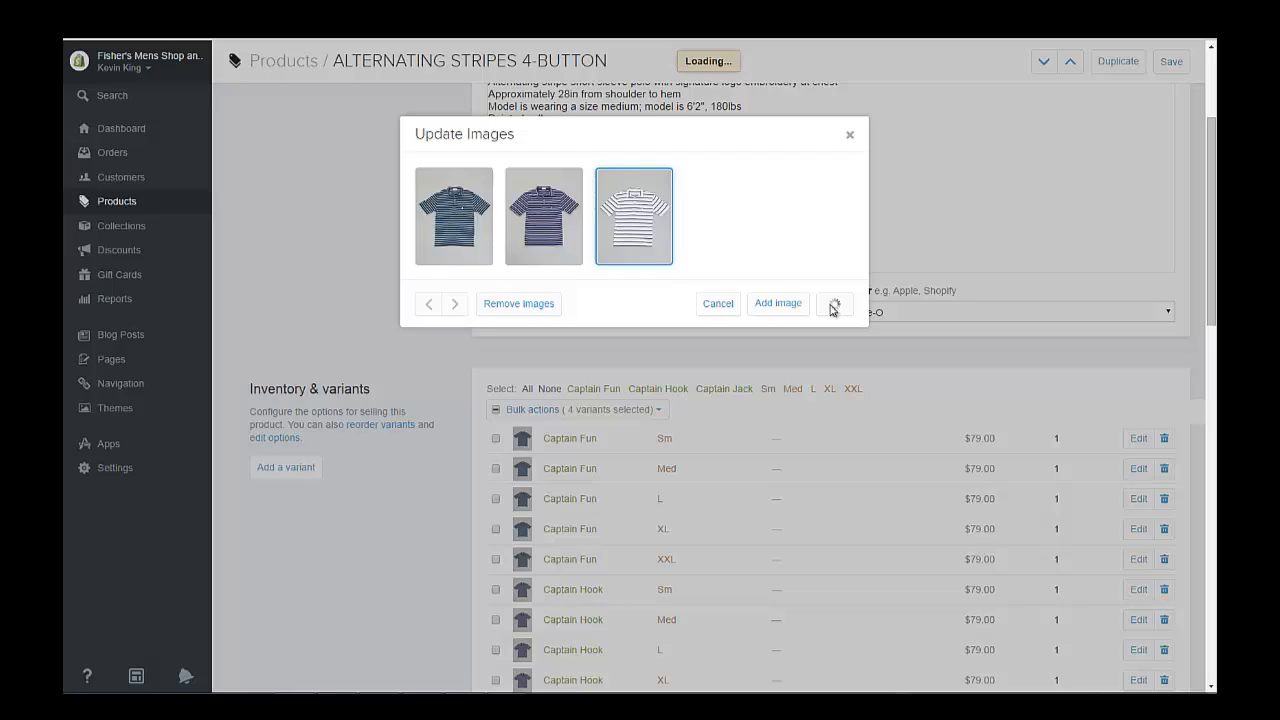
pyautogui.click(834, 304)
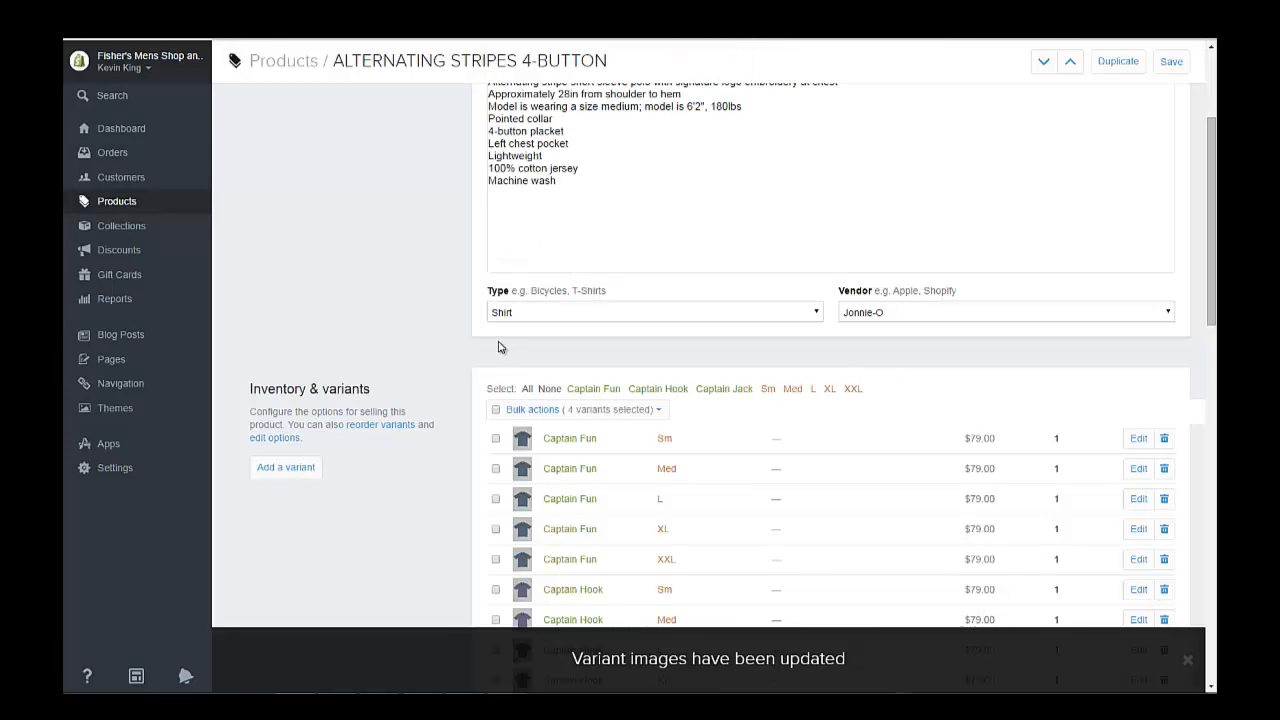
# Select the product title text ALTERNATING STRIPES 4-BUTTON for copying.
pyautogui.scroll(-3)
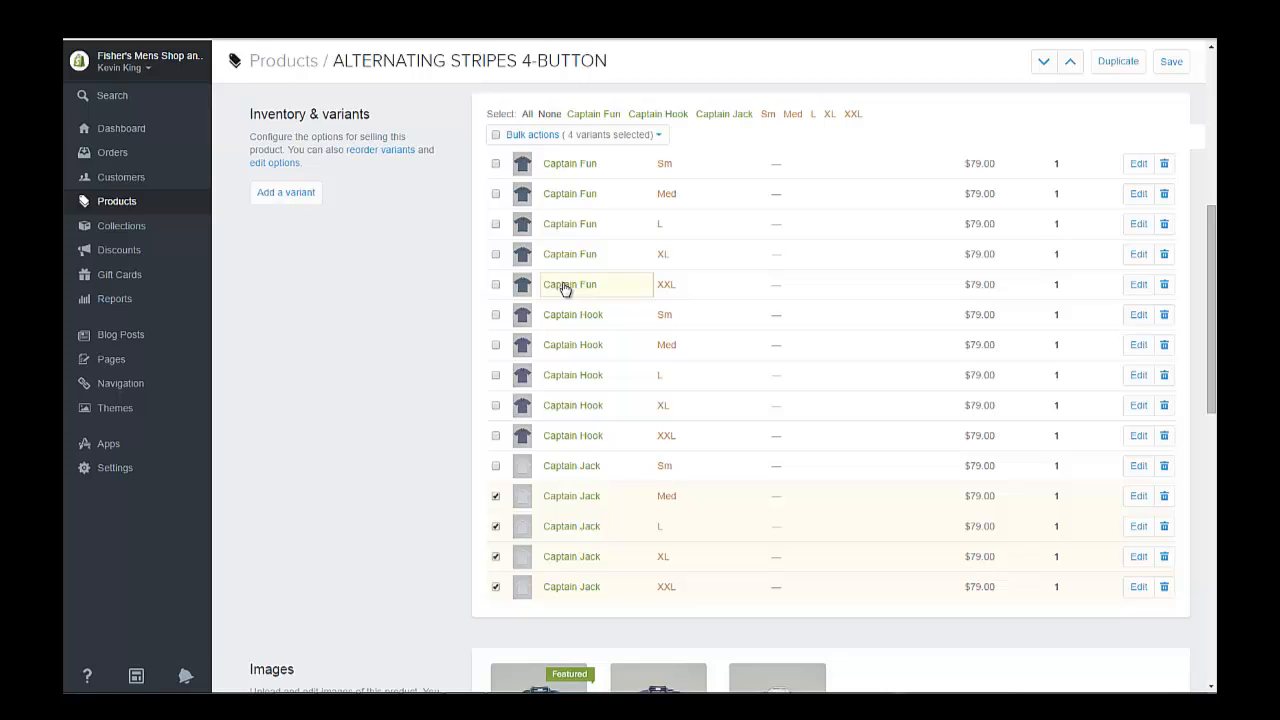
pyautogui.scroll(-3)
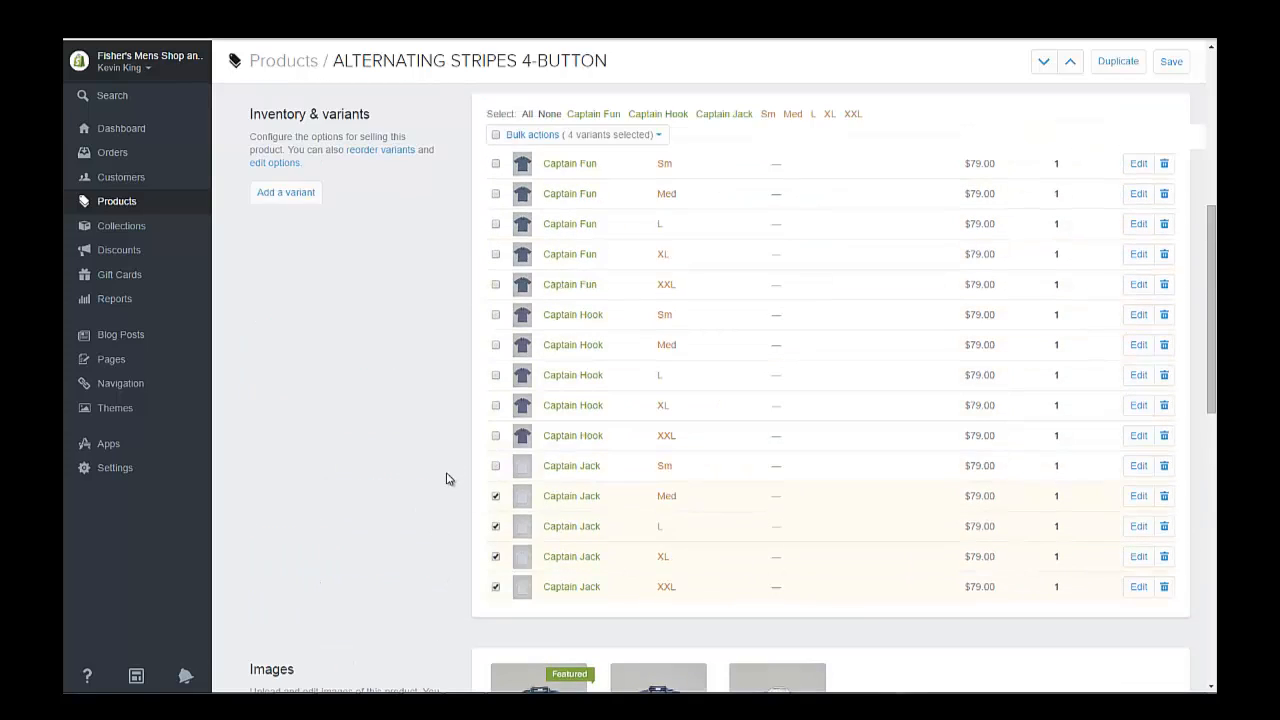
pyautogui.click(1176, 60)
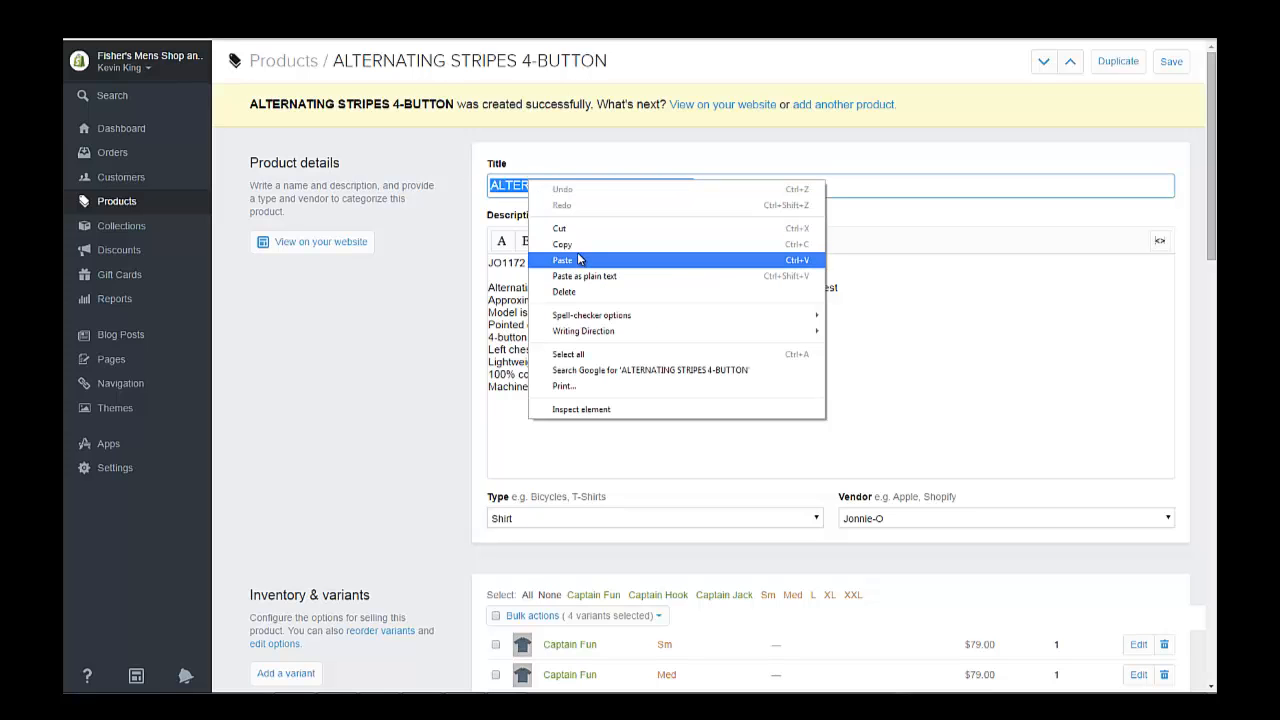
# Set the ALT text of the first two polo images to ALTERNATING STRIPES 4-BUTTON.
pyautogui.scroll(-3)
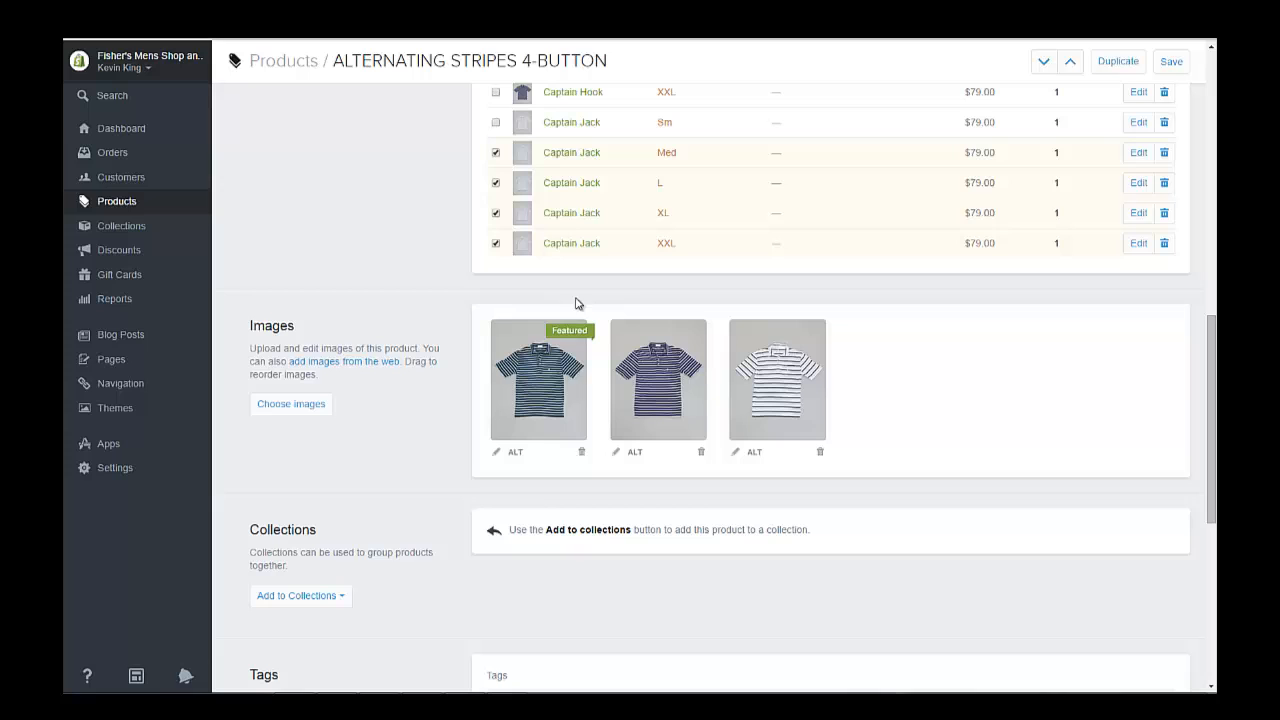
pyautogui.click(494, 452)
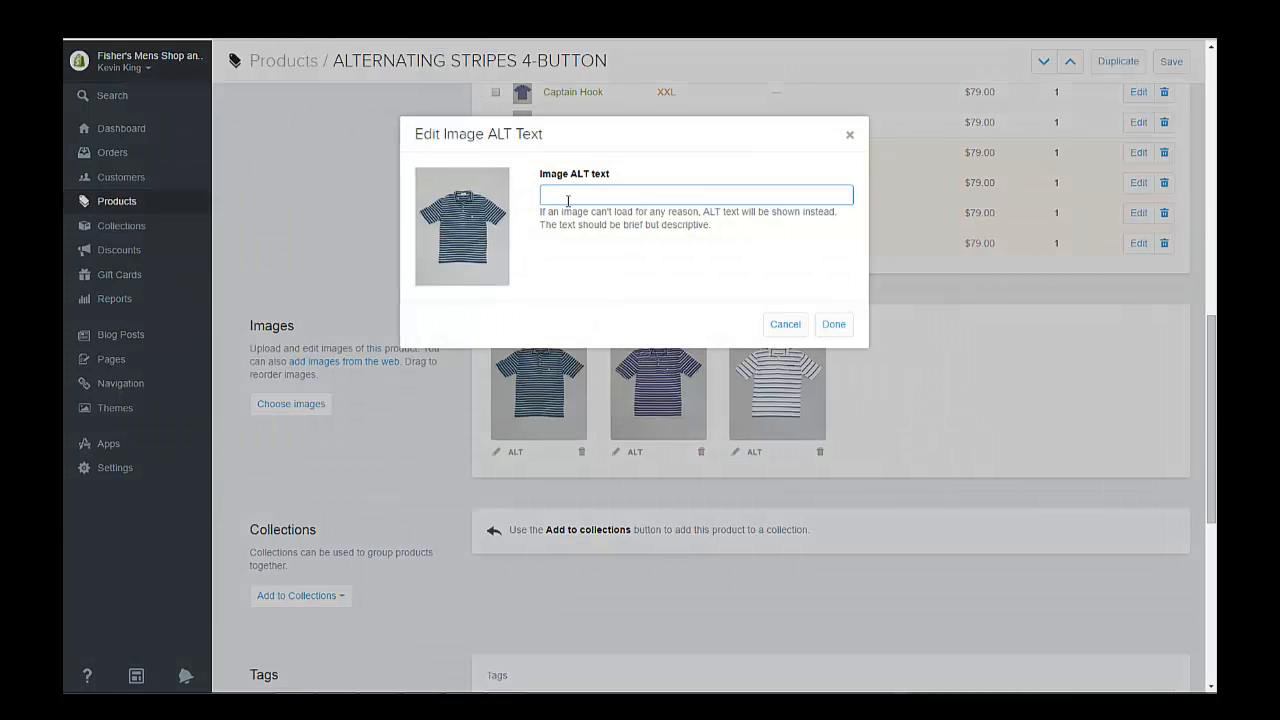
pyautogui.write('ALTERNATING STRIPES 4-BUTTON')
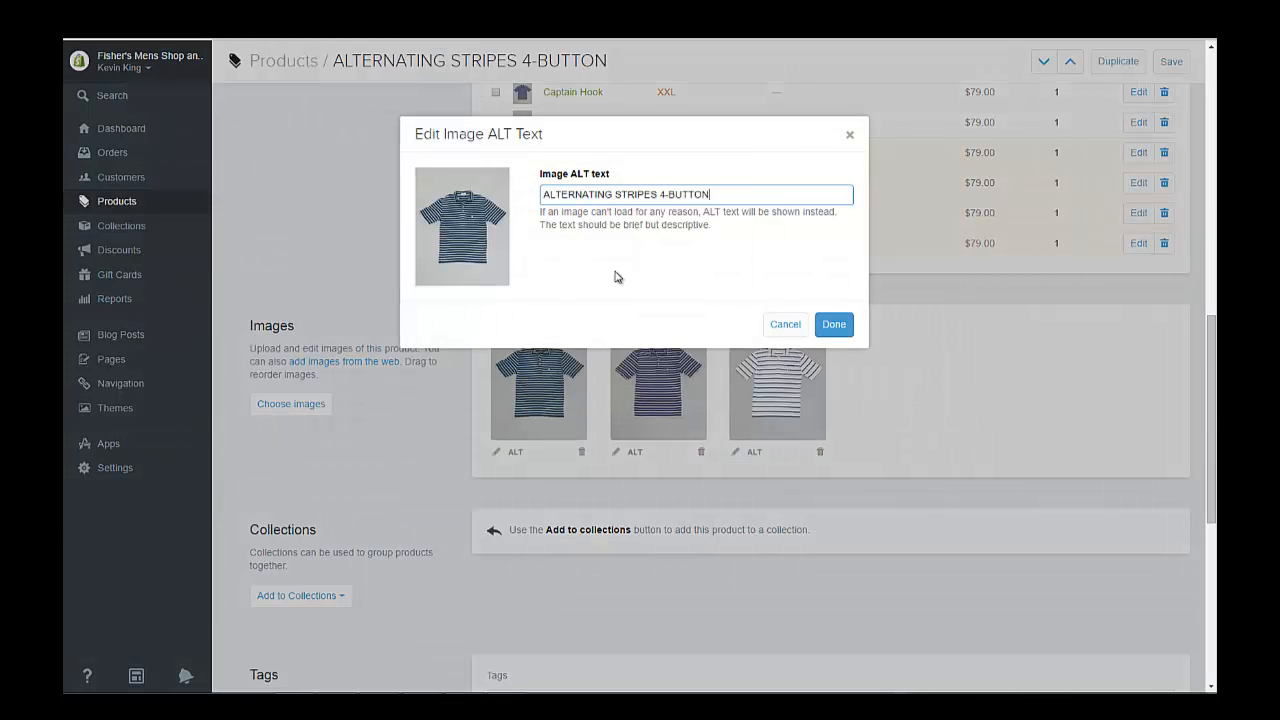
pyautogui.click(832, 324)
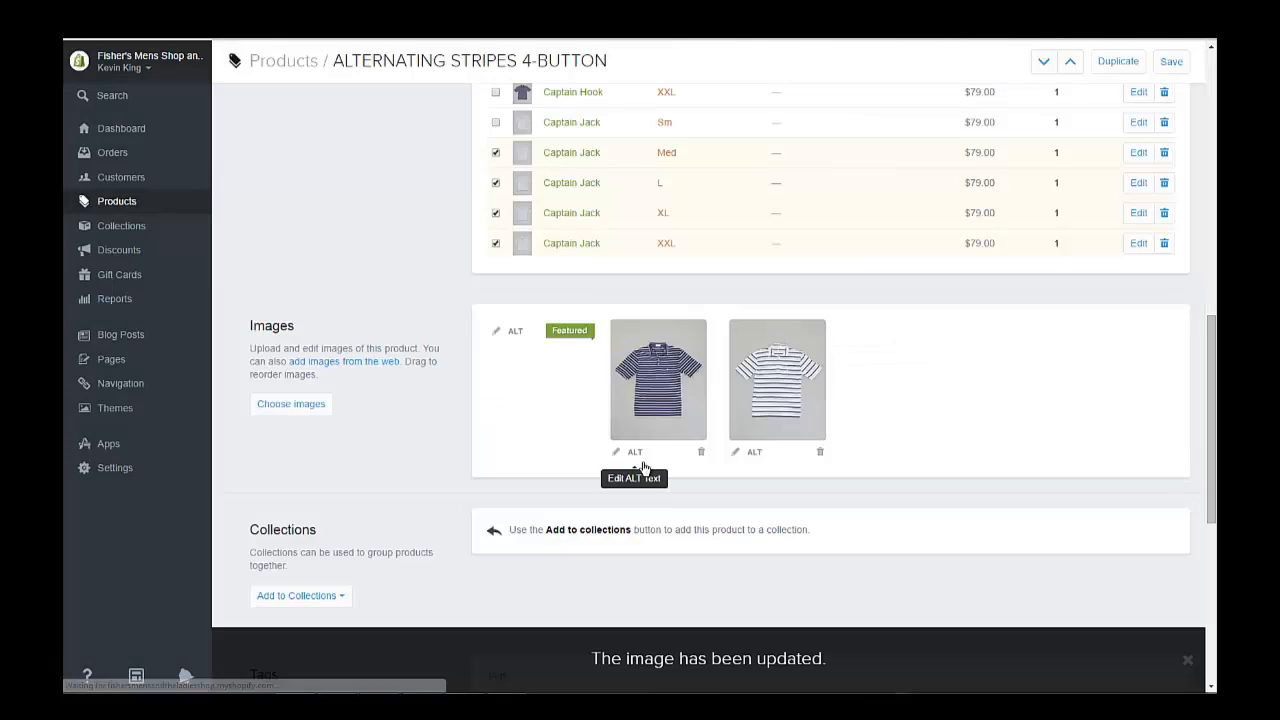
pyautogui.click(616, 452)
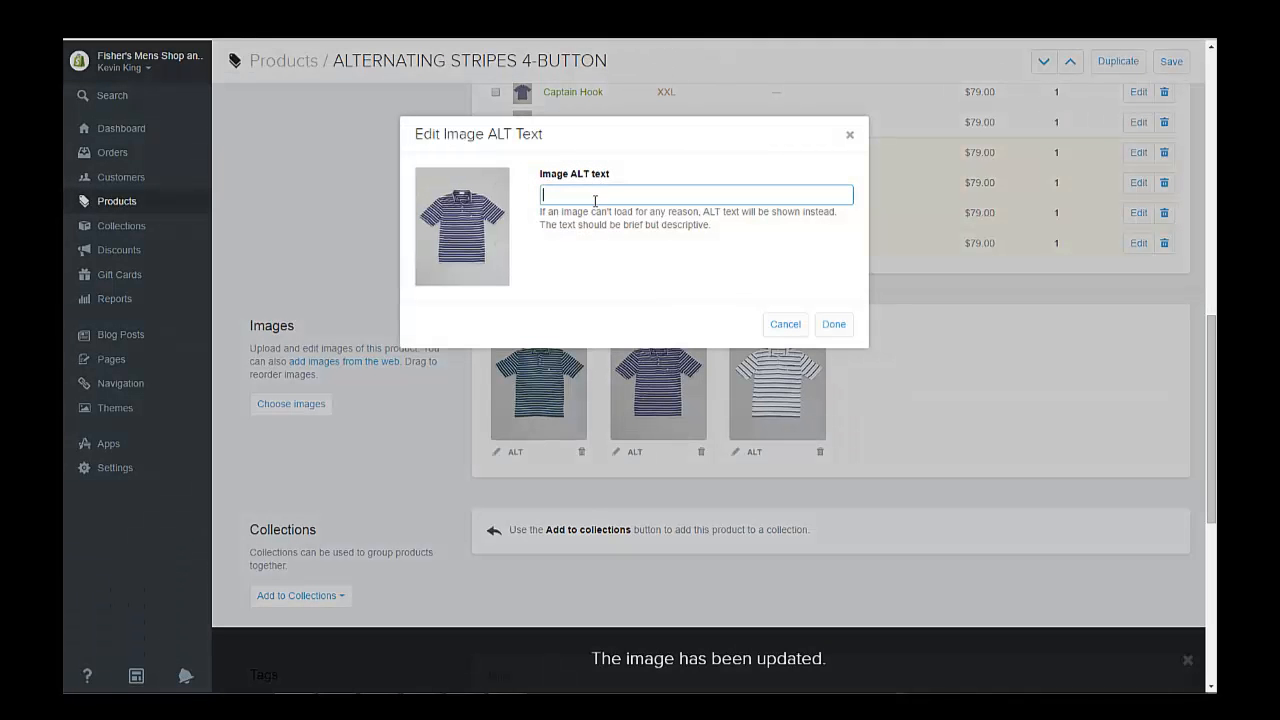
pyautogui.write('ALTERNATING STRIPES 4-BUTTON')
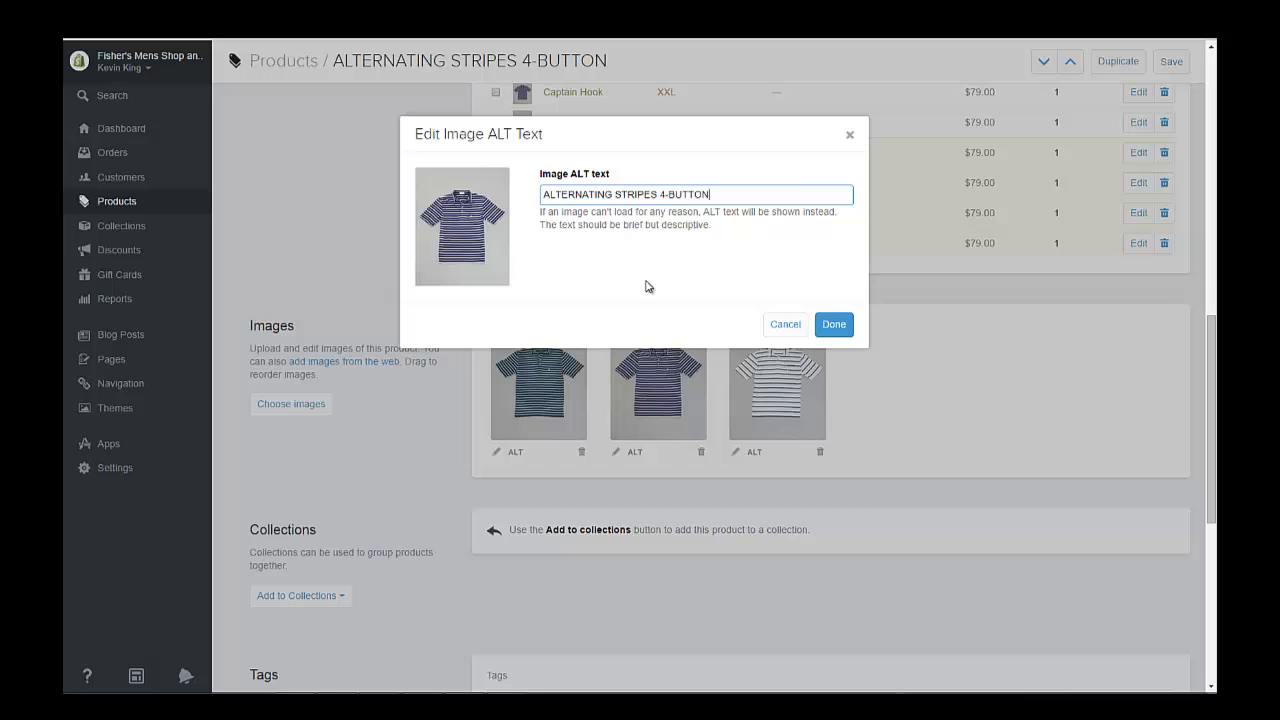
pyautogui.click(832, 324)
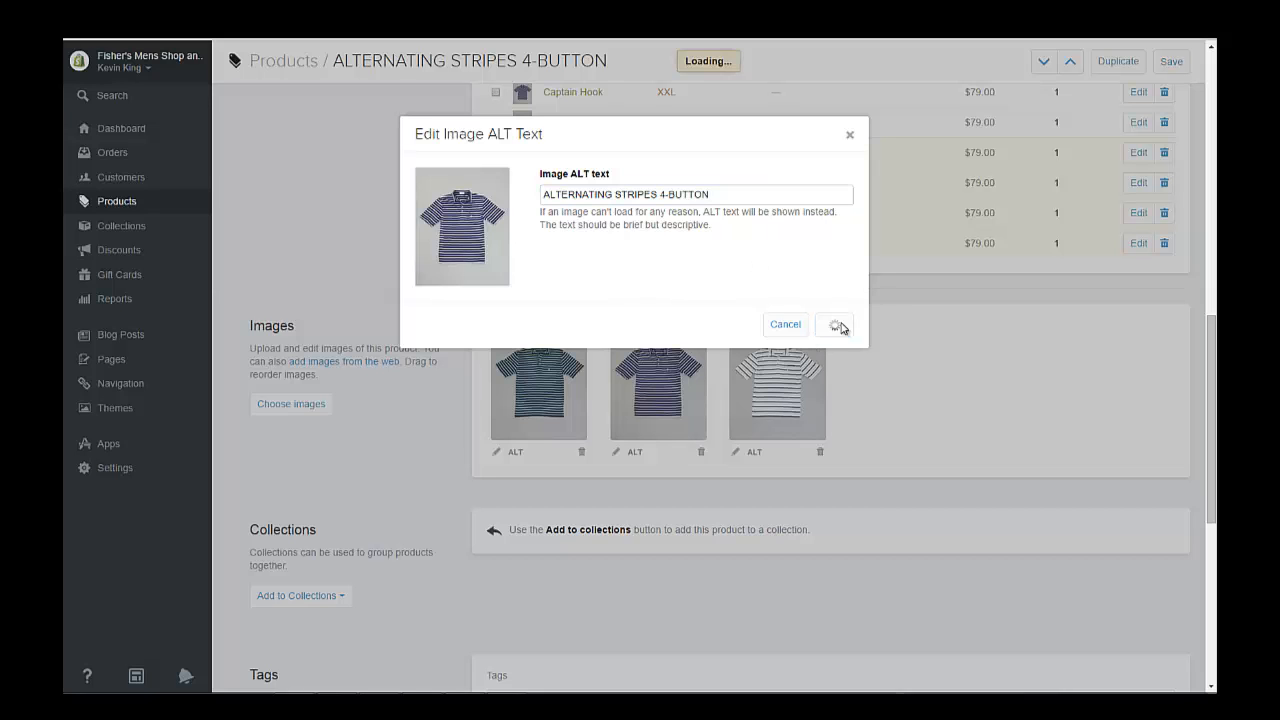
# Set the same ALT text on the white-striped image, save the product and view it on the storefront.
pyautogui.click(836, 324)
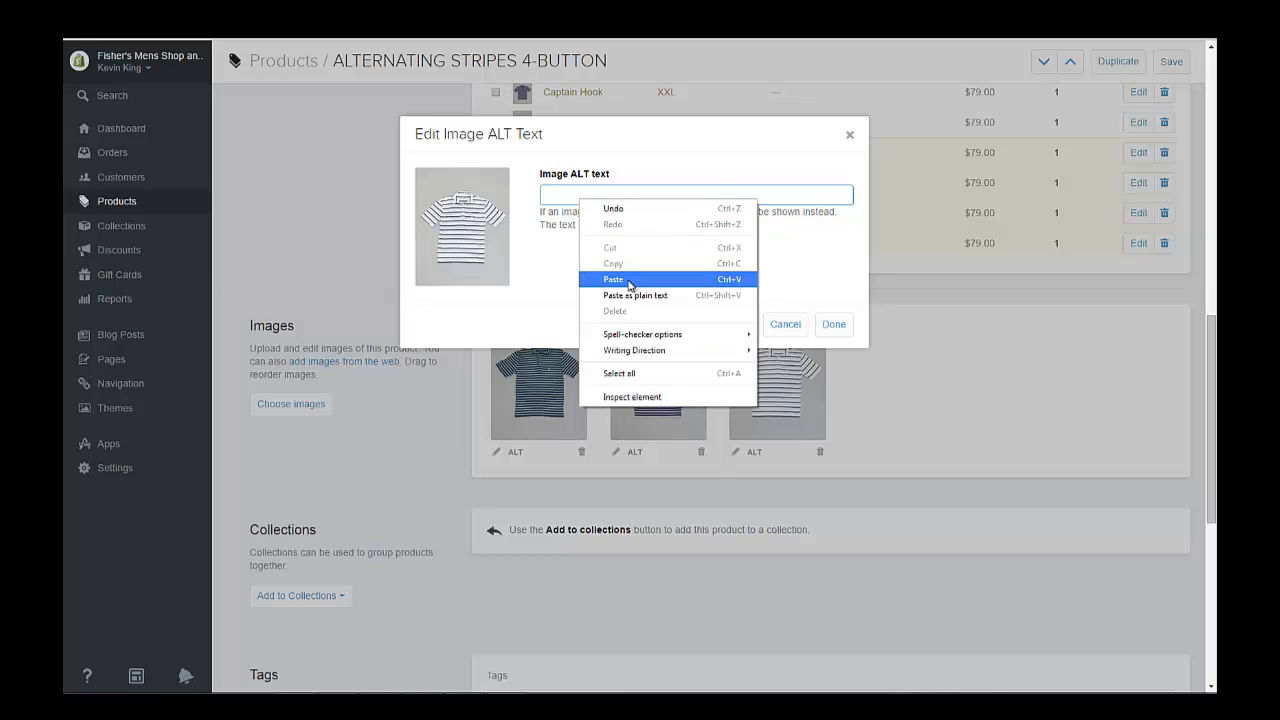
pyautogui.click(832, 324)
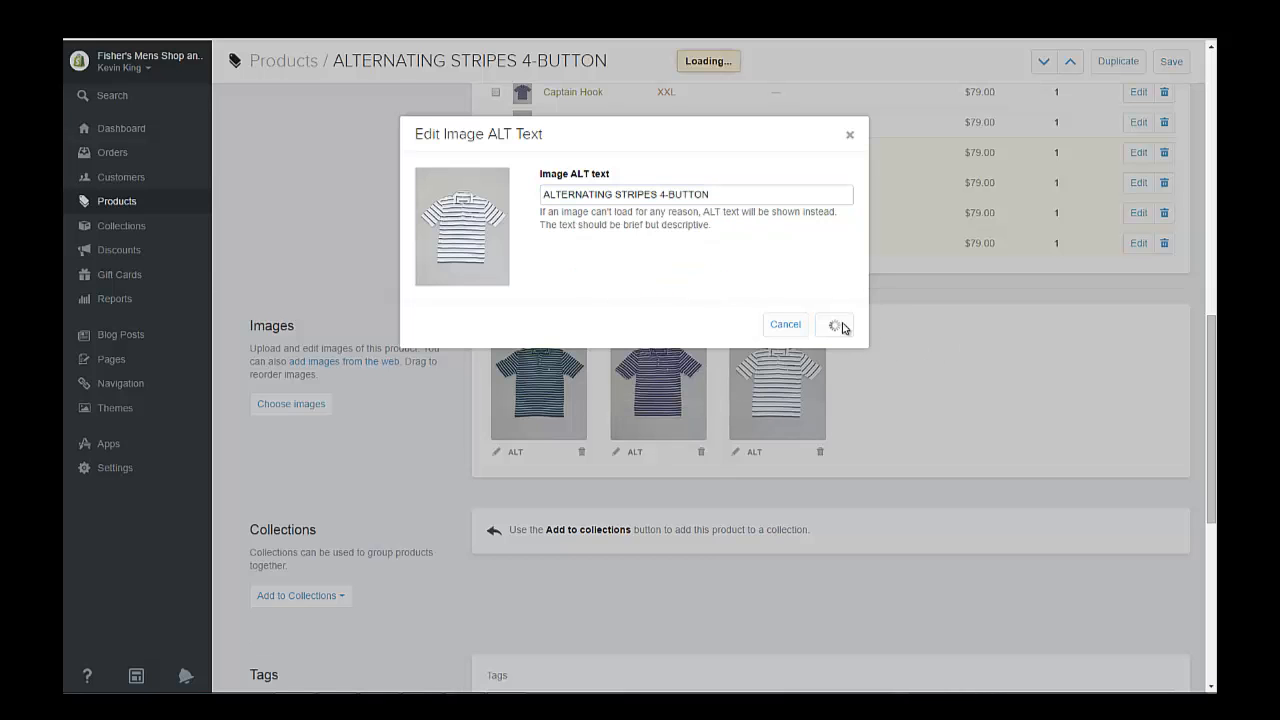
pyautogui.click(836, 324)
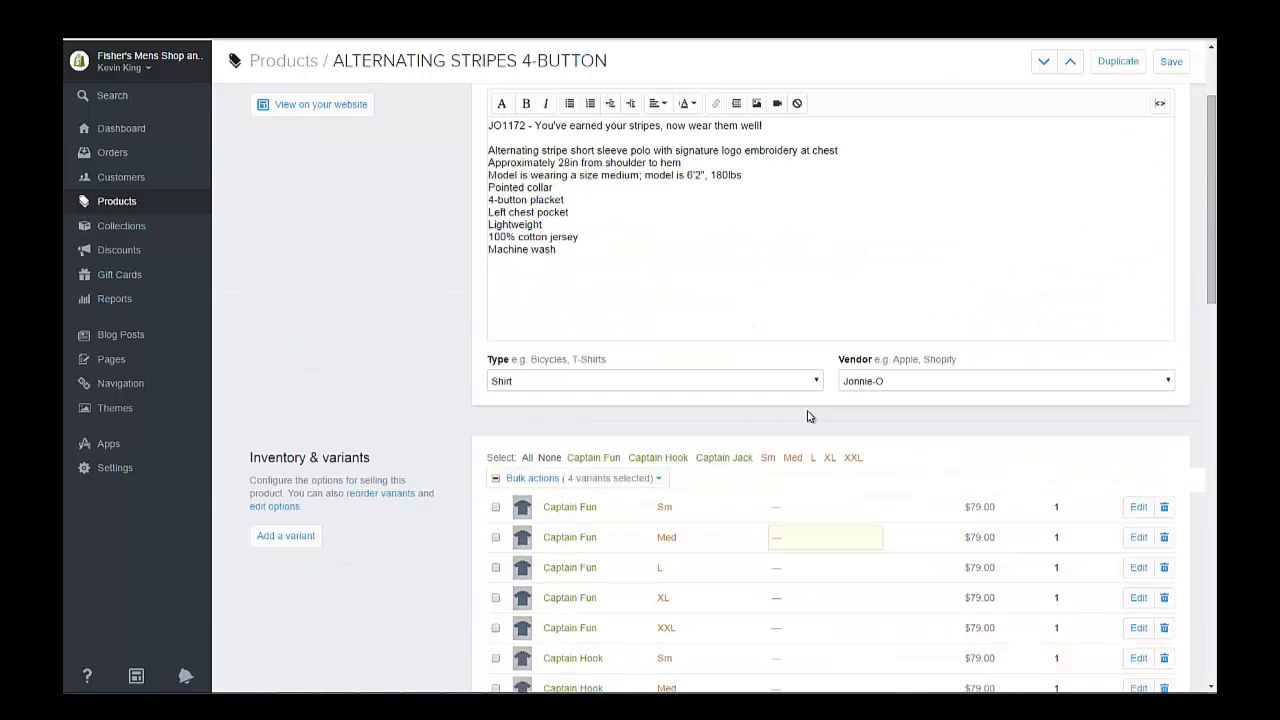
pyautogui.click(1172, 56)
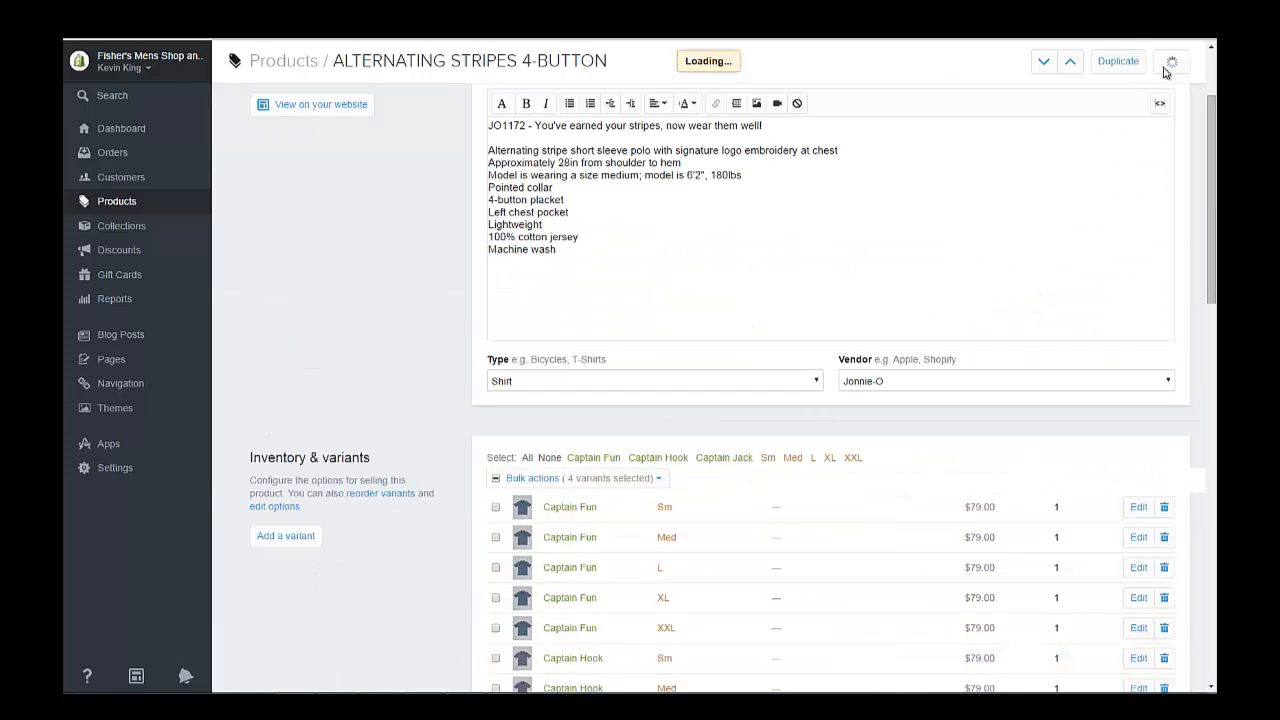
pyautogui.click(1178, 60)
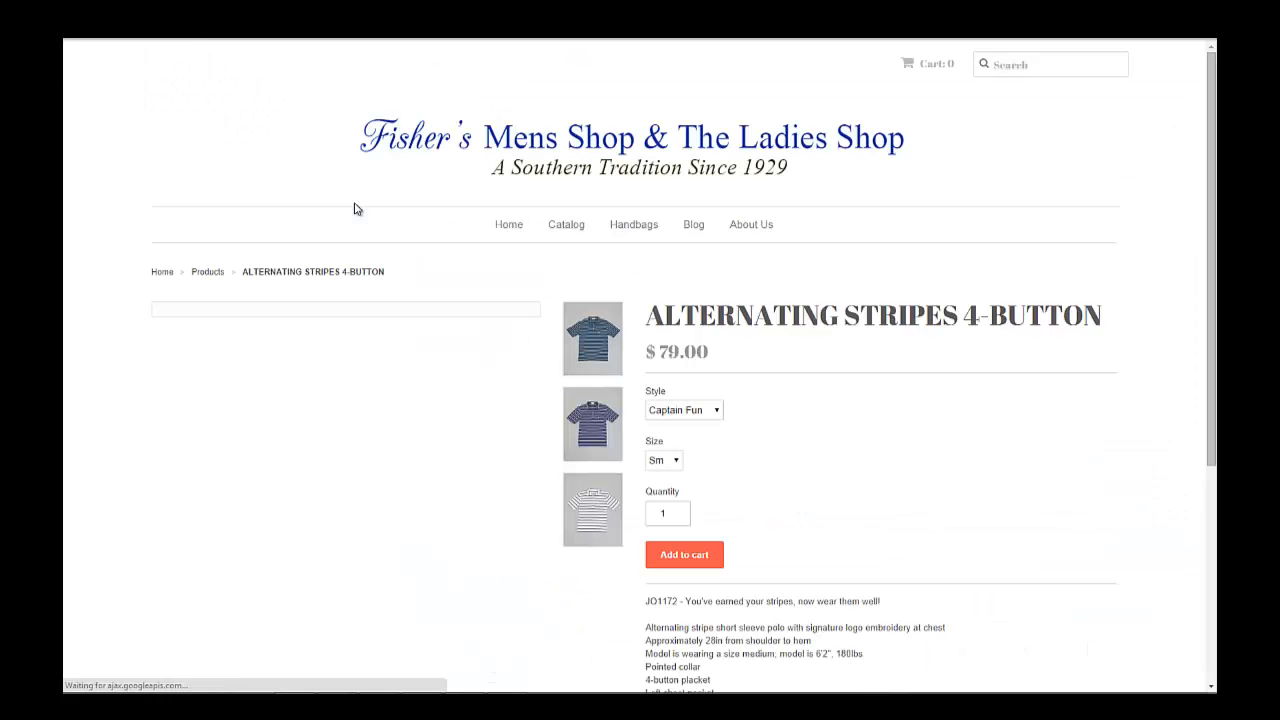
# Browse the storefront thumbnails, showing the second and white-striped polo photos large.
pyautogui.scroll(-3)
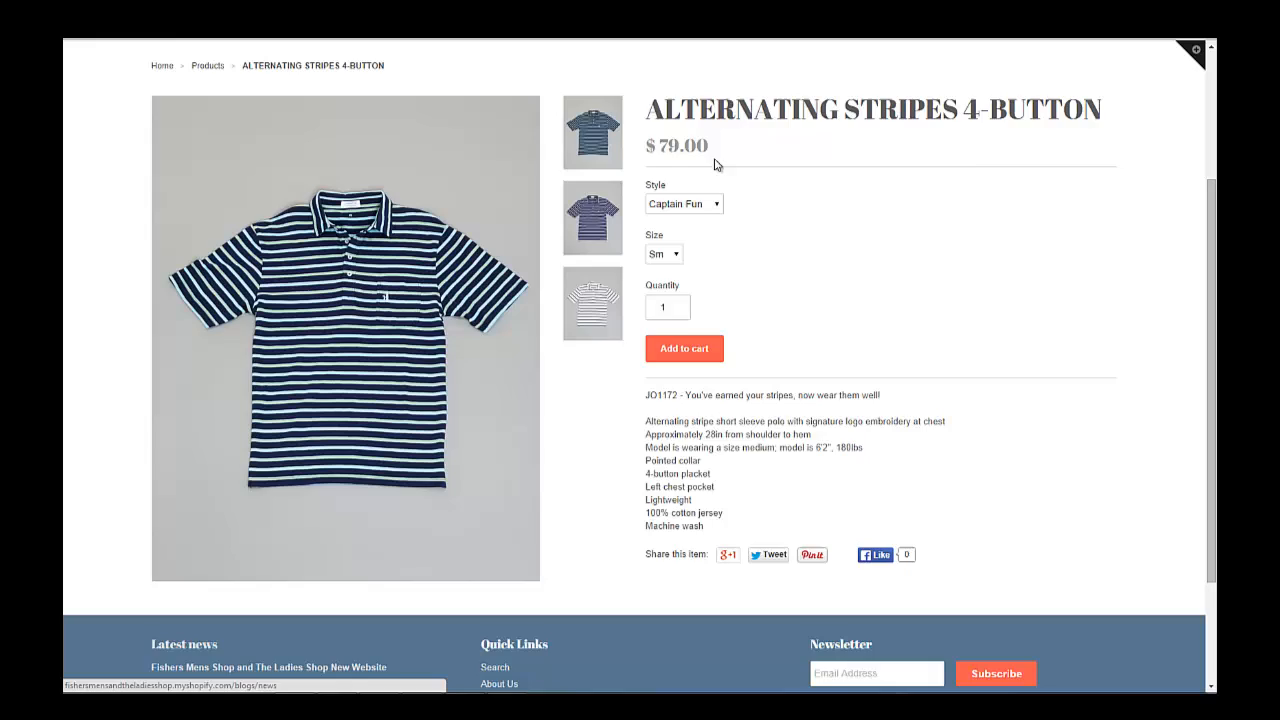
pyautogui.scroll(3)
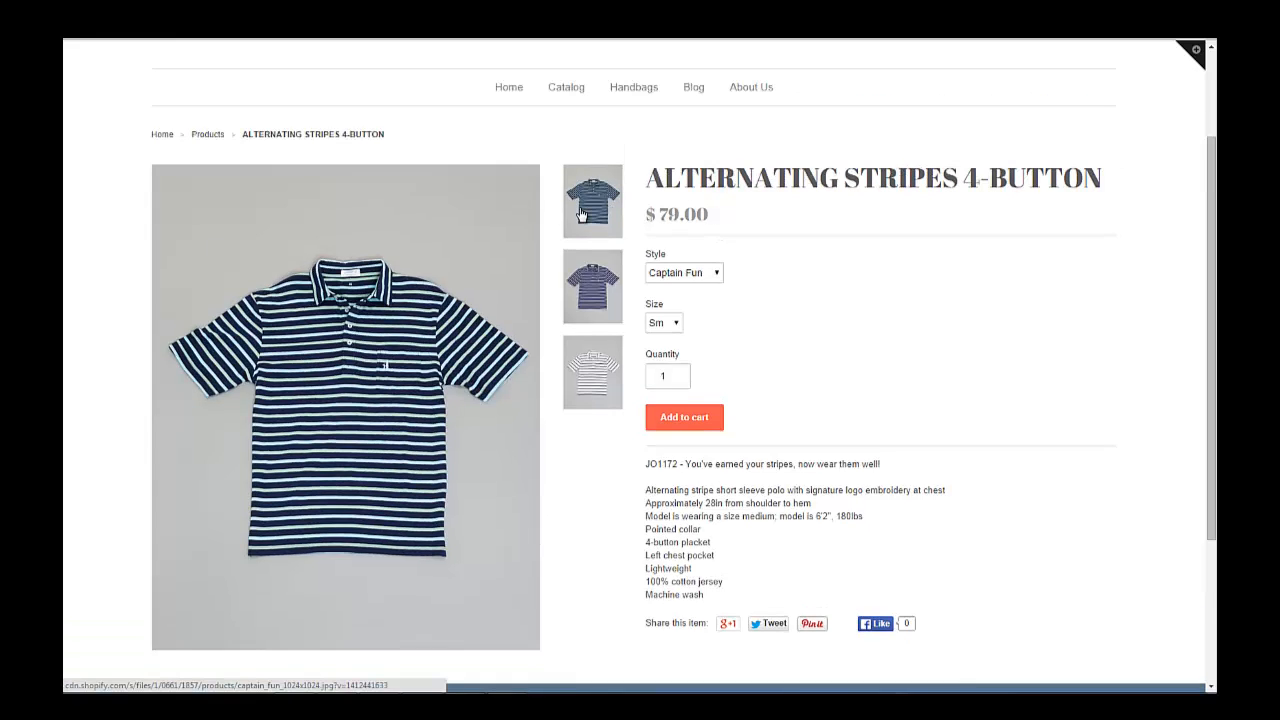
pyautogui.click(592, 286)
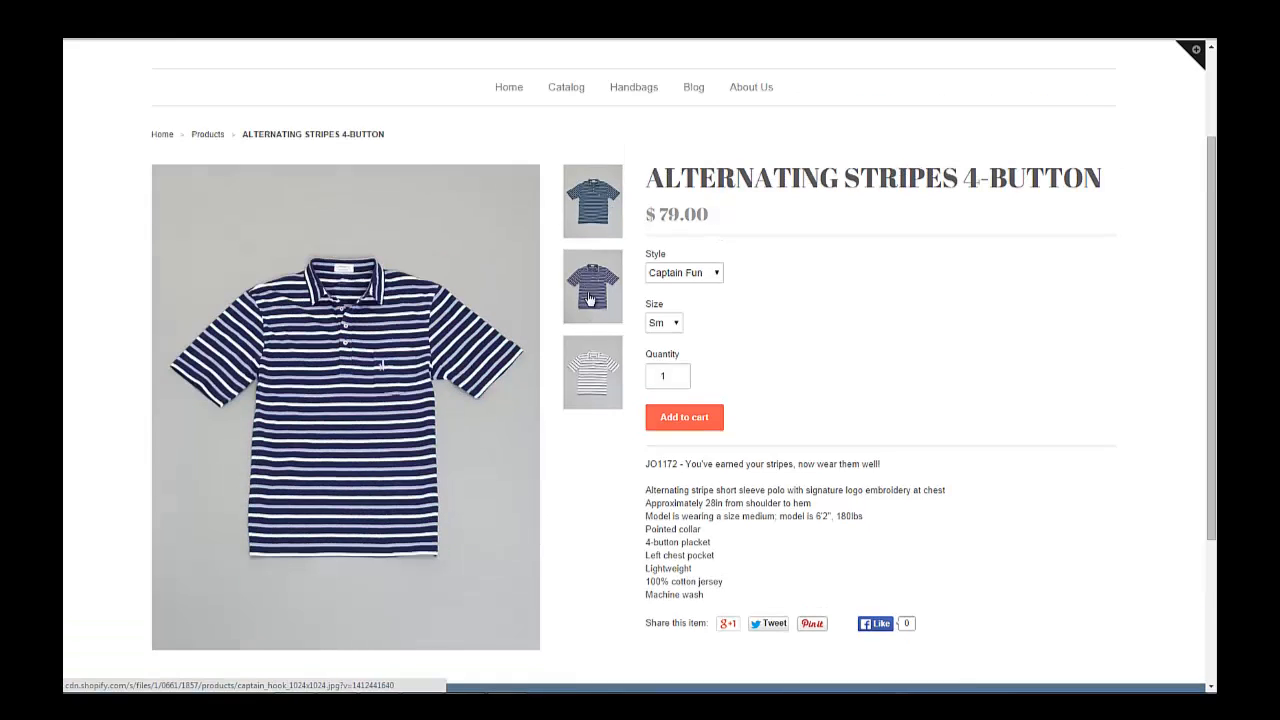
pyautogui.click(592, 372)
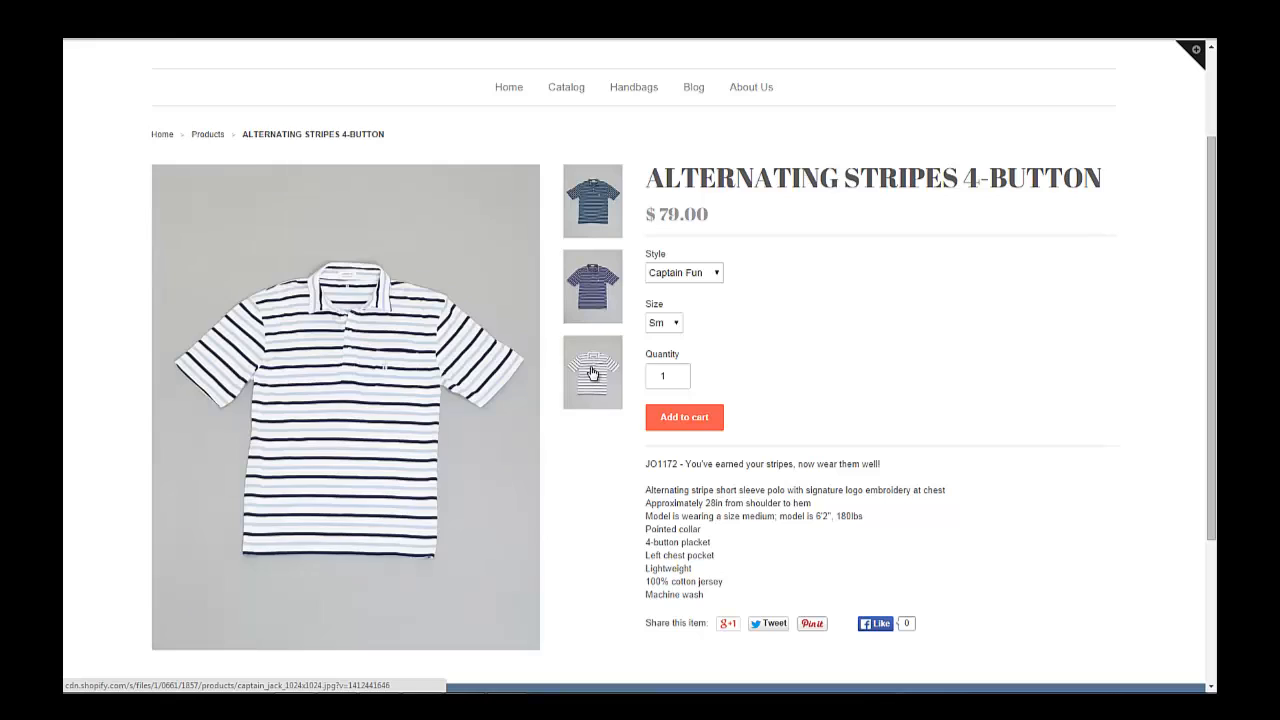
# Check the Size dropdown, then switch Style to Captain Hook and Captain Jack to swap the photo.
pyautogui.click(664, 322)
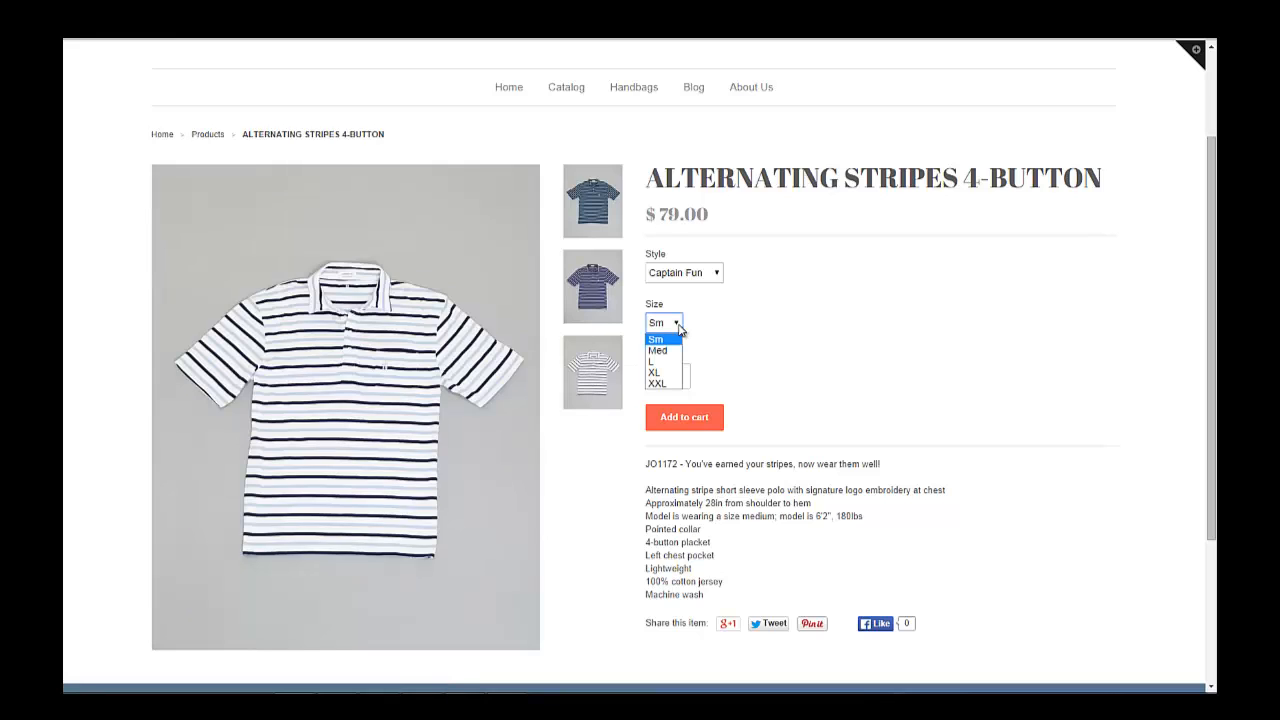
pyautogui.click(656, 338)
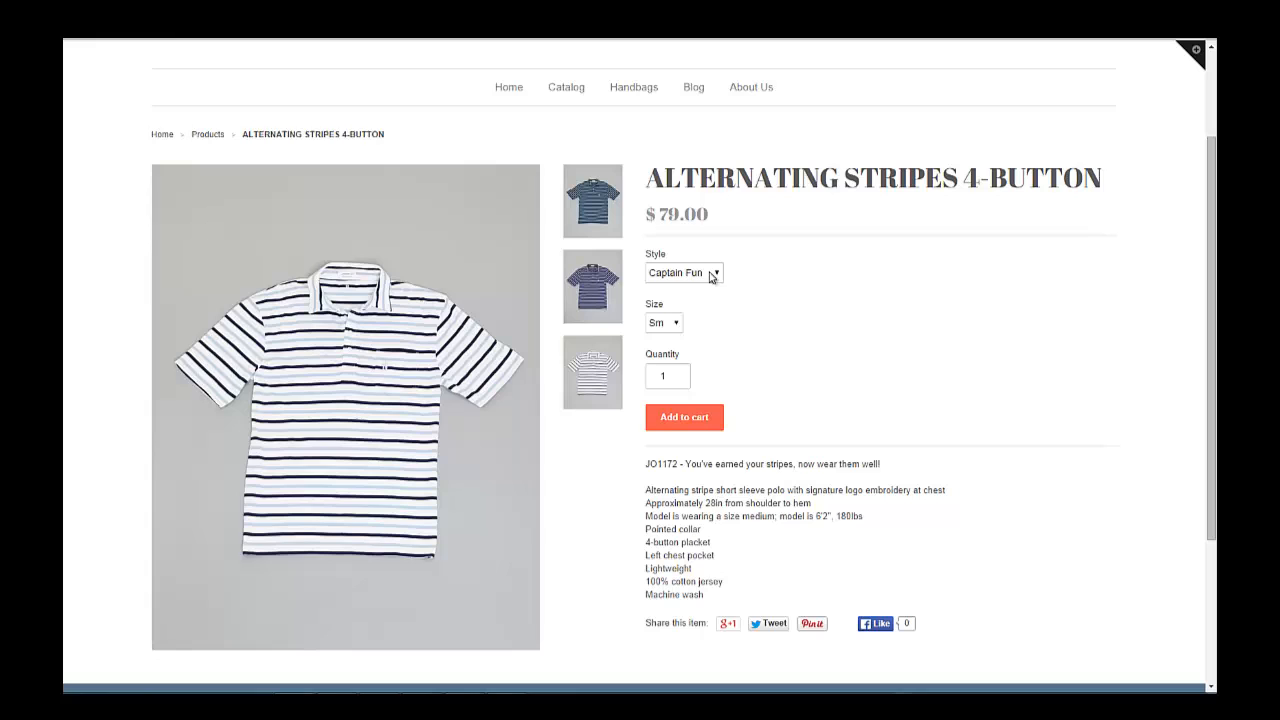
pyautogui.click(684, 272)
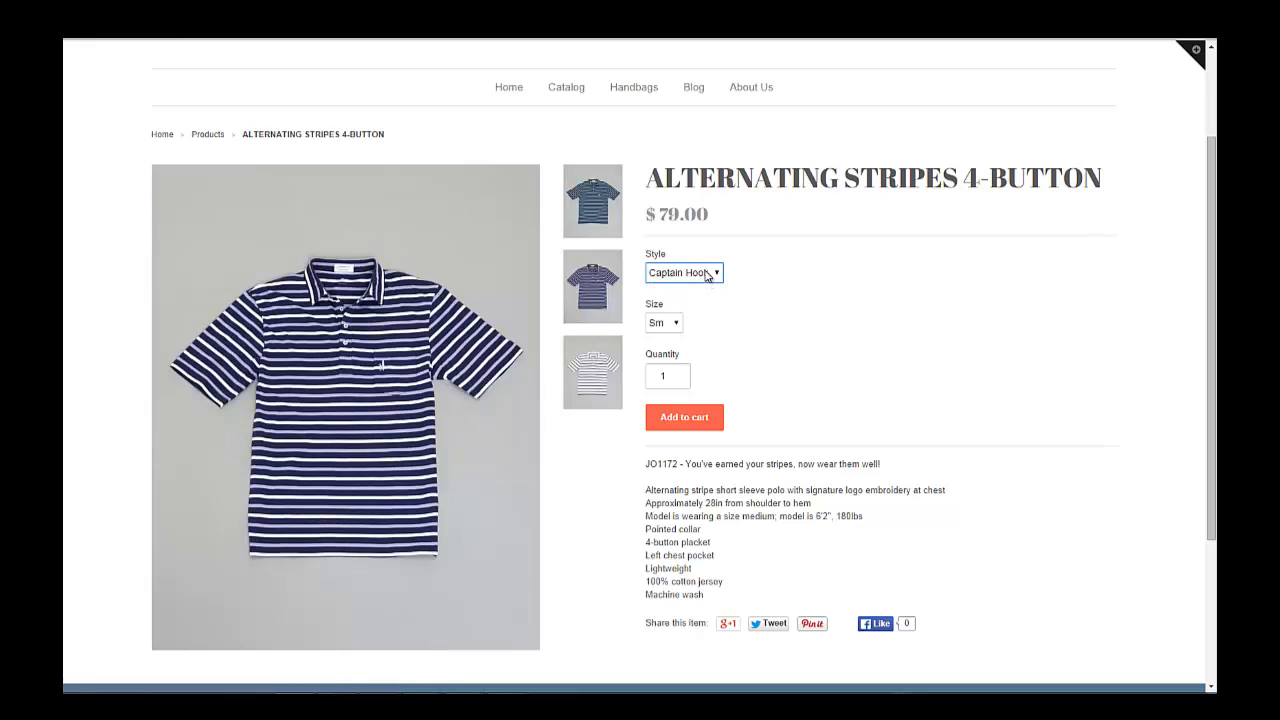
pyautogui.click(684, 272)
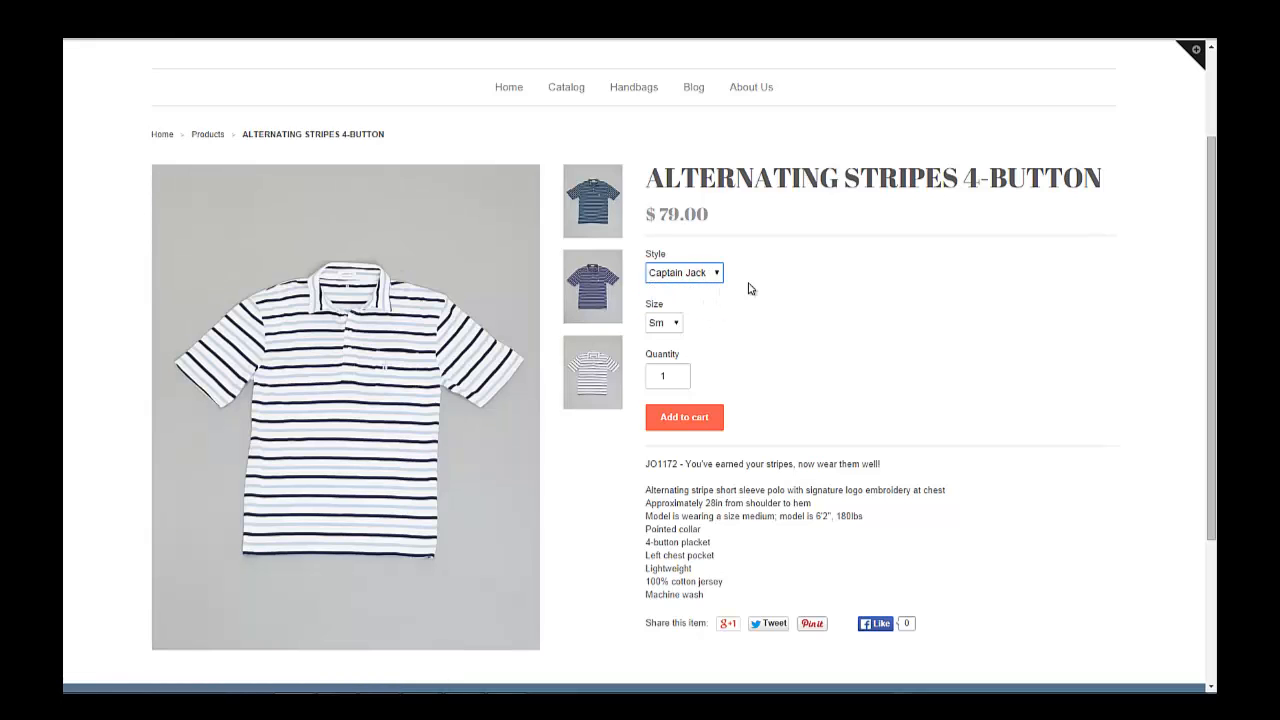